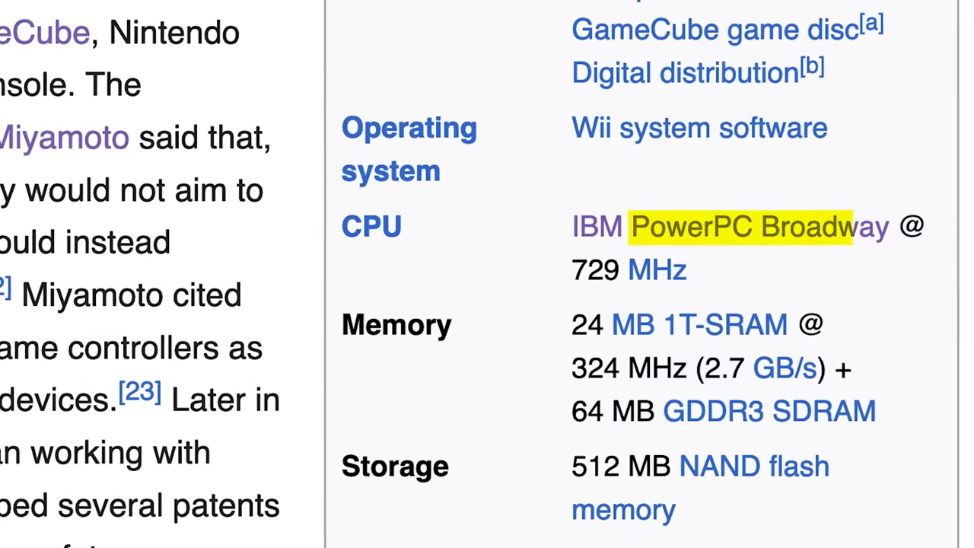
# - Open SD CARD ROOT > DOSBox > MAC in the archive to reveal the Fusion emulator files
pyautogui.click(757, 226)
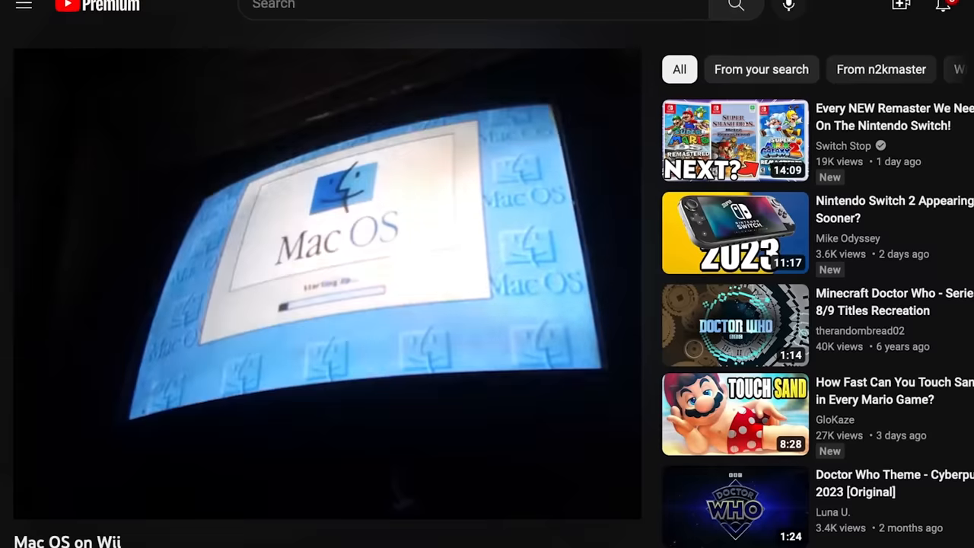
pyautogui.scroll(-3)
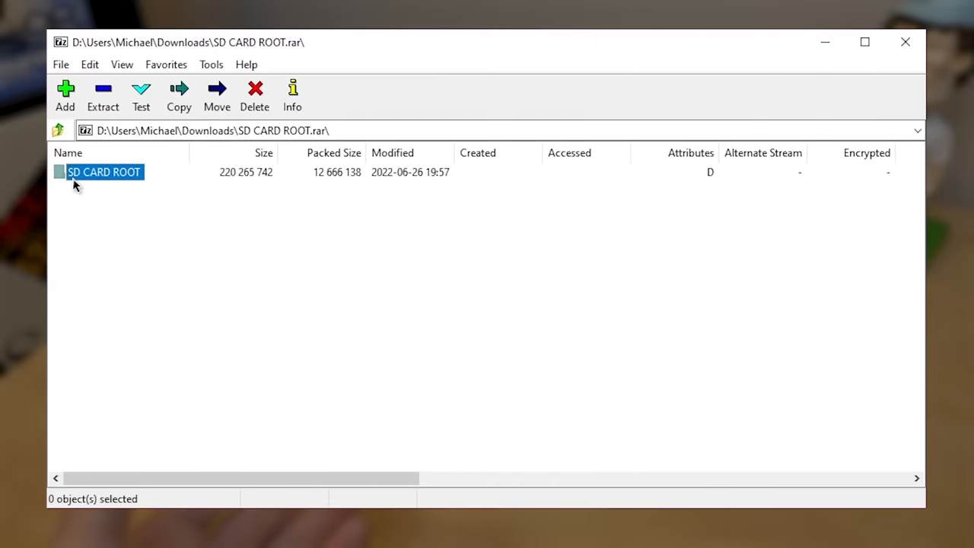
pyautogui.doubleClick(103, 171)
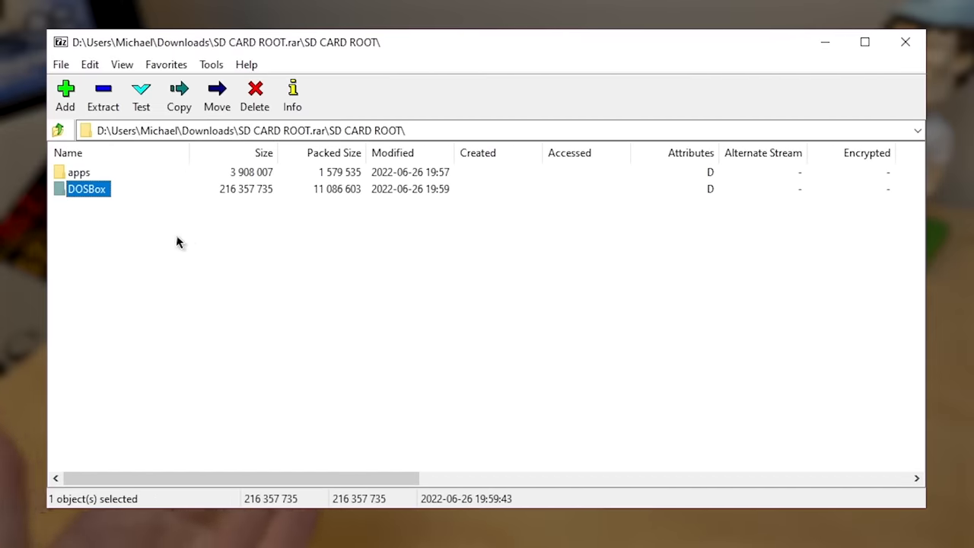
pyautogui.doubleClick(86, 188)
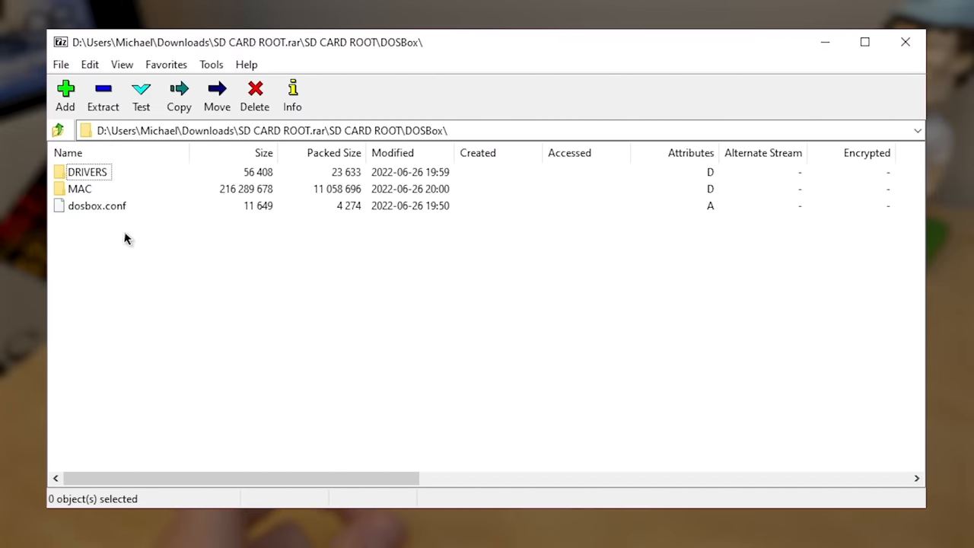
pyautogui.doubleClick(76, 189)
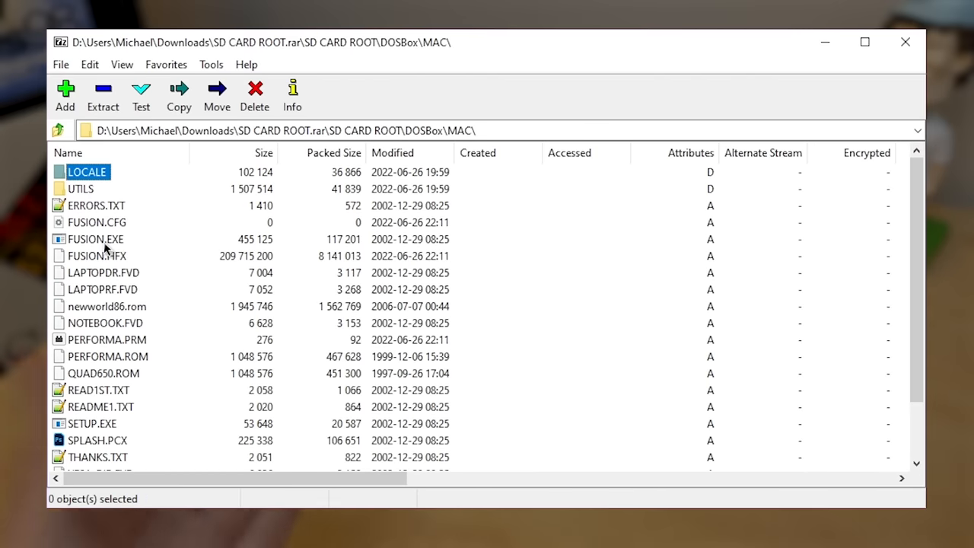
pyautogui.click(91, 239)
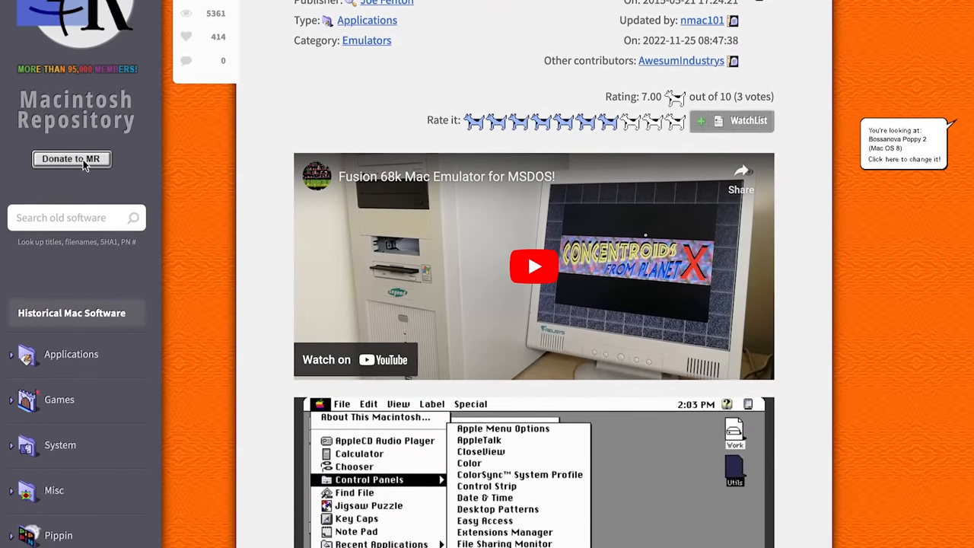
pyautogui.scroll(-3)
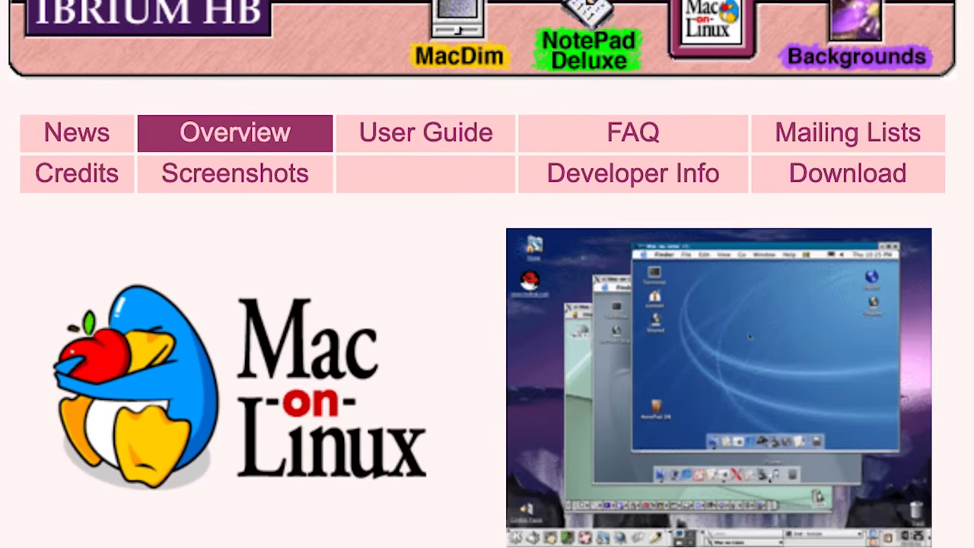
# - Scroll the Mac-on-Linux Overview page down to its description and Feature List
pyautogui.scroll(-3)
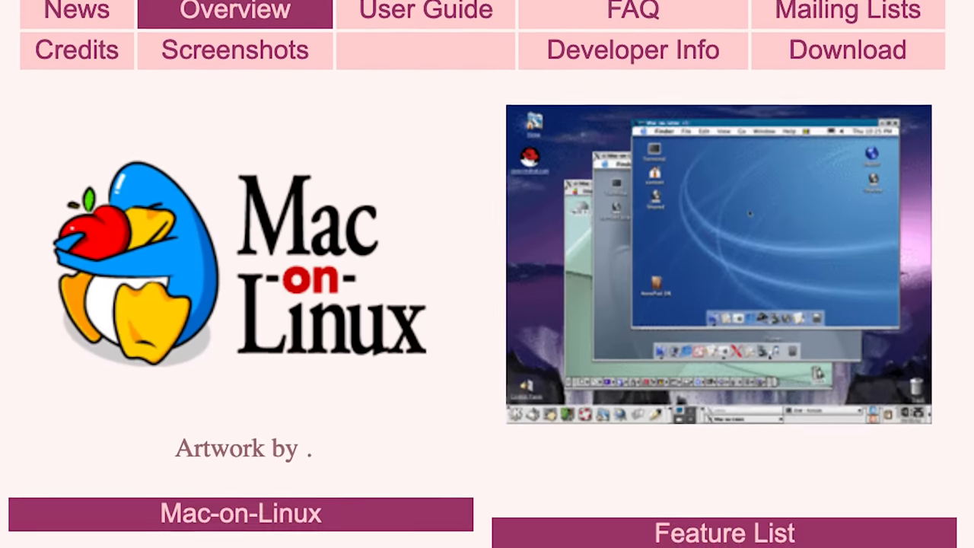
pyautogui.scroll(-3)
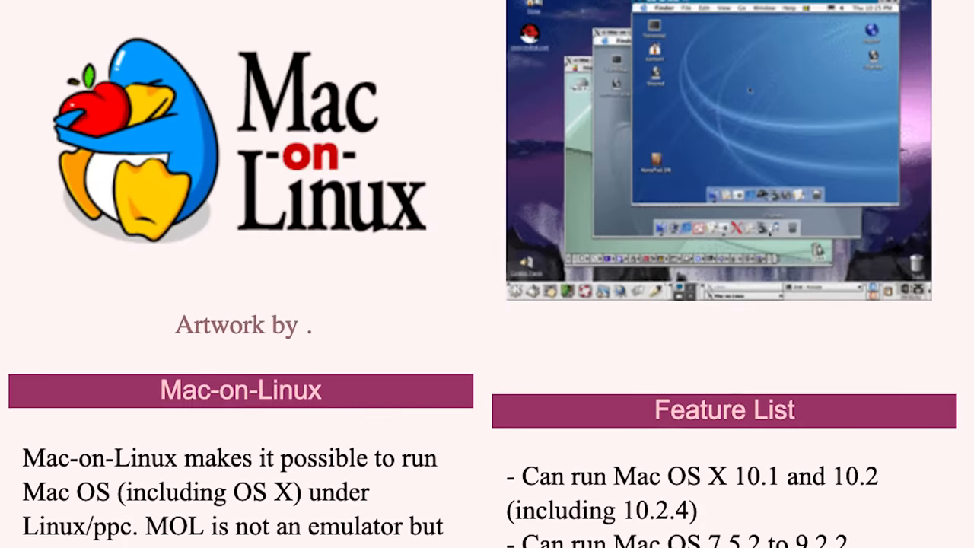
pyautogui.scroll(-3)
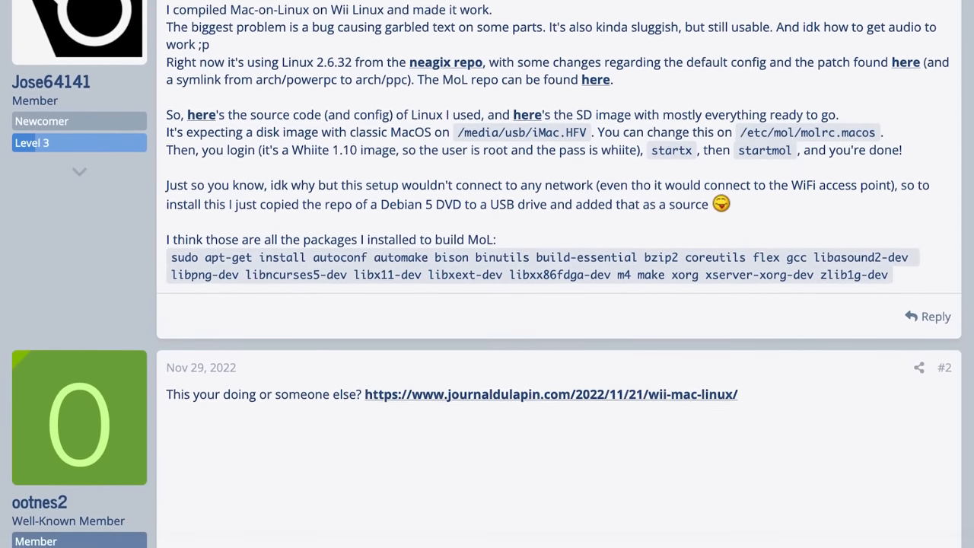
# - Scroll the GBAtemp thread past the first post to the wifi replies #2 and #3
pyautogui.scroll(-3)
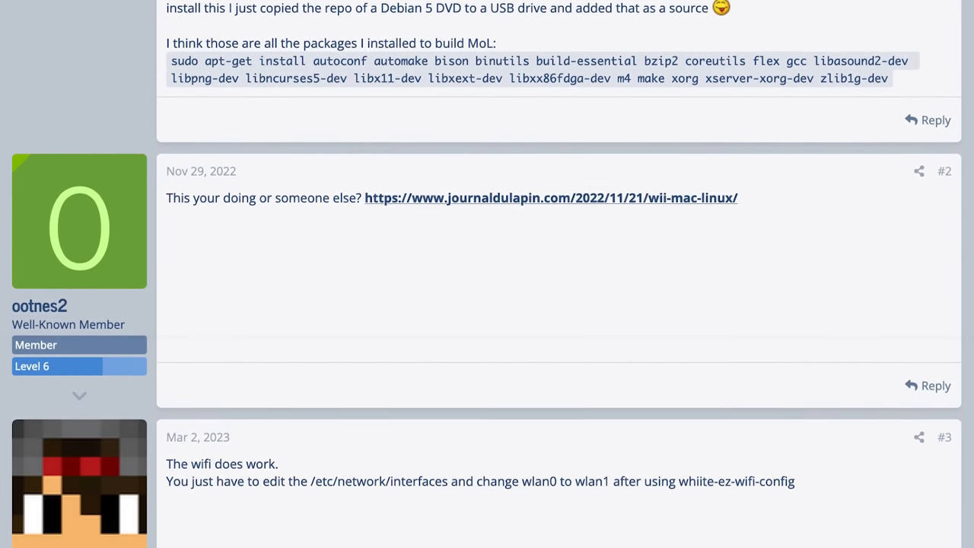
pyautogui.click(552, 198)
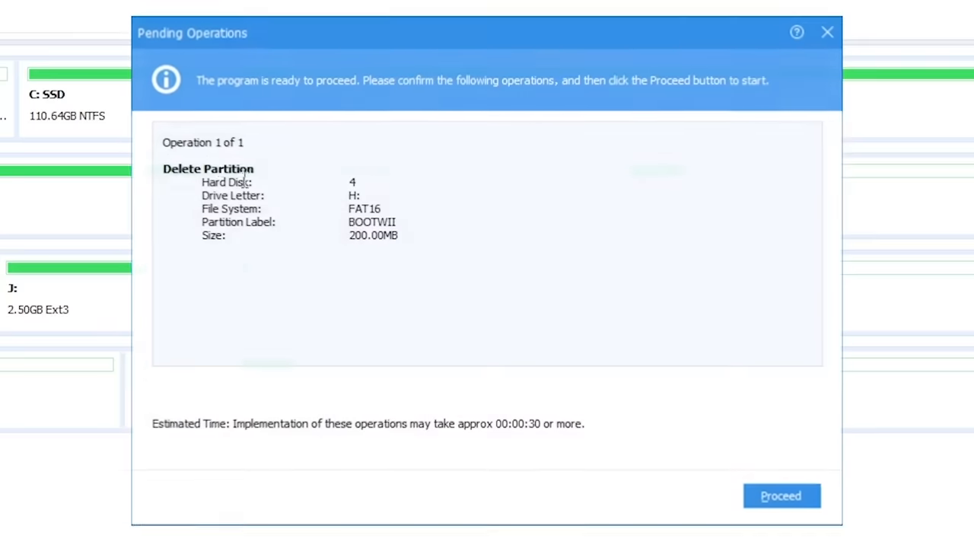
# - Proceed with deleting the 200 MB BOOTWII partition and confirm the clone onto disk 4
pyautogui.click(783, 494)
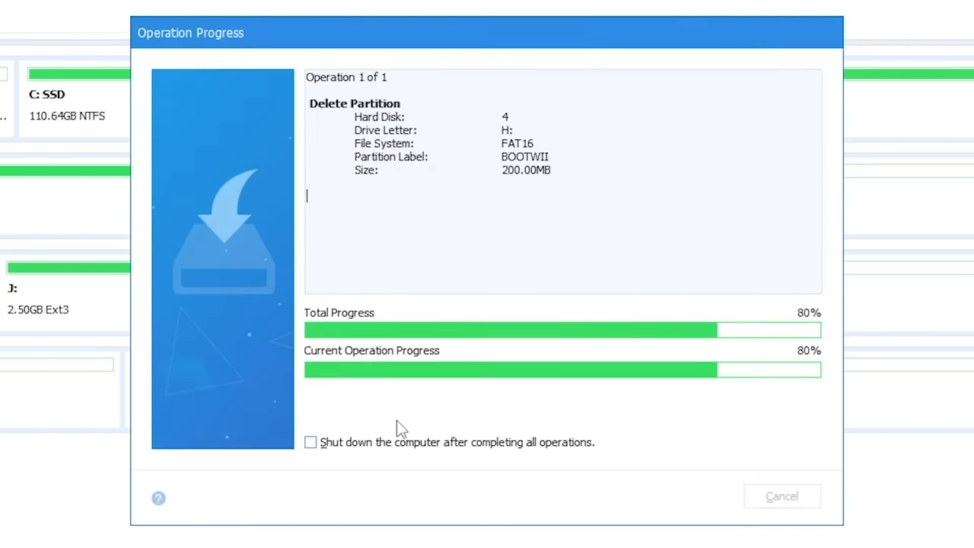
pyautogui.moveTo(475, 445)
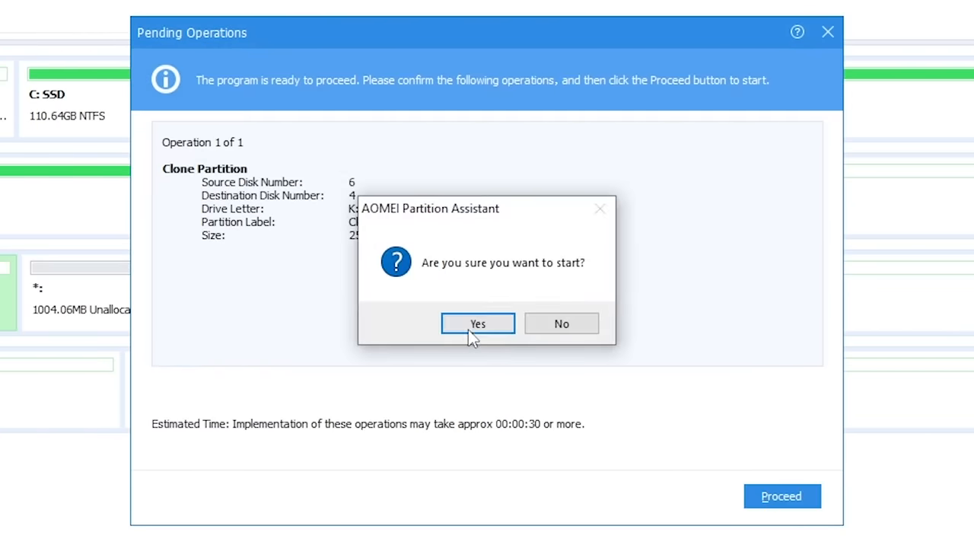
pyautogui.click(477, 323)
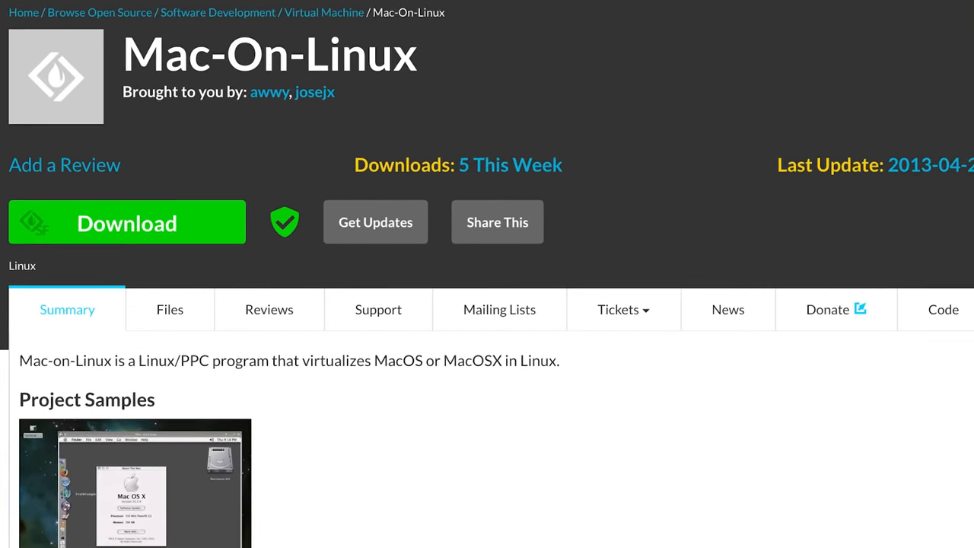
pyautogui.click(169, 309)
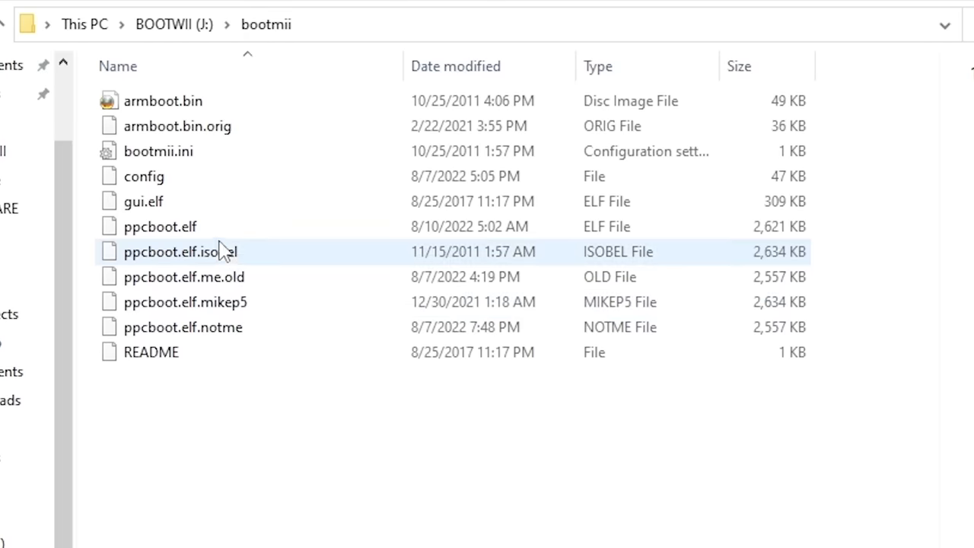
# - Browse to This PC > boot (J:) > BOOTMII holding ppcboot.elf
pyautogui.click(160, 226)
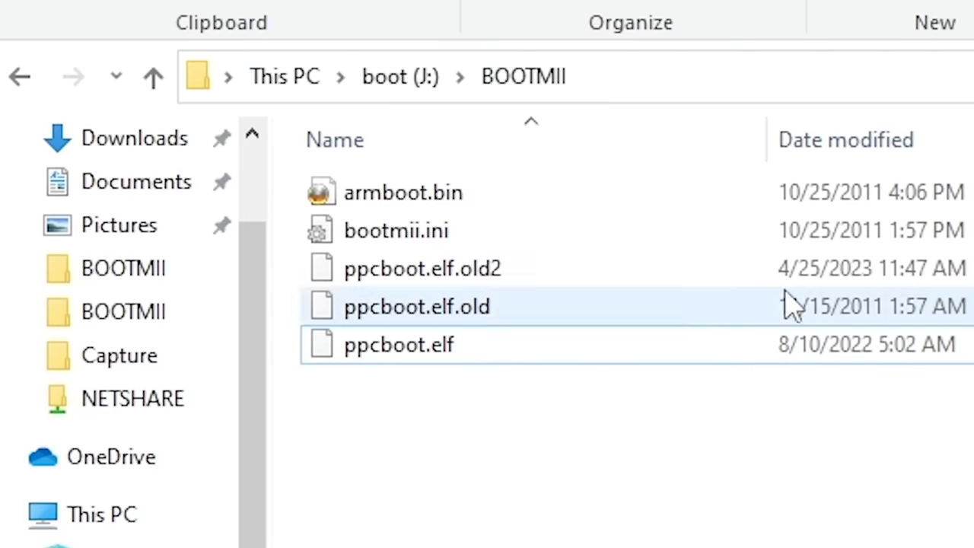
pyautogui.click(397, 345)
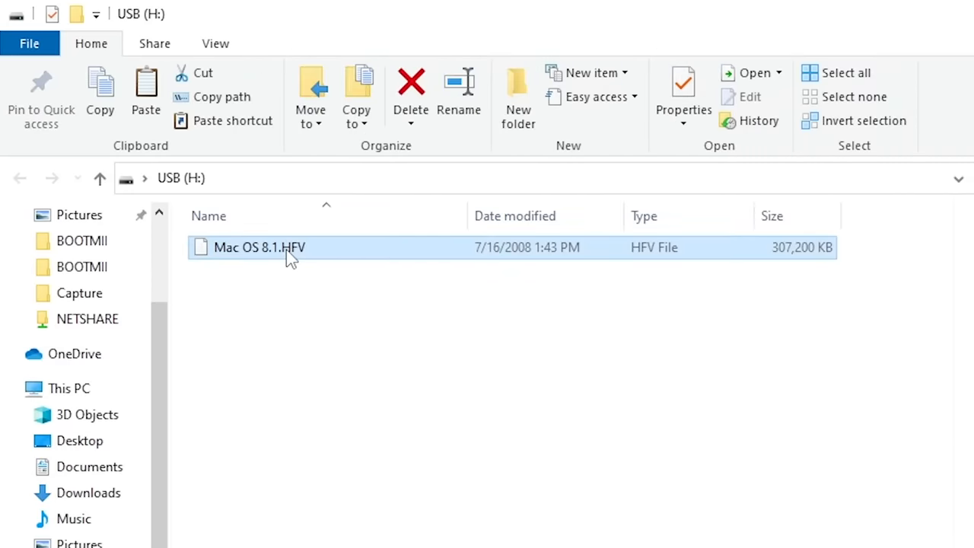
# - Enter iMac.HFV as the new name for Mac OS 8.1.HFV on USB (H:)
pyautogui.write('iMac.HFV')
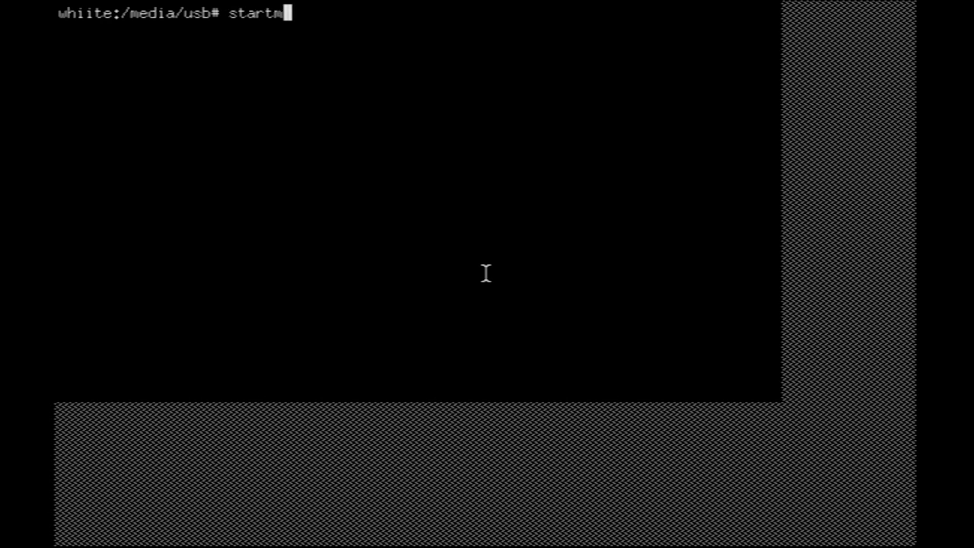
pyautogui.press('Return')
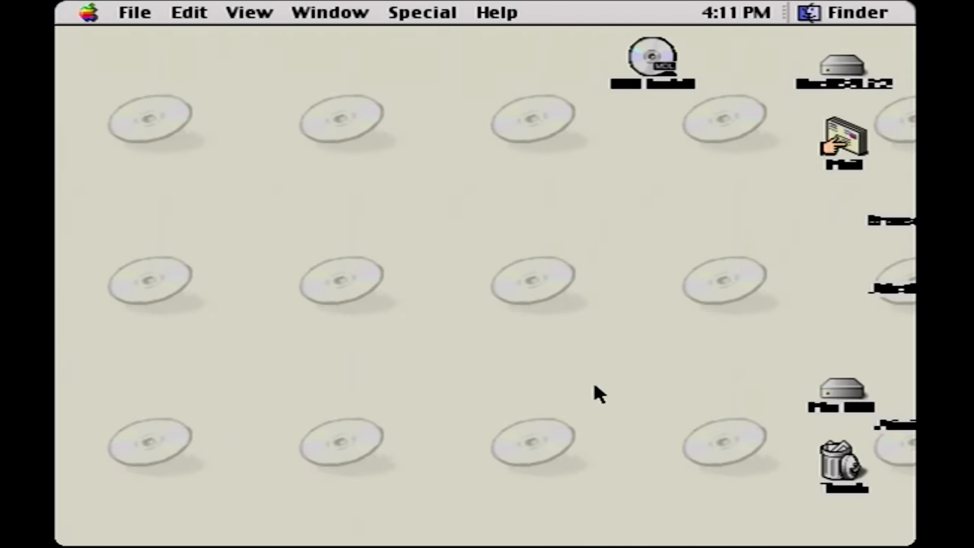
pyautogui.moveTo(362, 154)
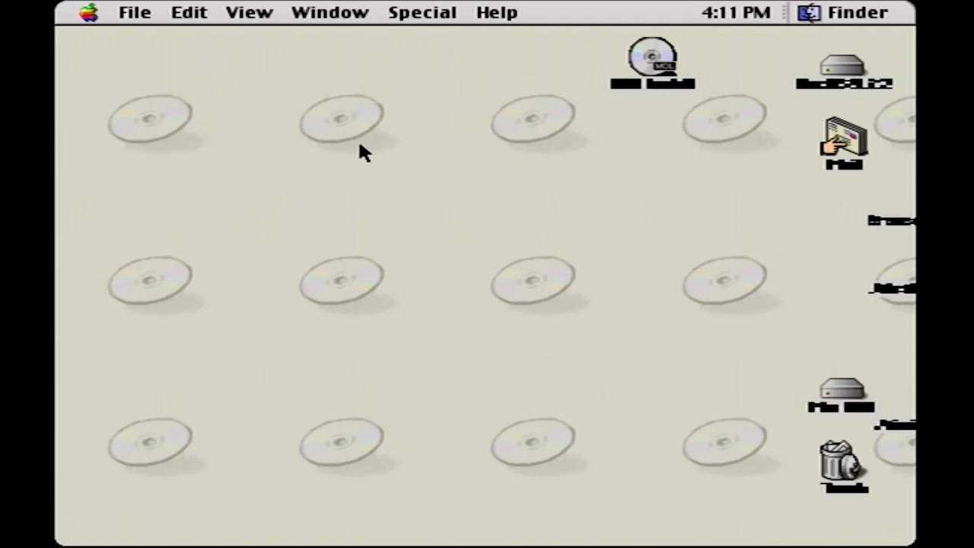
pyautogui.moveTo(261, 146)
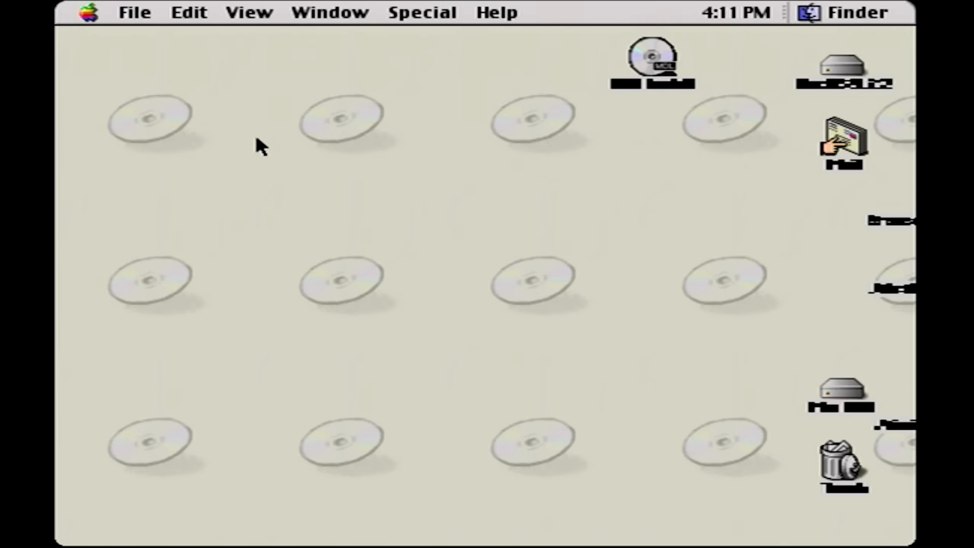
pyautogui.moveTo(402, 17)
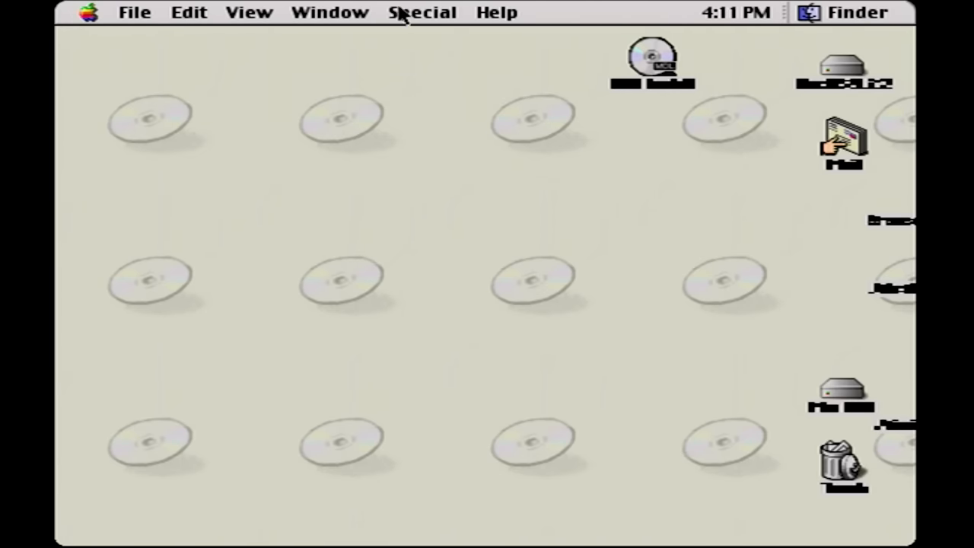
pyautogui.moveTo(450, 8)
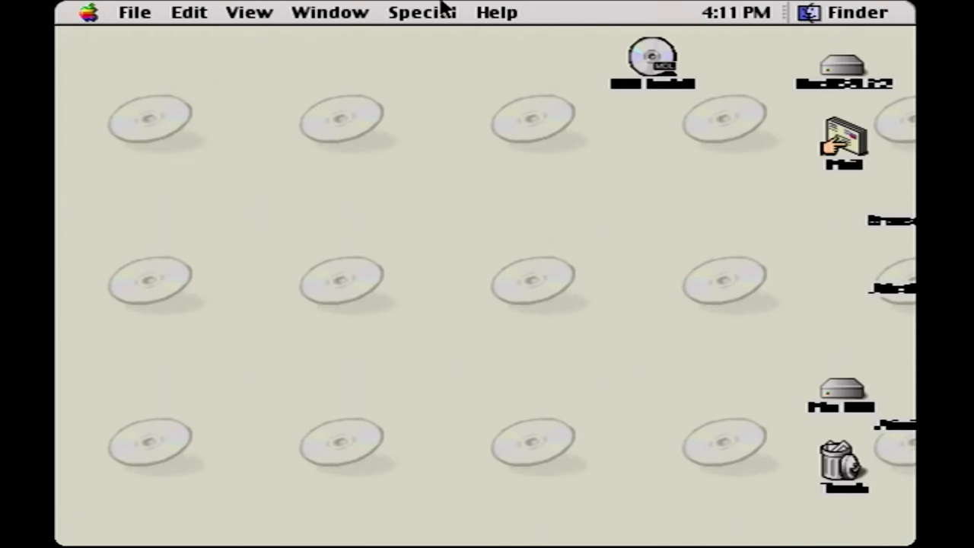
# - Browse the Finder menus without changing the desktop of mounted disks and Trash
pyautogui.click(251, 13)
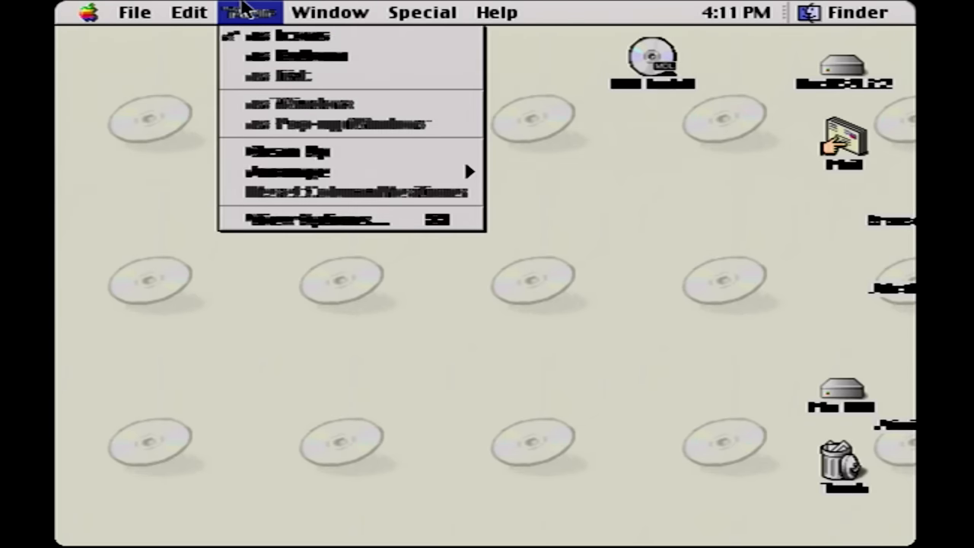
pyautogui.click(188, 13)
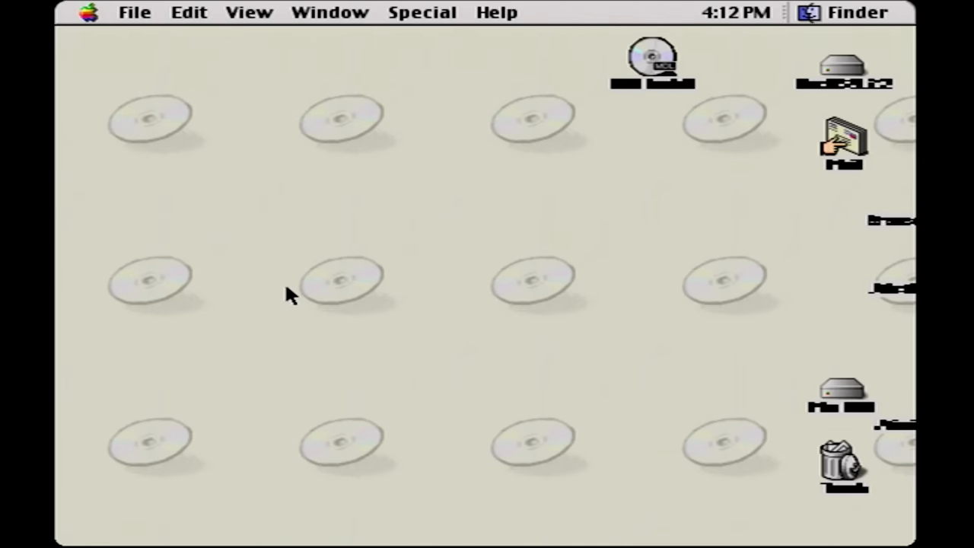
pyautogui.click(419, 12)
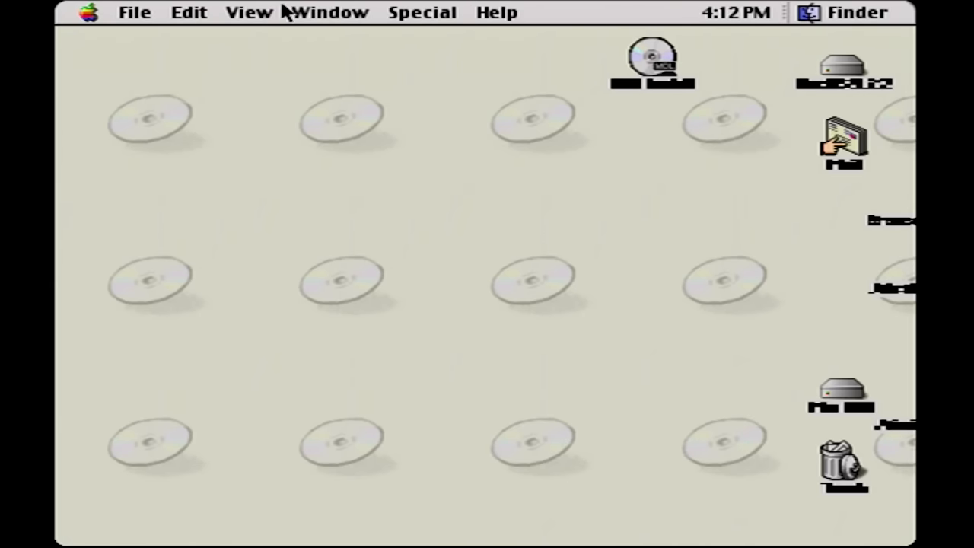
pyautogui.moveTo(257, 10)
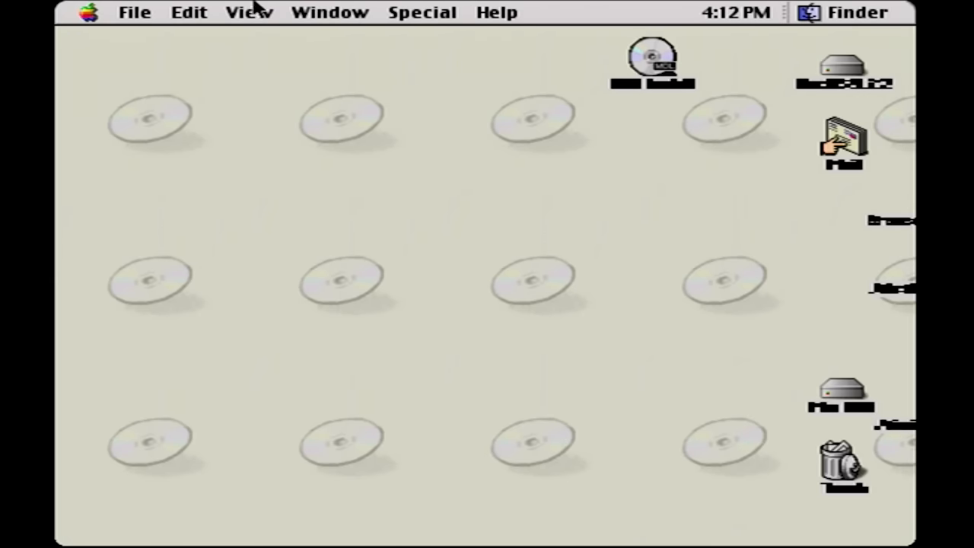
pyautogui.moveTo(553, 10)
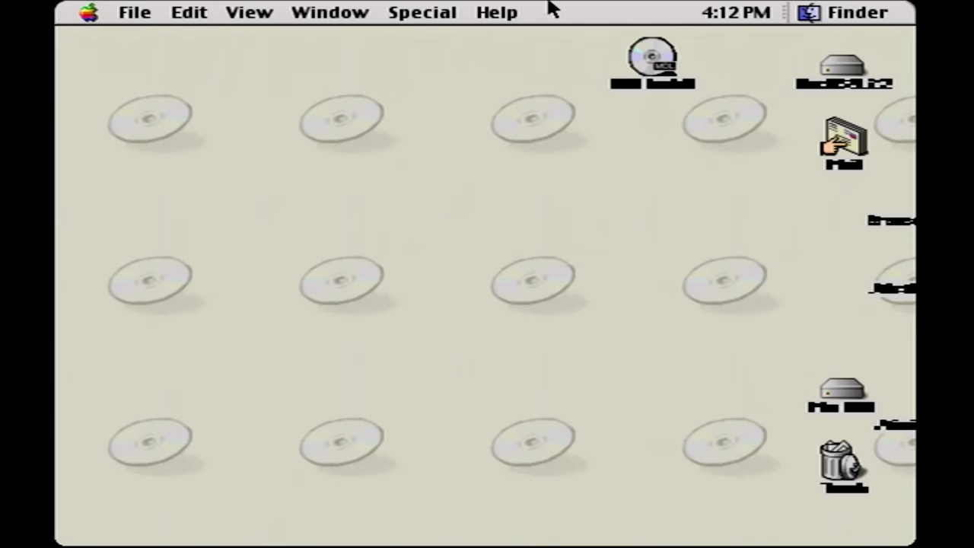
pyautogui.click(248, 13)
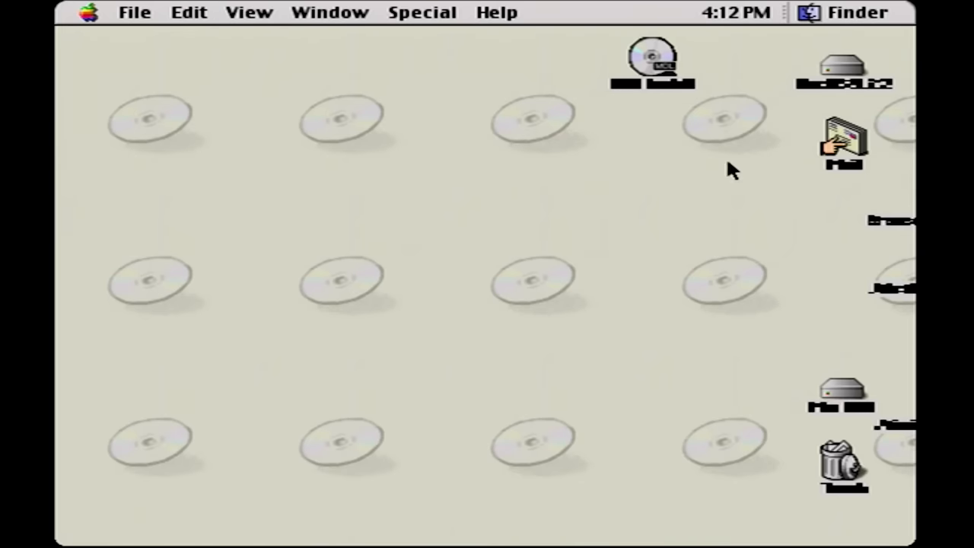
# - Open the Mac OS 9.2 install CD and enlarge its window to show all 10 items
pyautogui.doubleClick(648, 57)
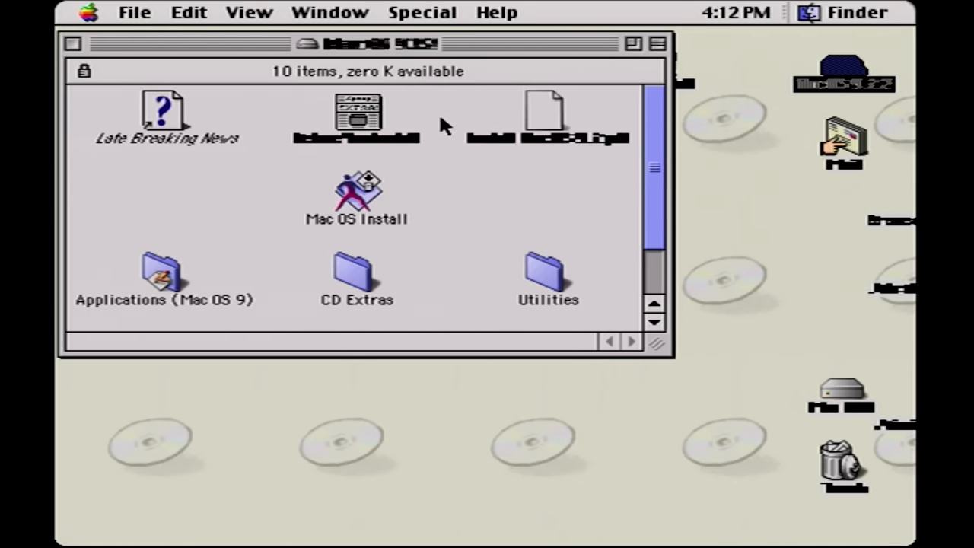
pyautogui.click(164, 114)
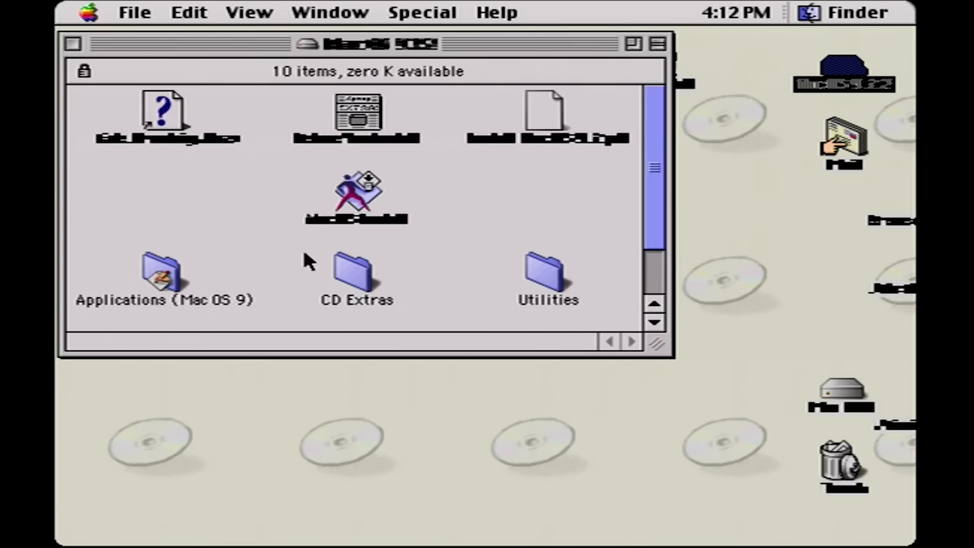
pyautogui.scroll(-3)
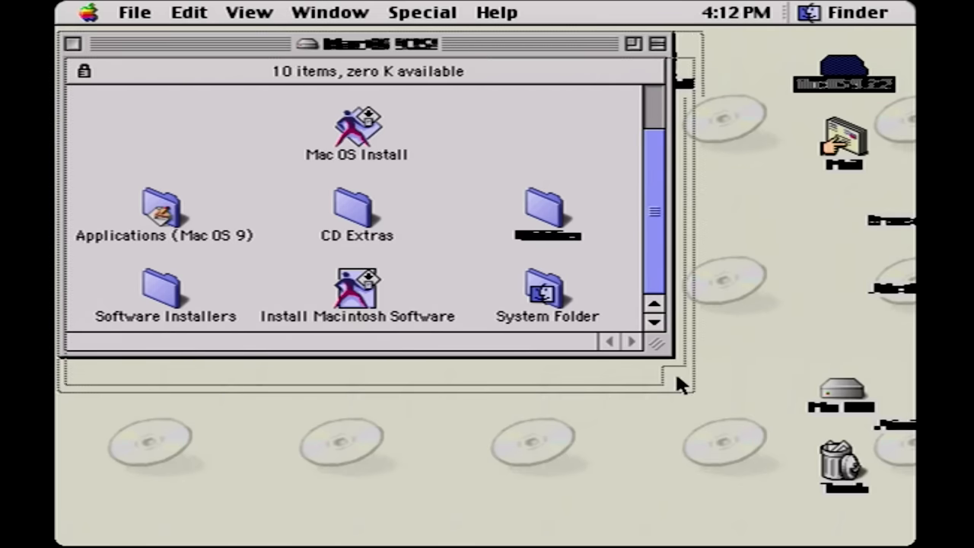
pyautogui.moveTo(678, 388); pyautogui.dragTo(754, 517)
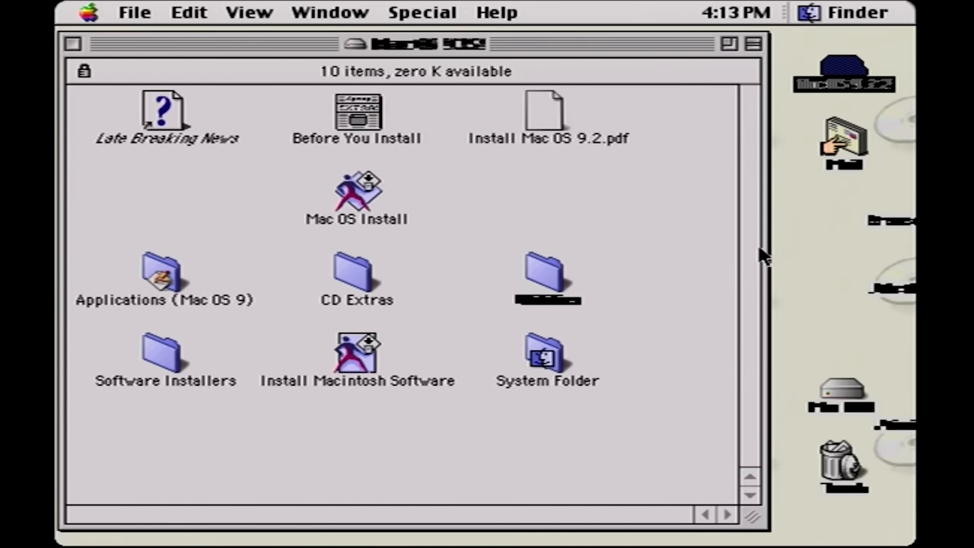
pyautogui.moveTo(495, 125)
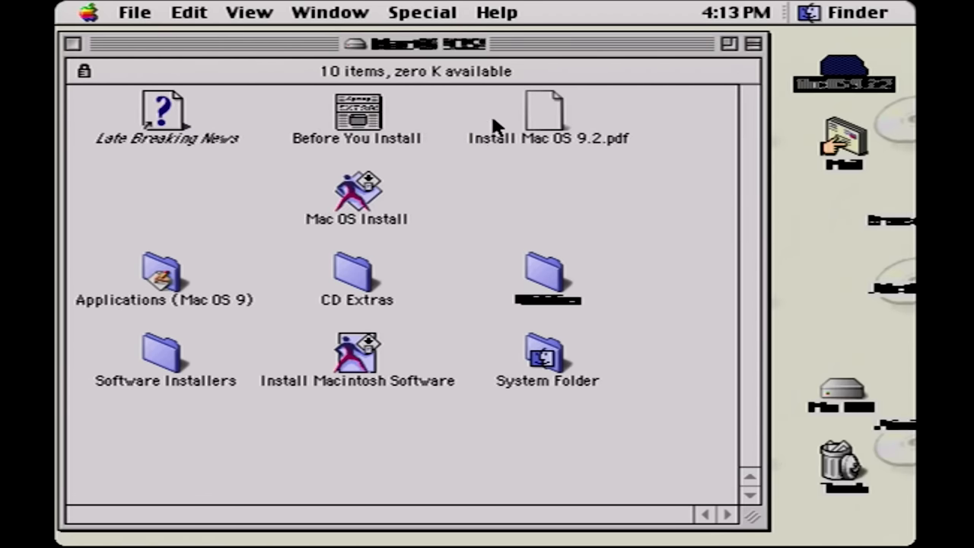
pyautogui.moveTo(419, 219)
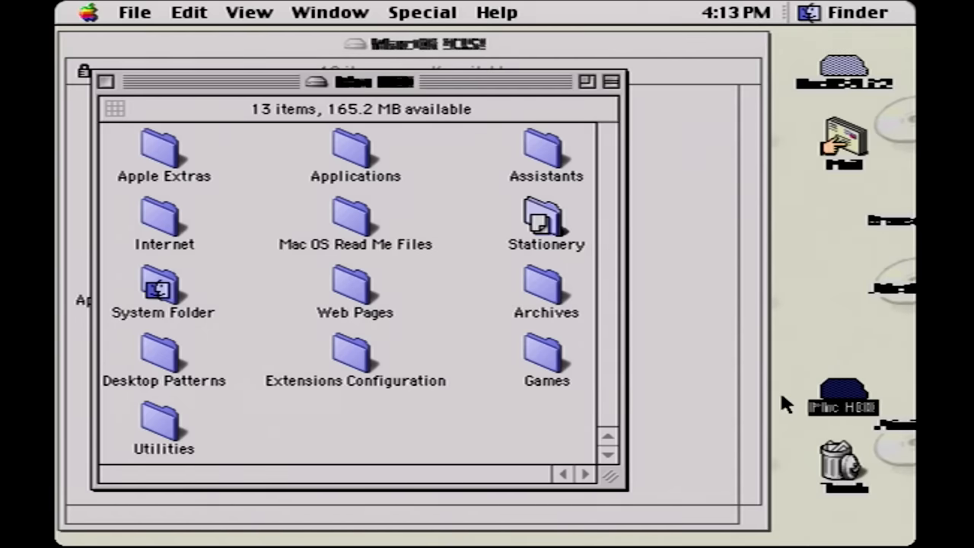
pyautogui.moveTo(355, 176)
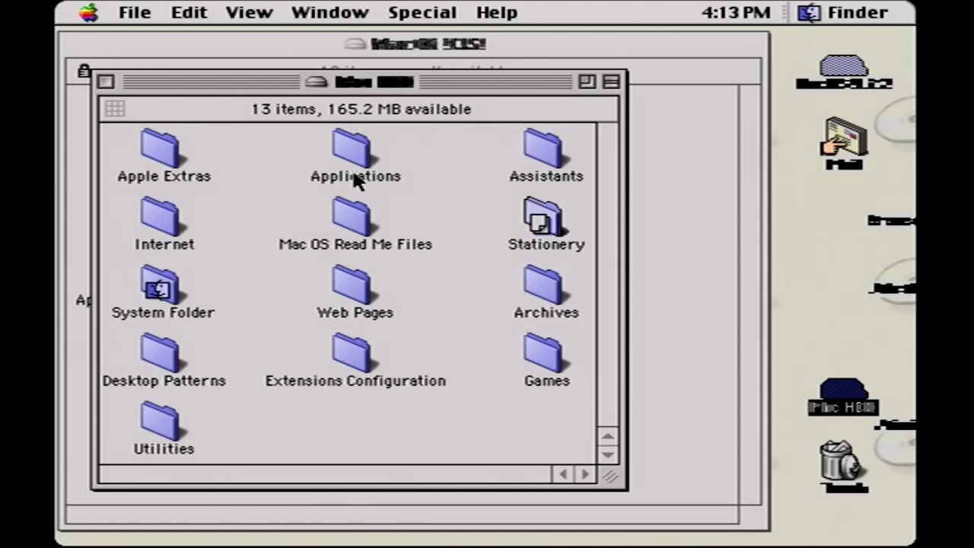
pyautogui.doubleClick(356, 148)
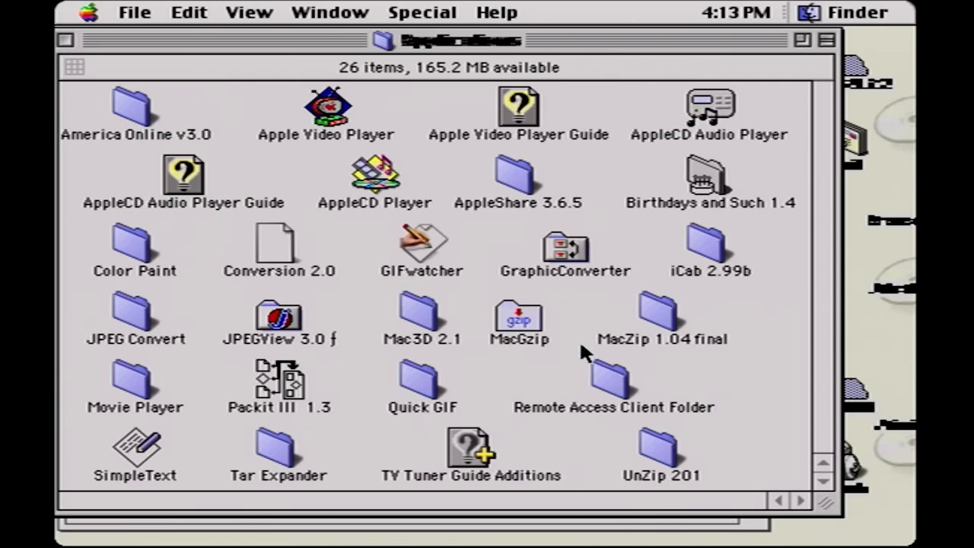
pyautogui.moveTo(571, 207)
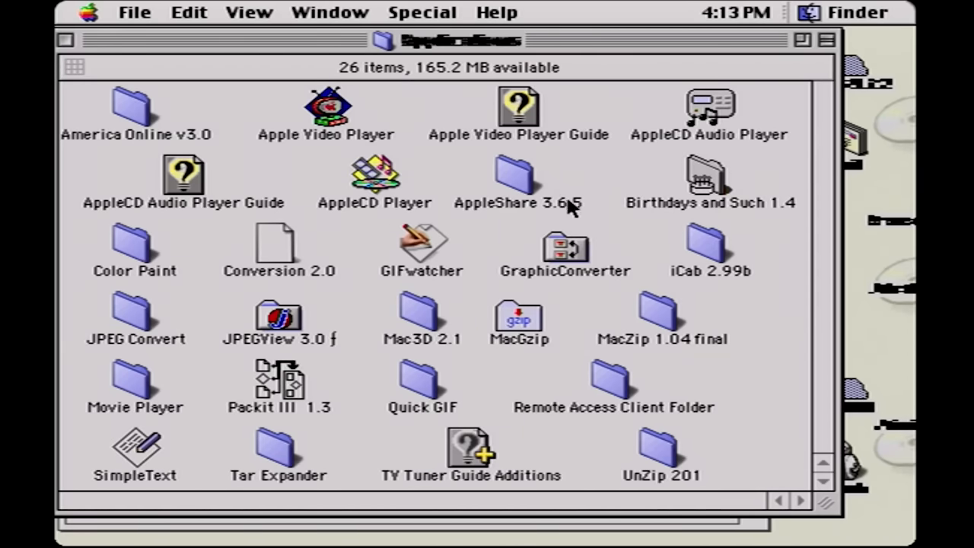
pyautogui.moveTo(707, 114)
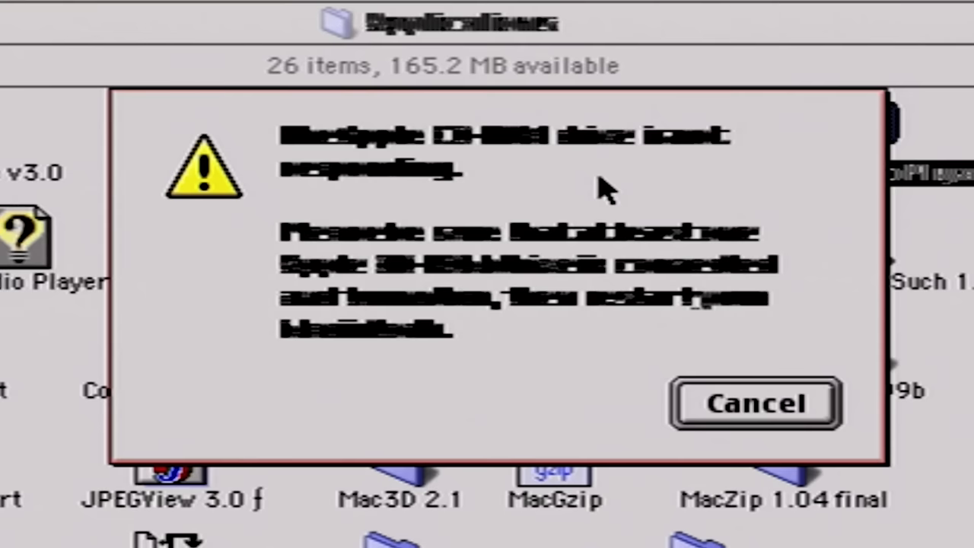
pyautogui.moveTo(312, 141)
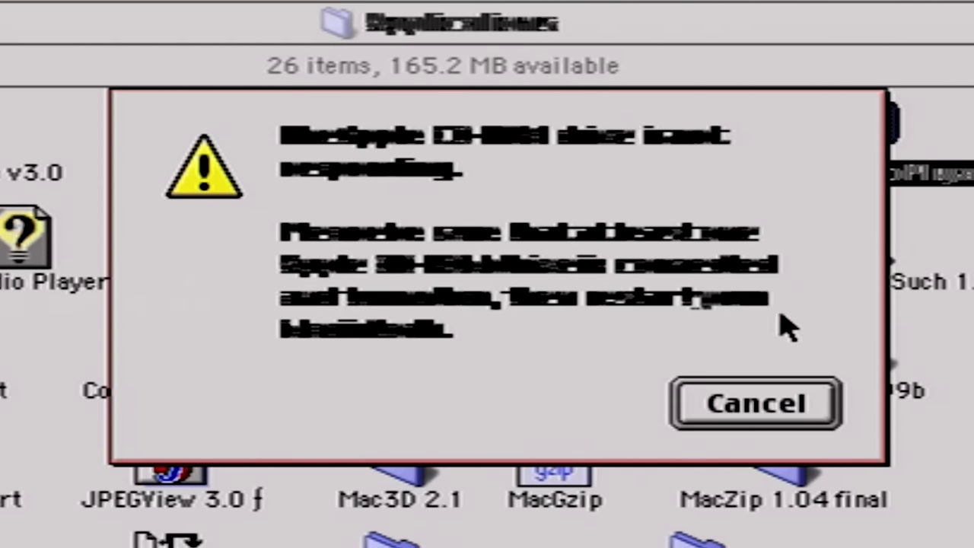
pyautogui.click(755, 403)
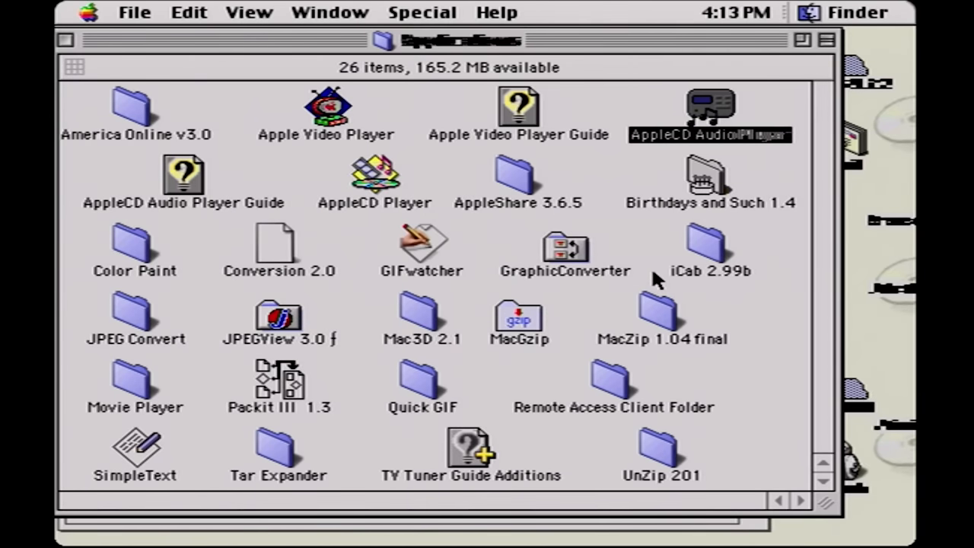
pyautogui.click(519, 107)
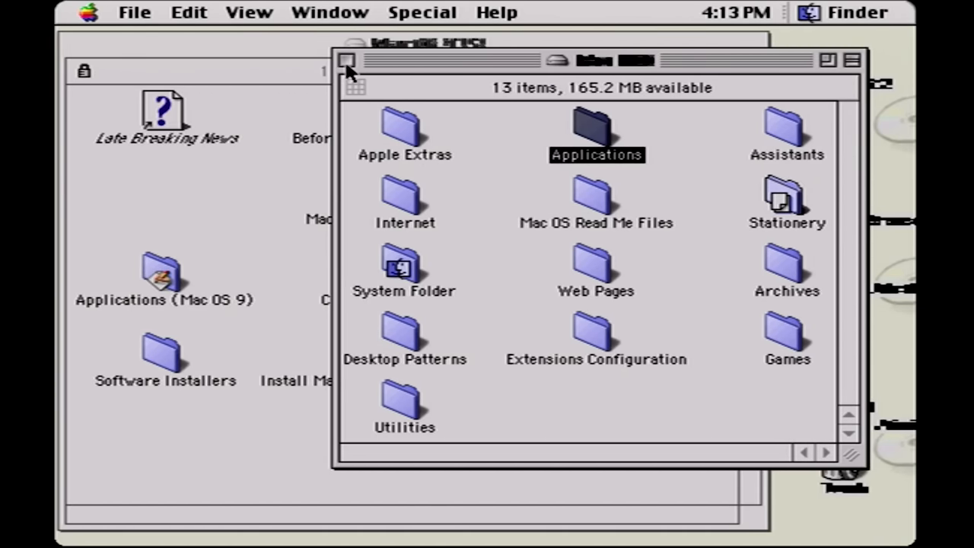
# - Launch Mac OS Install and select Mac HDD with Perform Clean Installation enabled
pyautogui.click(349, 59)
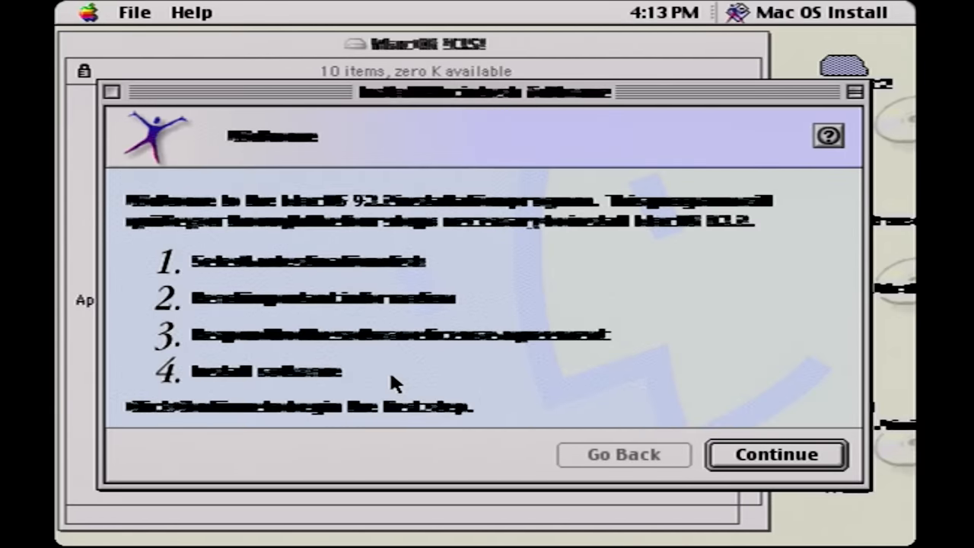
pyautogui.click(776, 454)
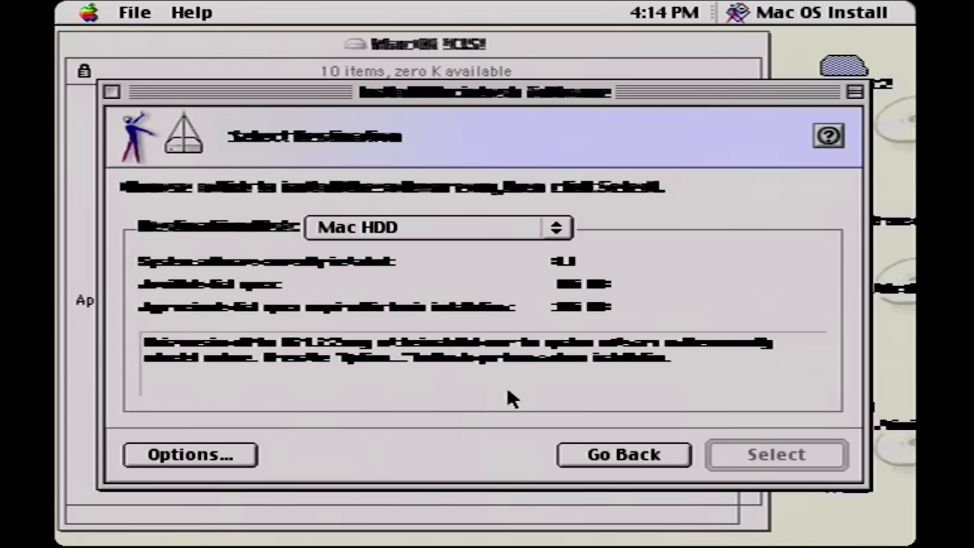
pyautogui.click(438, 227)
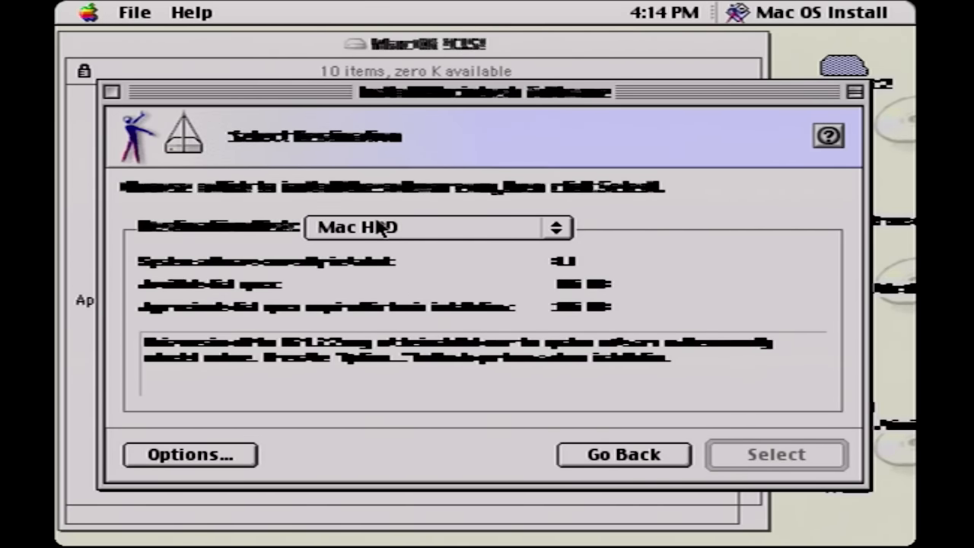
pyautogui.moveTo(378, 113)
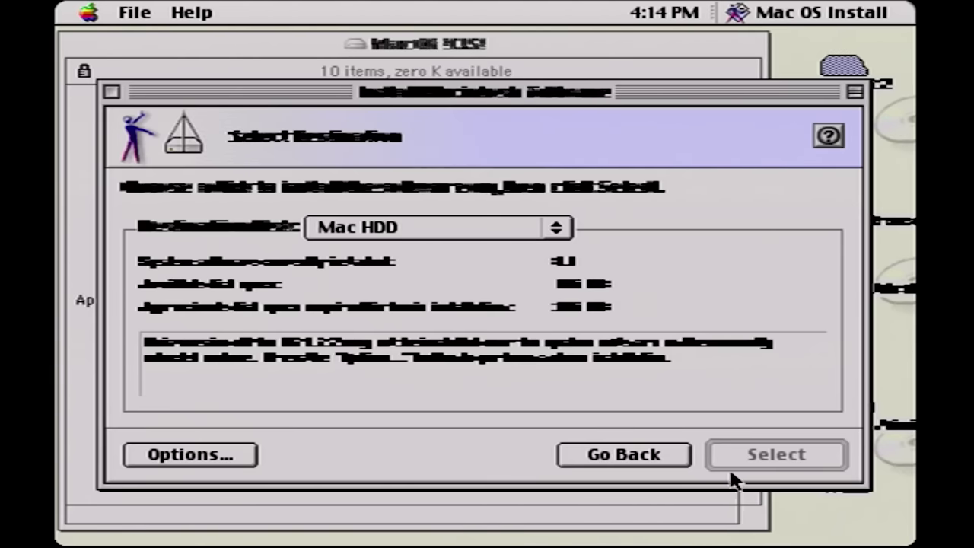
pyautogui.click(188, 455)
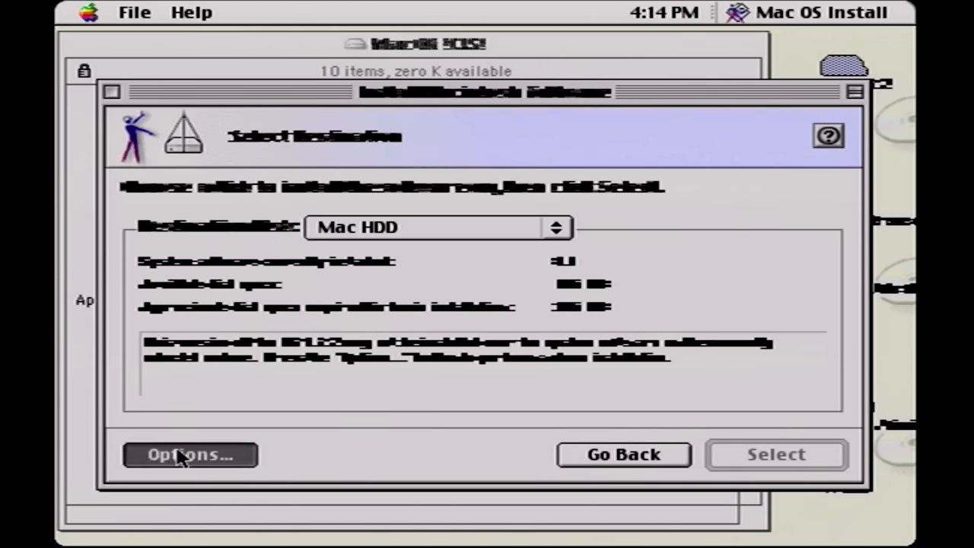
pyautogui.click(189, 456)
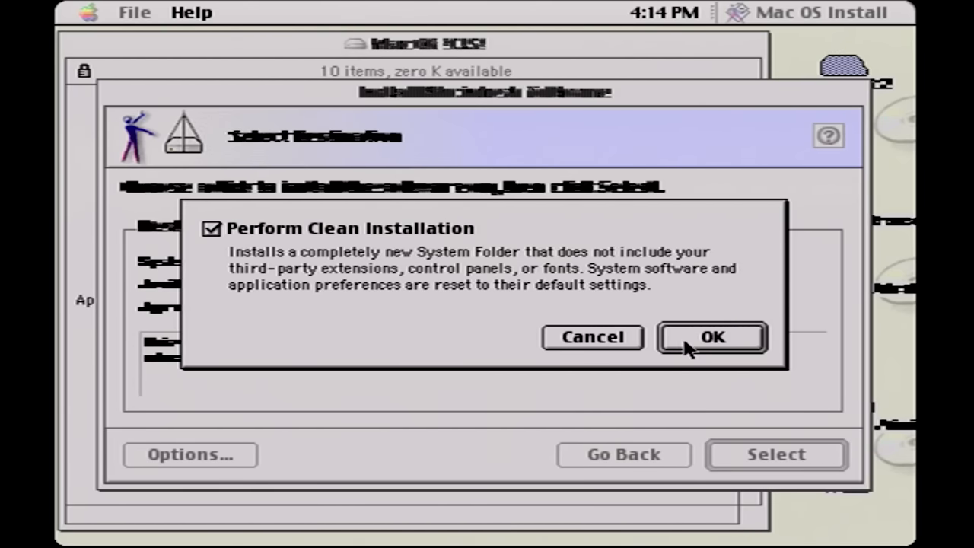
pyautogui.click(712, 337)
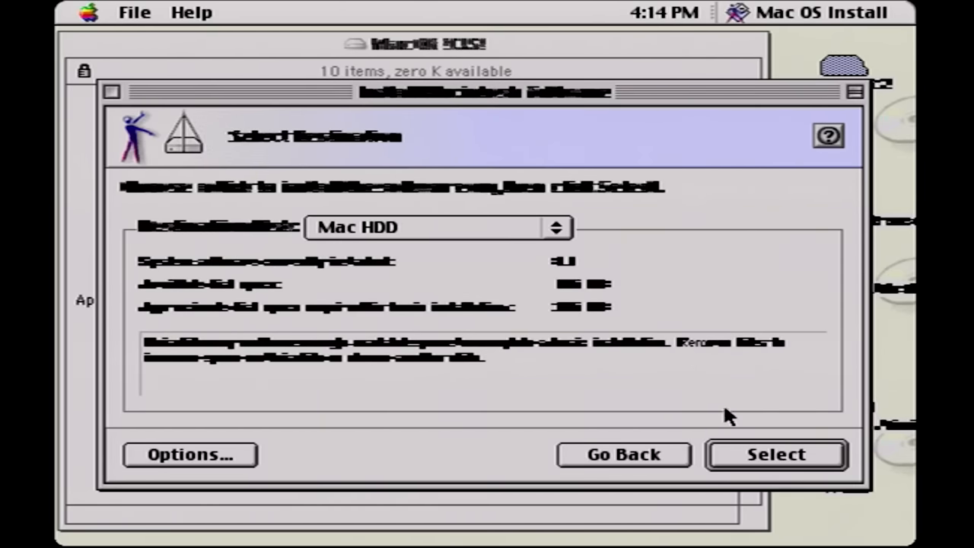
pyautogui.click(776, 454)
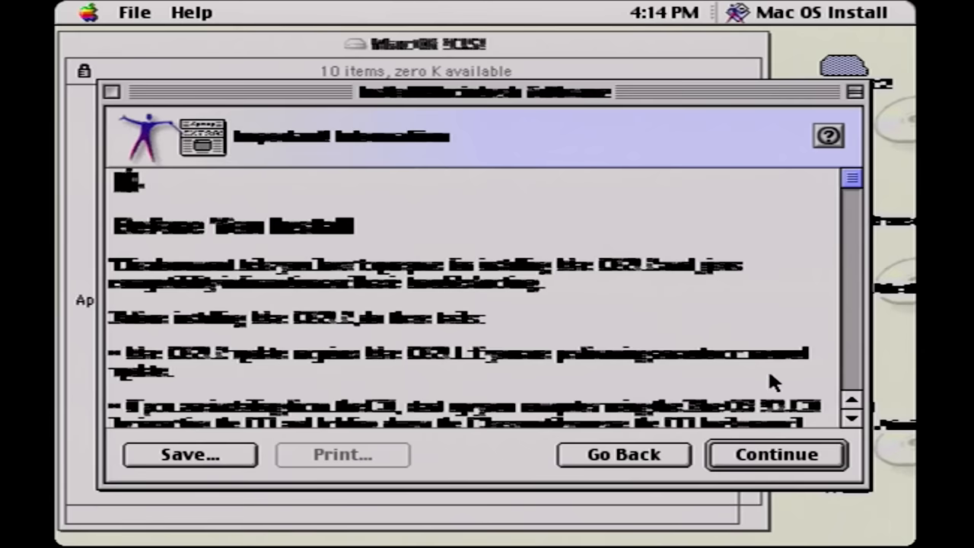
pyautogui.moveTo(141, 230)
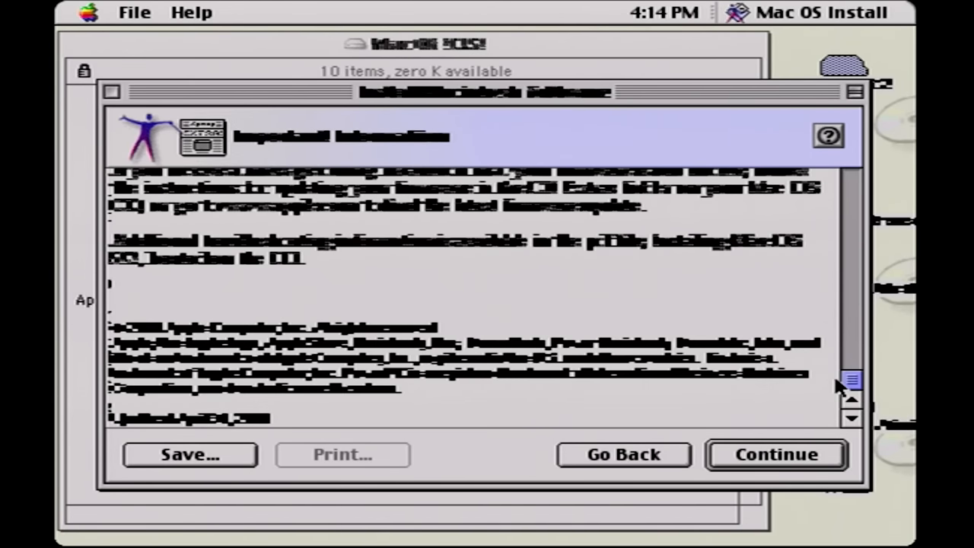
# - Continue past Important Information and the license, then start installing onto Mac HDD
pyautogui.click(775, 456)
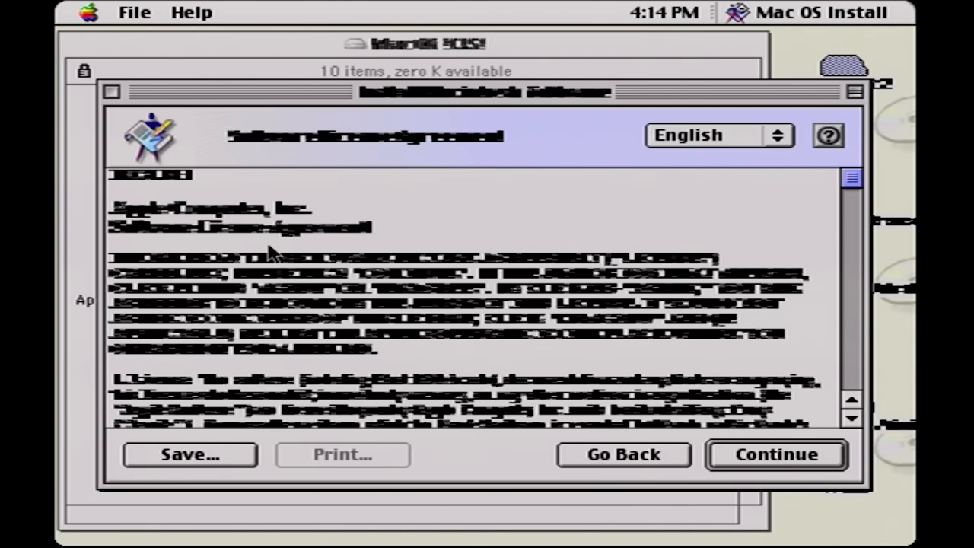
pyautogui.click(776, 455)
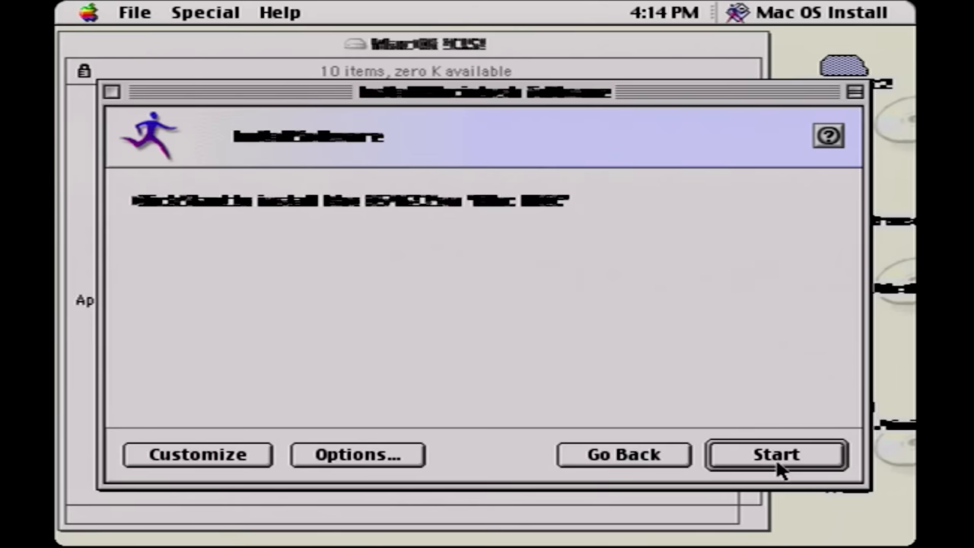
pyautogui.click(355, 454)
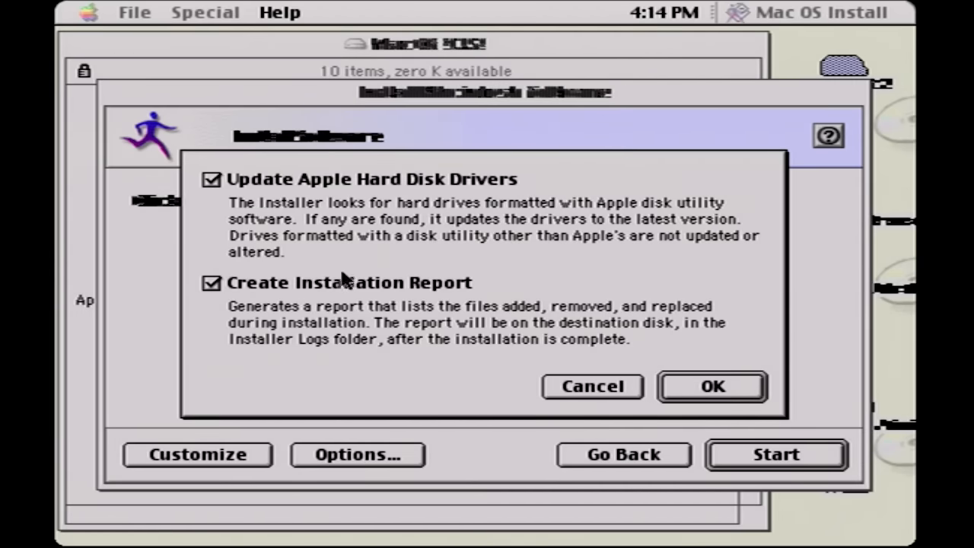
pyautogui.moveTo(360, 320)
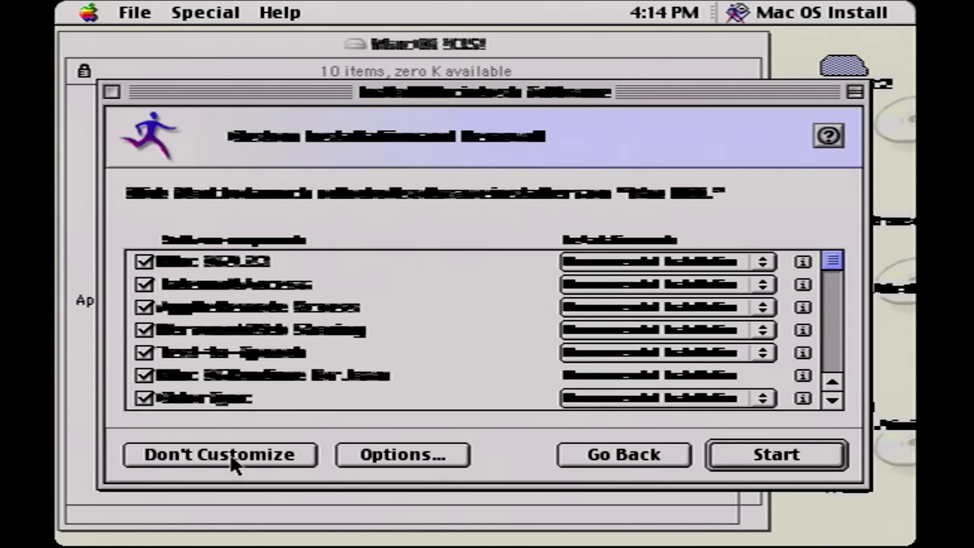
pyautogui.moveTo(846, 410)
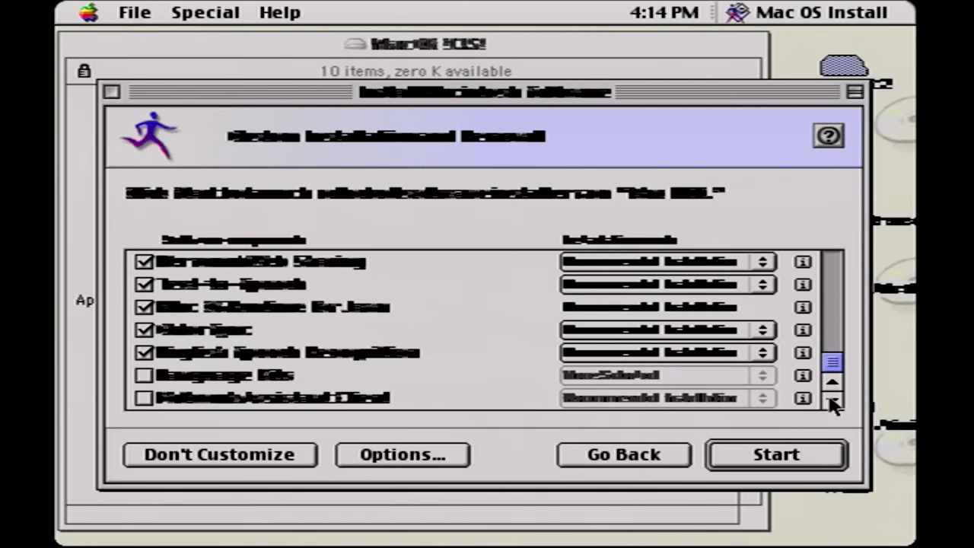
pyautogui.moveTo(849, 403)
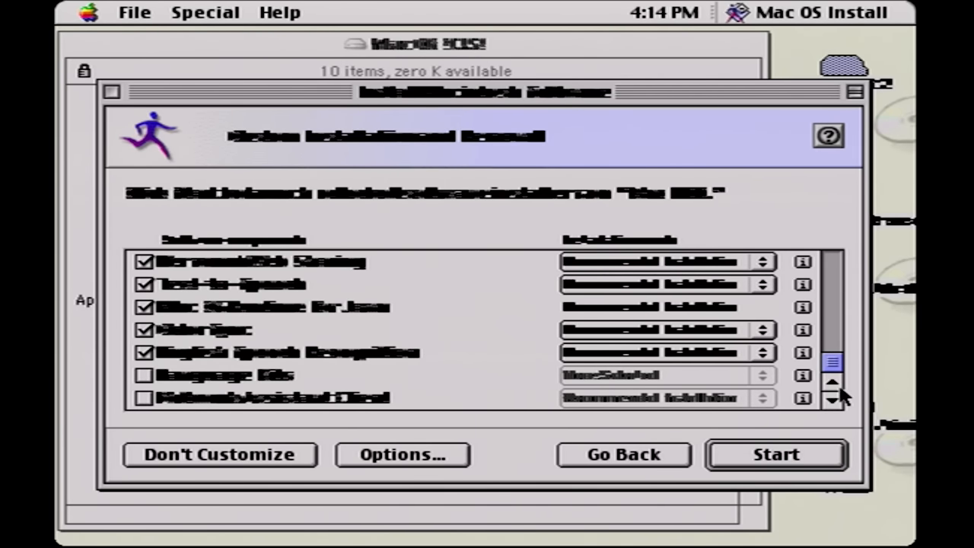
pyautogui.moveTo(135, 498)
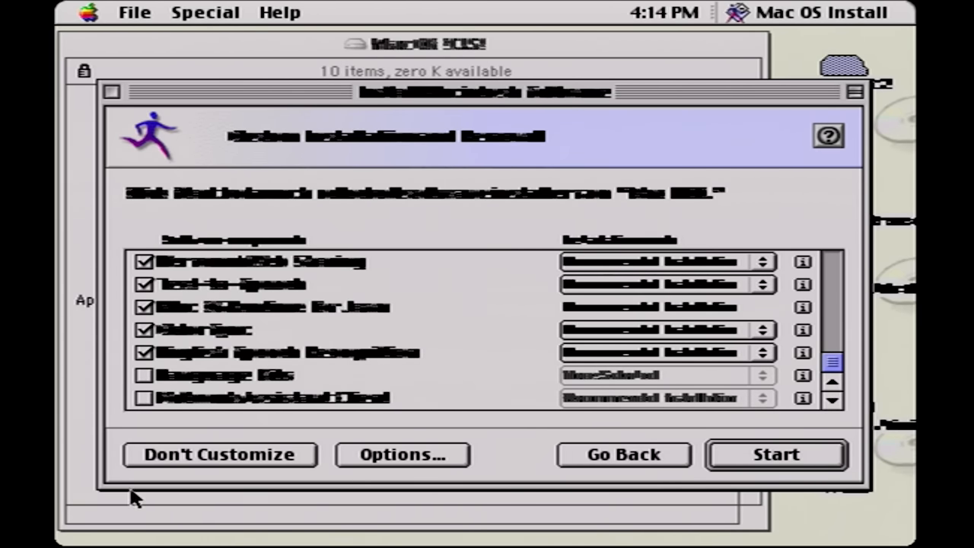
pyautogui.click(220, 455)
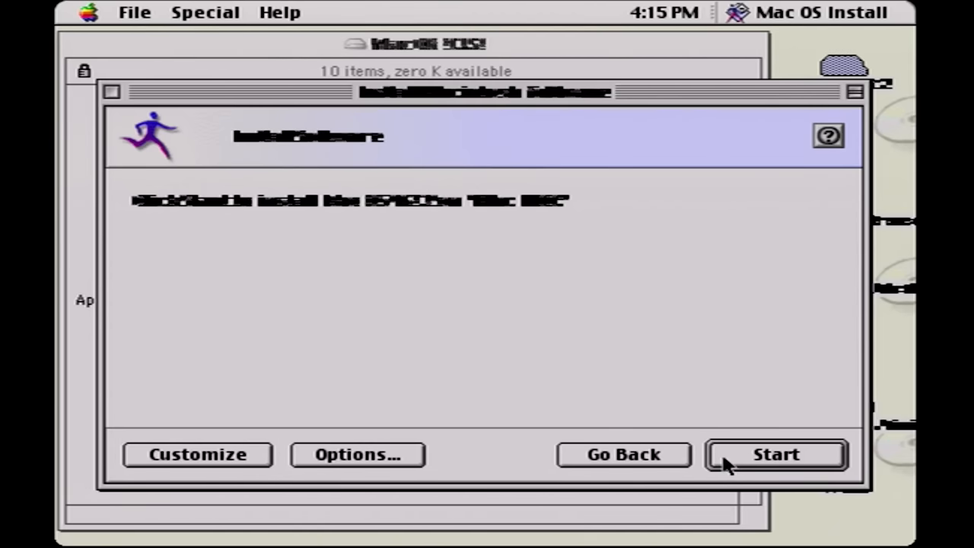
pyautogui.click(774, 455)
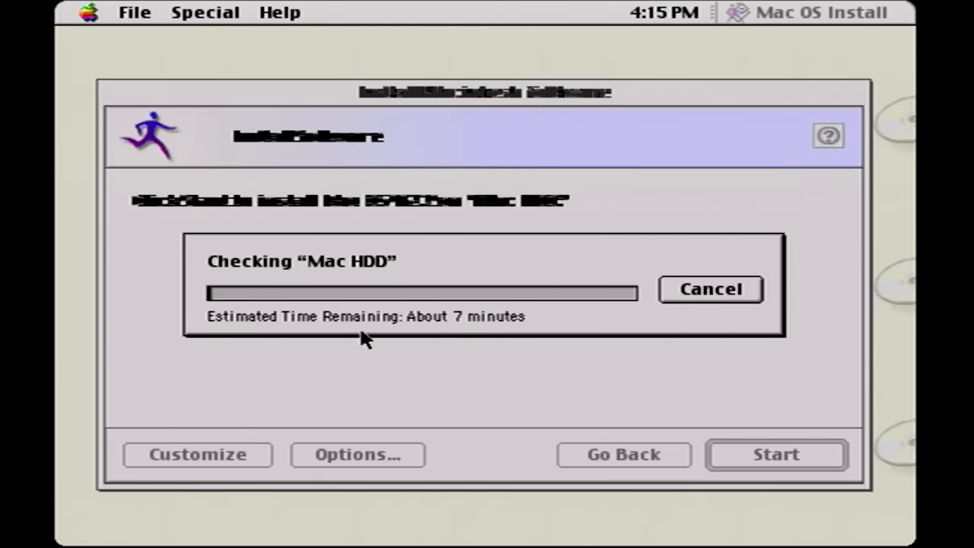
pyautogui.moveTo(359, 380)
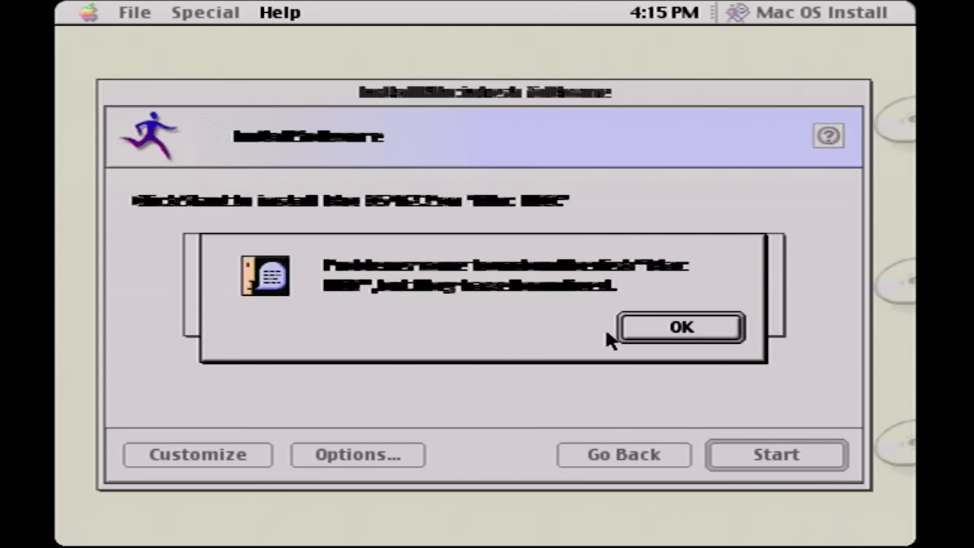
# - Acknowledge the Mac HDD disk check result so the installation carries on
pyautogui.click(681, 328)
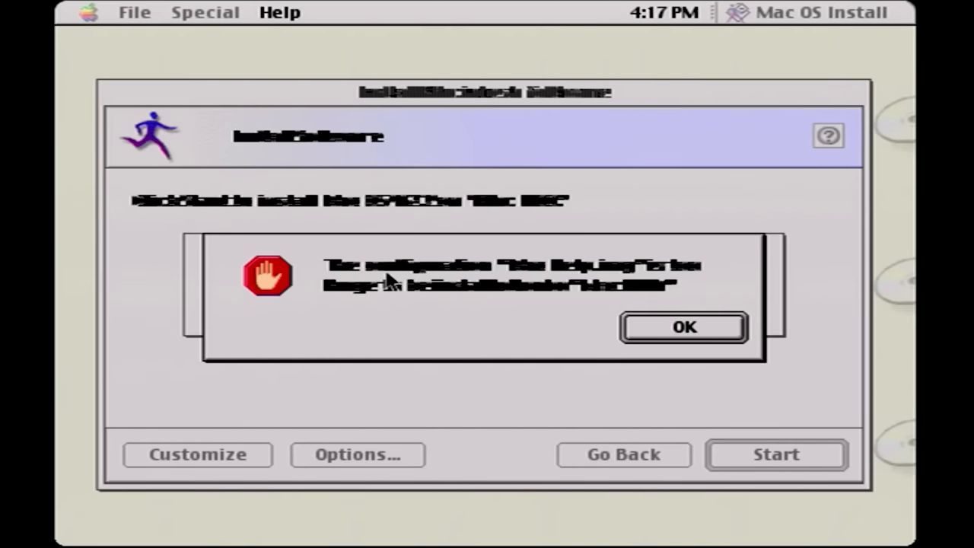
pyautogui.moveTo(647, 273)
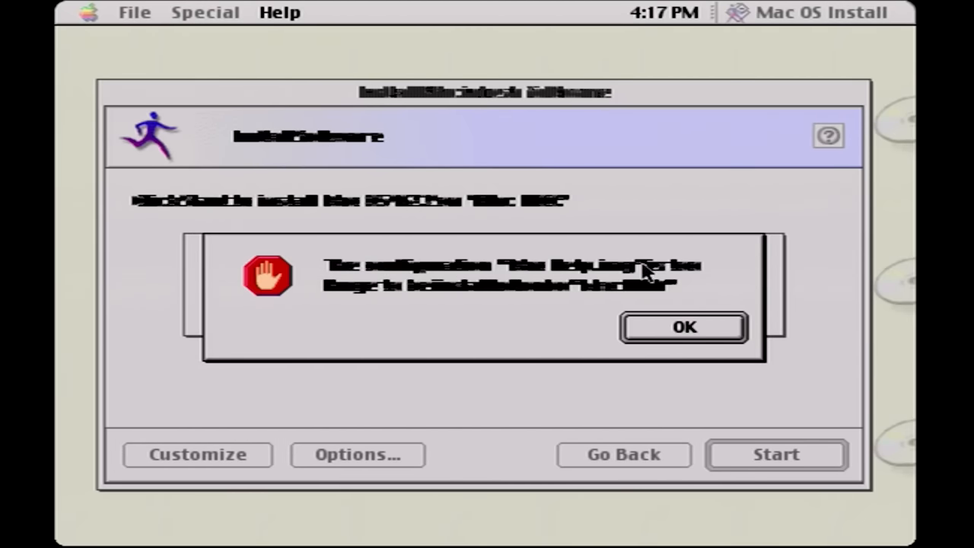
# - Dismiss the configuration errors and low disk space warnings, skipping both failed components
pyautogui.click(682, 328)
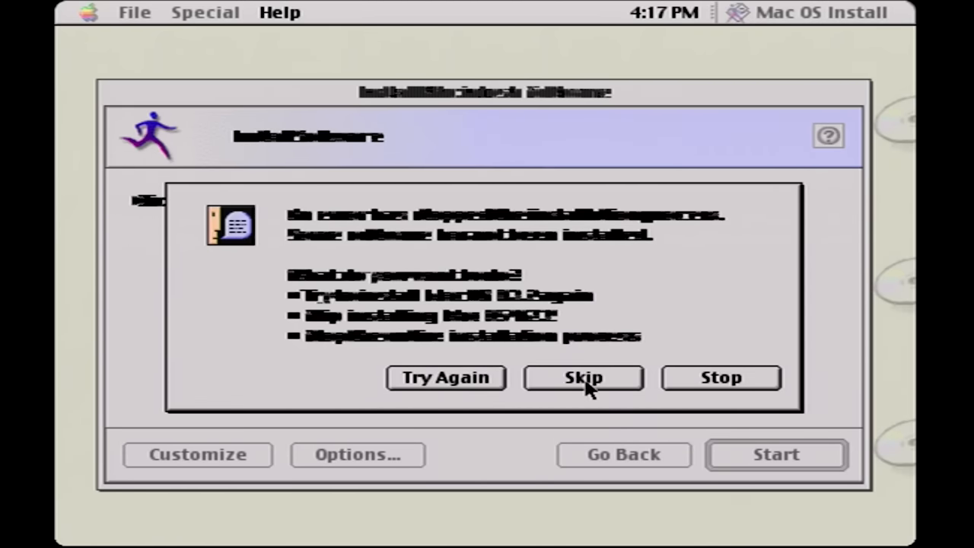
pyautogui.click(583, 377)
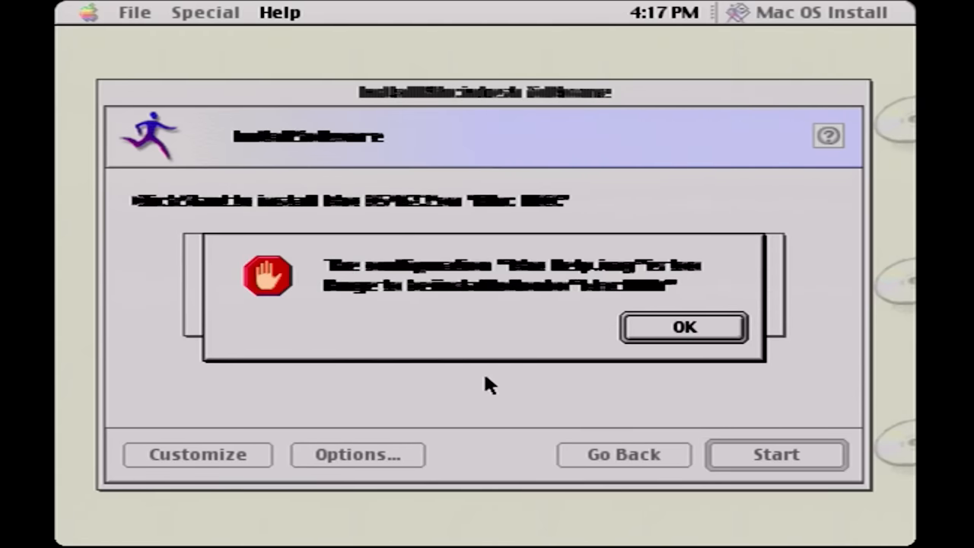
pyautogui.click(680, 327)
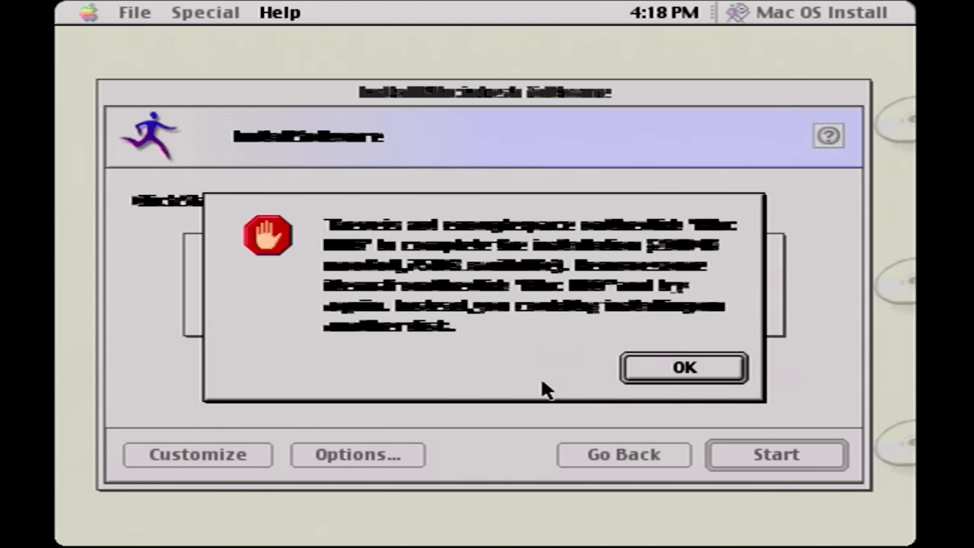
pyautogui.click(684, 366)
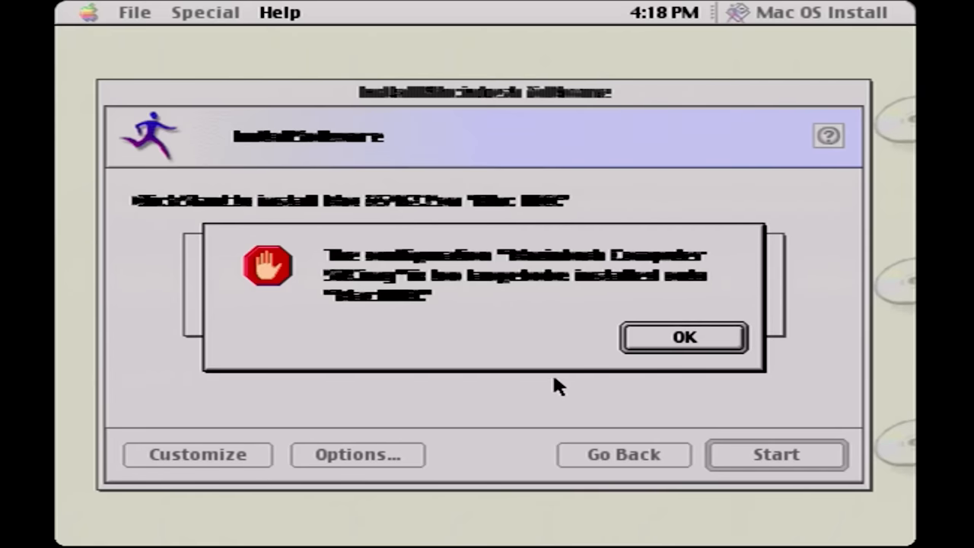
pyautogui.moveTo(493, 354)
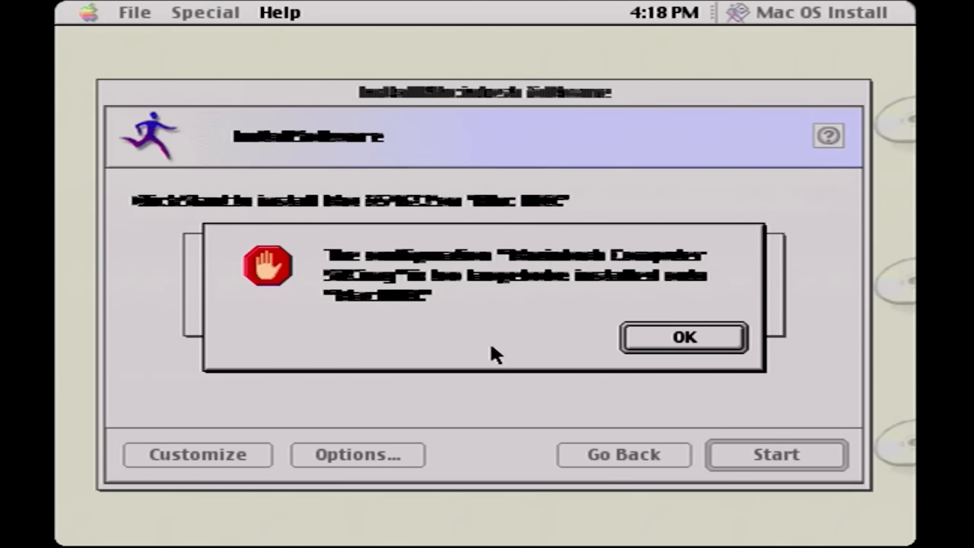
pyautogui.moveTo(655, 357)
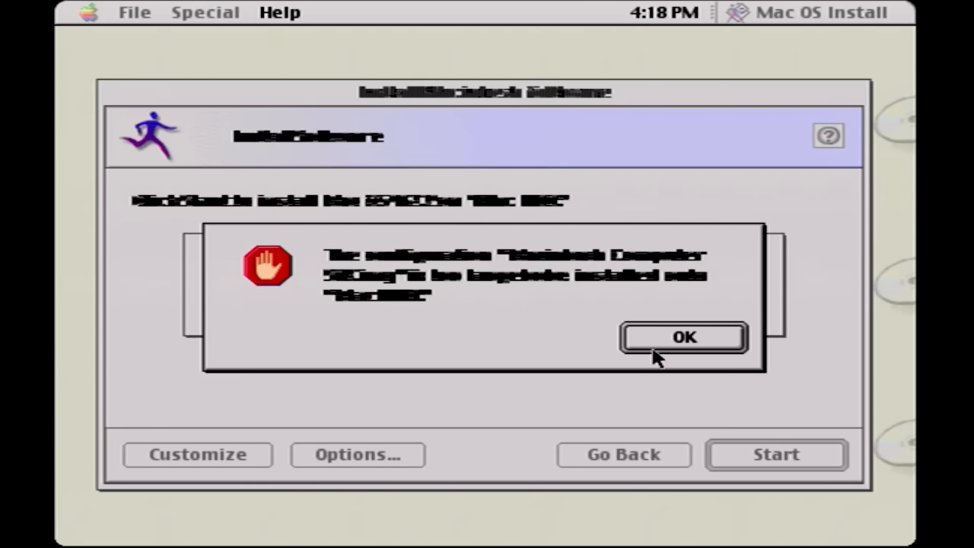
pyautogui.click(684, 338)
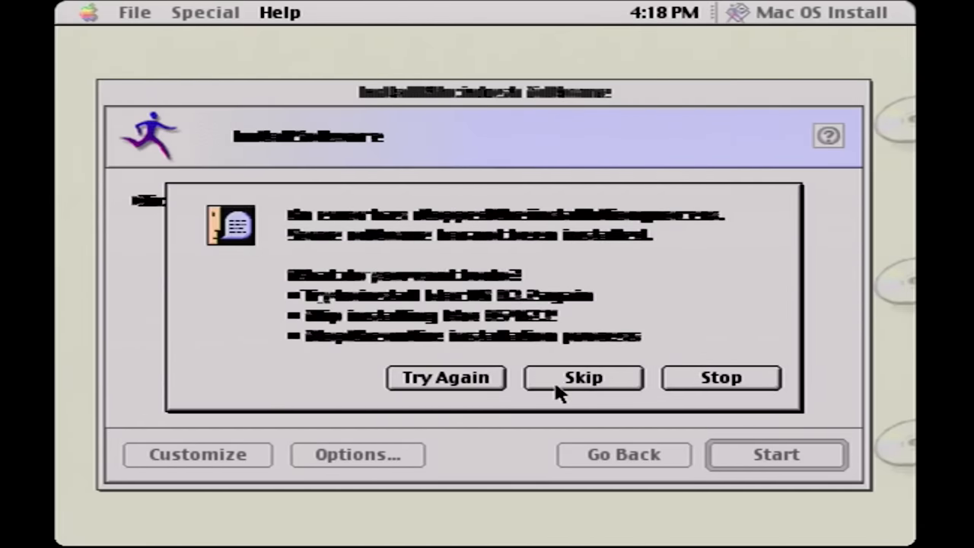
pyautogui.click(583, 378)
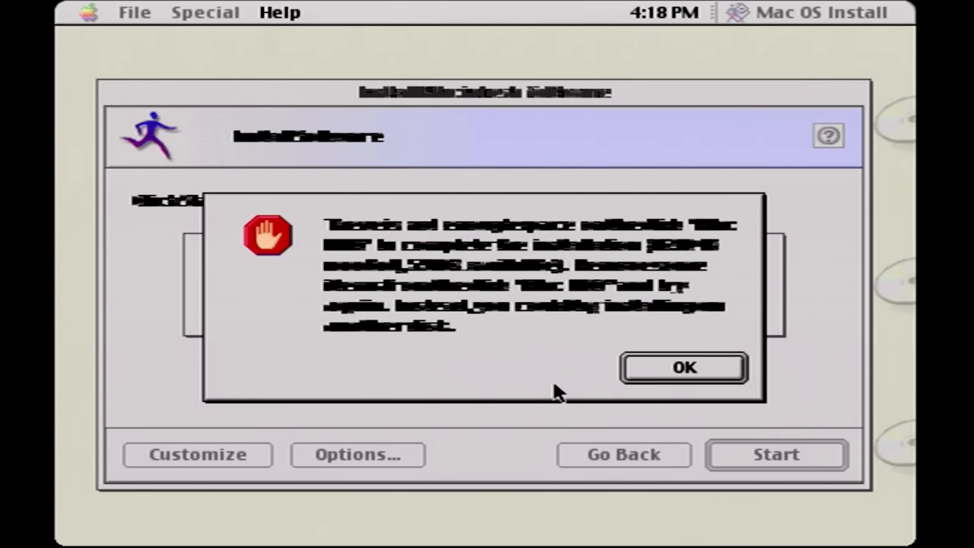
pyautogui.moveTo(434, 243)
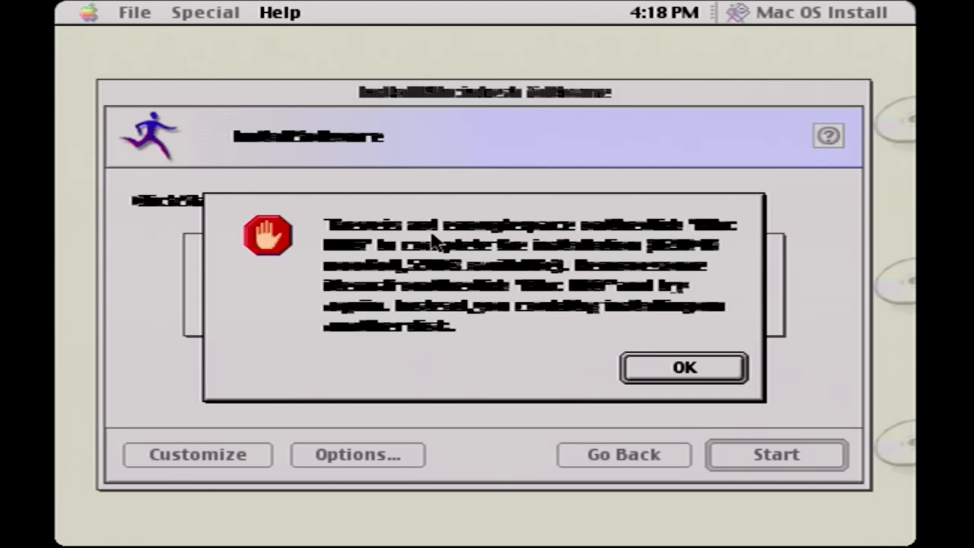
pyautogui.moveTo(670, 370)
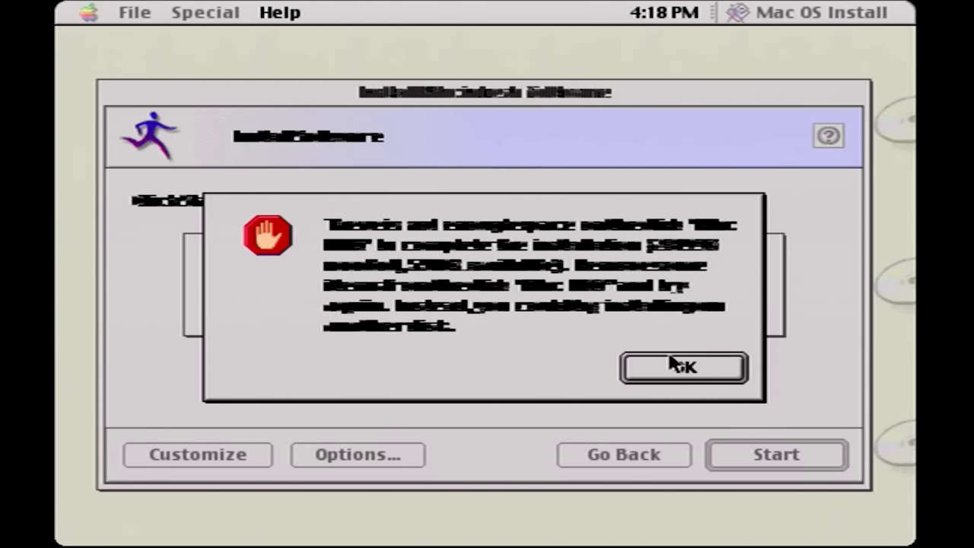
pyautogui.moveTo(657, 377)
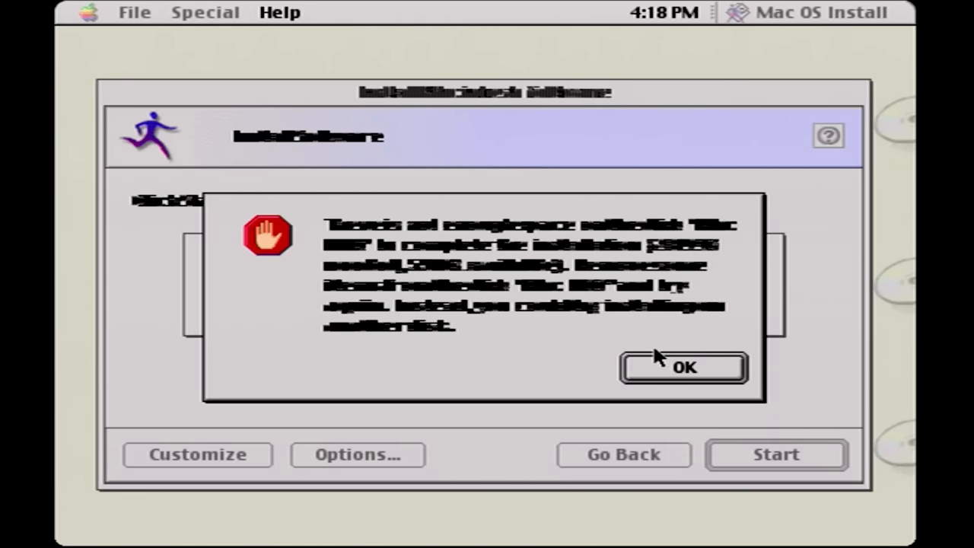
pyautogui.click(683, 368)
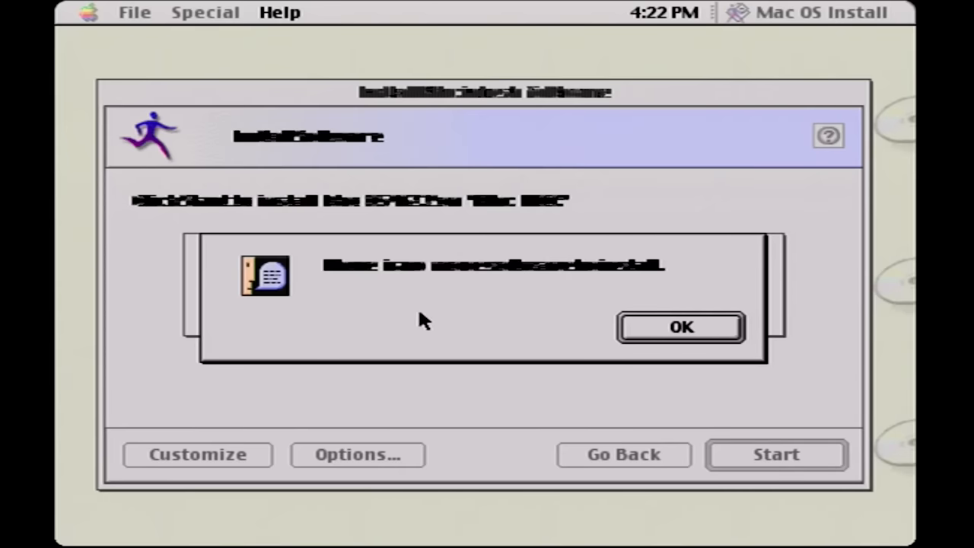
pyautogui.moveTo(653, 251)
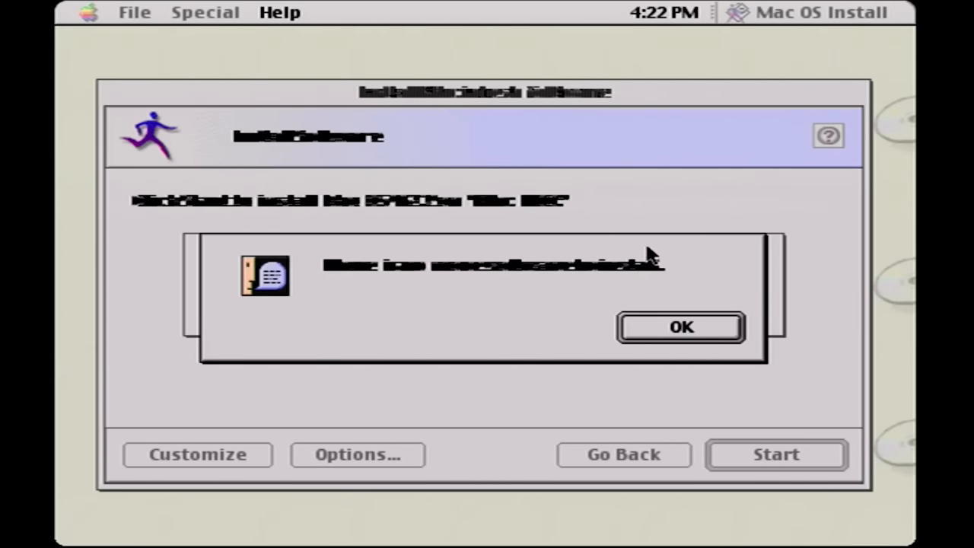
pyautogui.moveTo(656, 276)
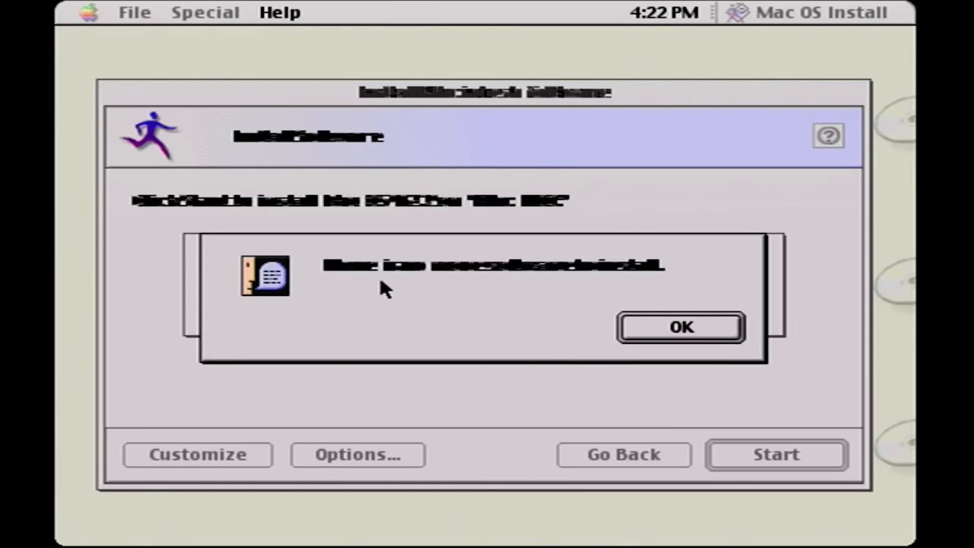
pyautogui.click(678, 327)
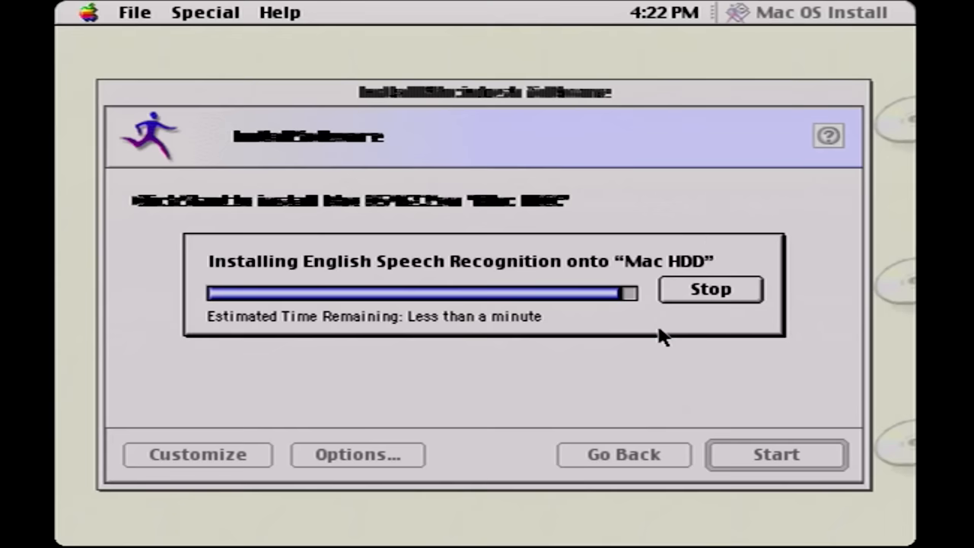
pyautogui.moveTo(521, 305)
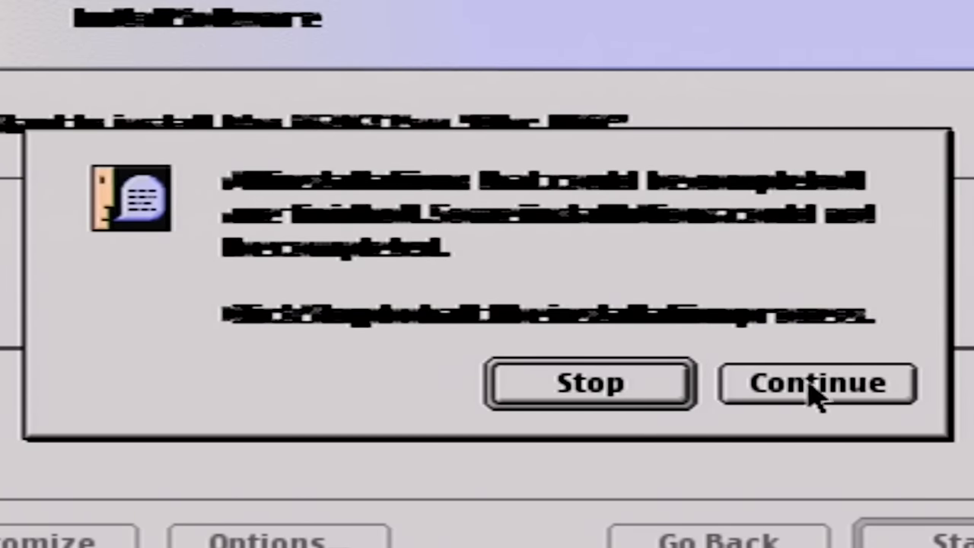
# - Acknowledge the installation-complete notices and shut down Mac OS 9 from the Special menu
pyautogui.click(815, 383)
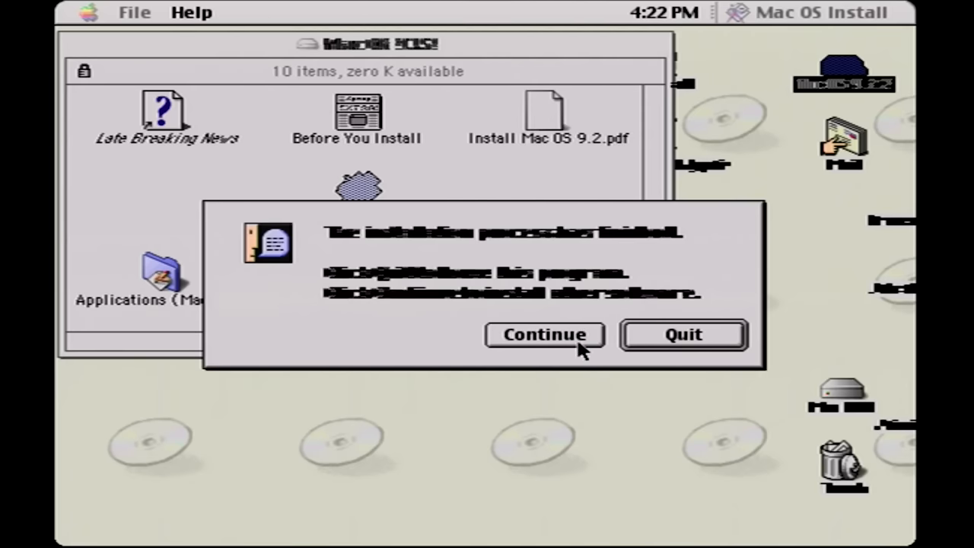
pyautogui.click(544, 335)
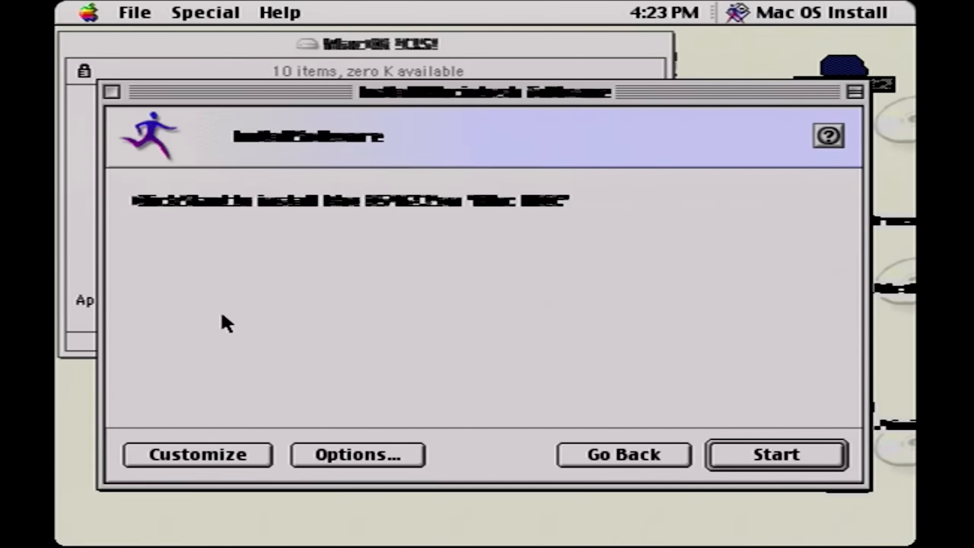
pyautogui.moveTo(116, 97)
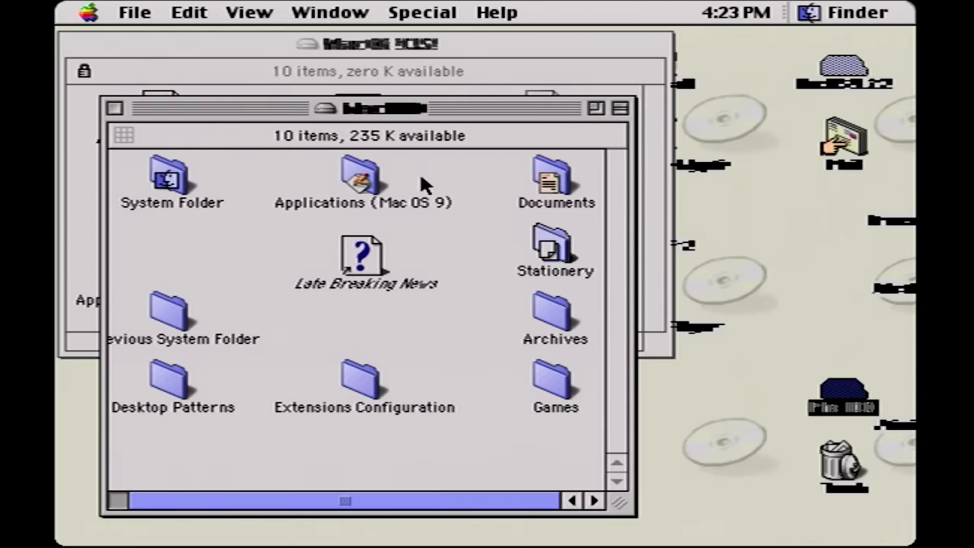
pyautogui.click(364, 178)
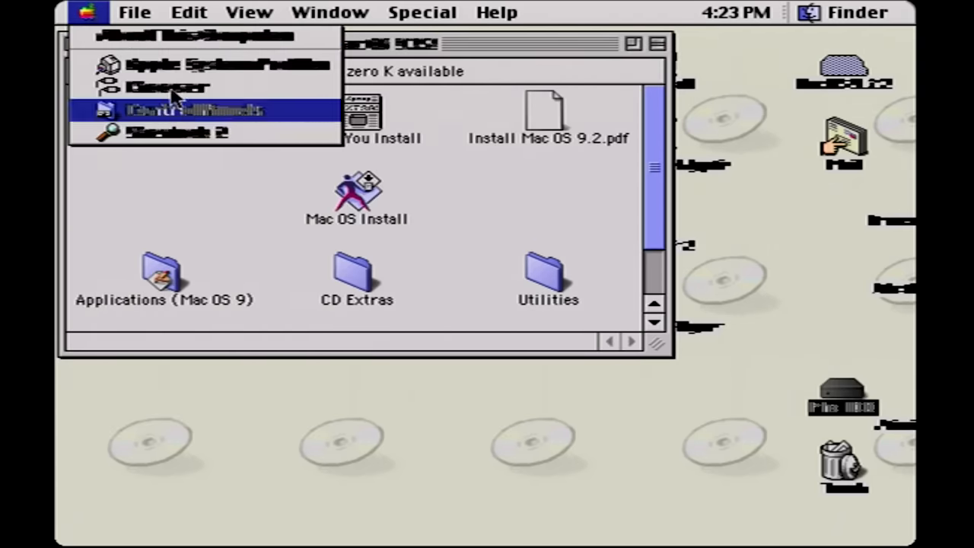
pyautogui.click(188, 12)
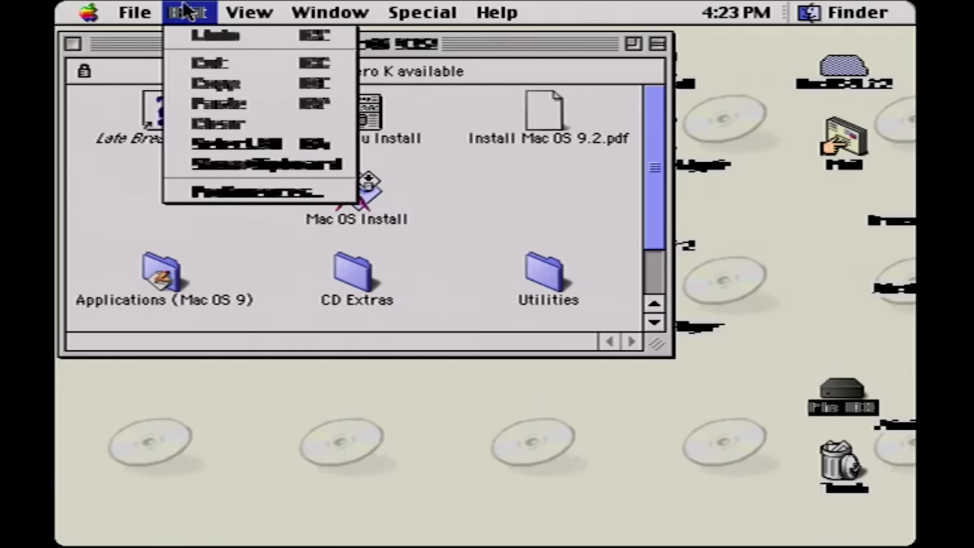
pyautogui.click(418, 13)
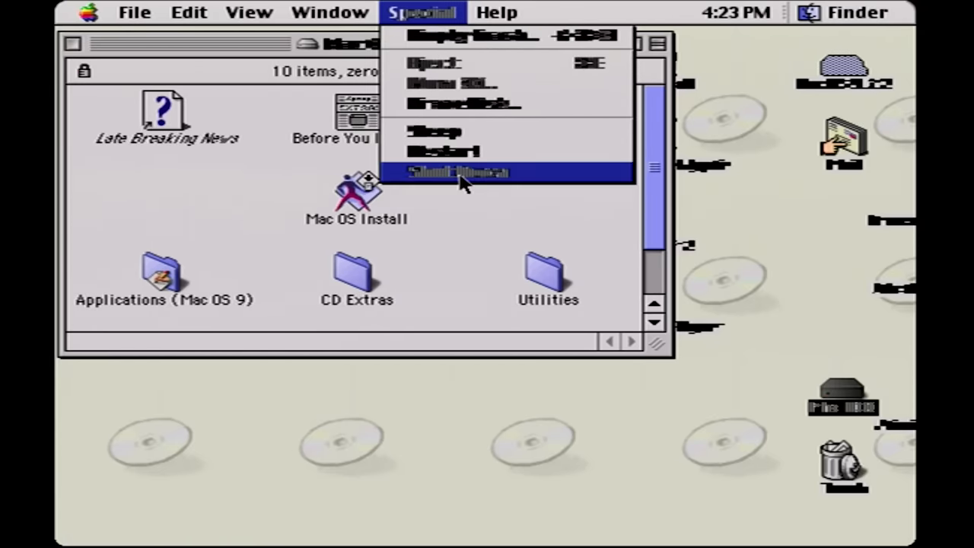
pyautogui.click(456, 172)
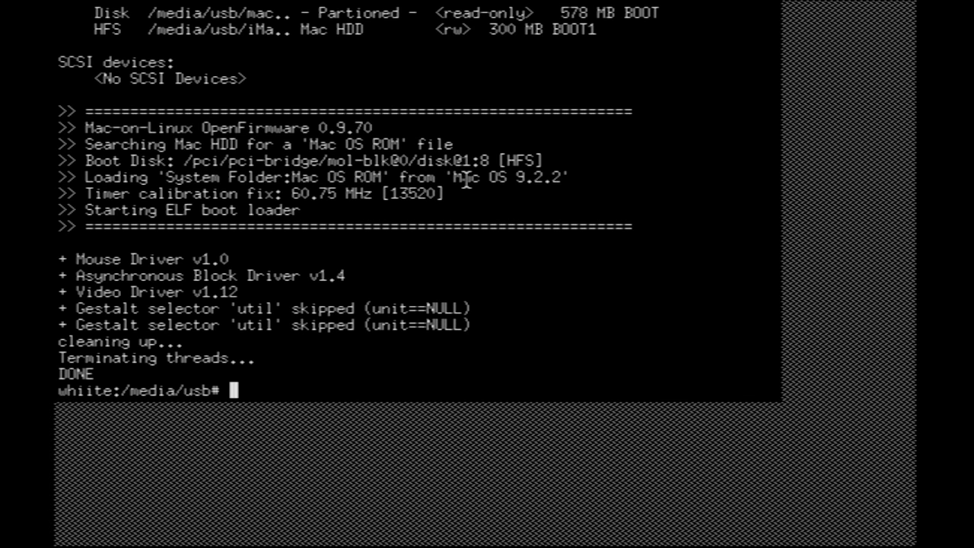
# - Exit, open /etc/mol/molrc.macos in nano, and comment out a blkdev line with #
pyautogui.write('exit')
pyautogui.write('ls')
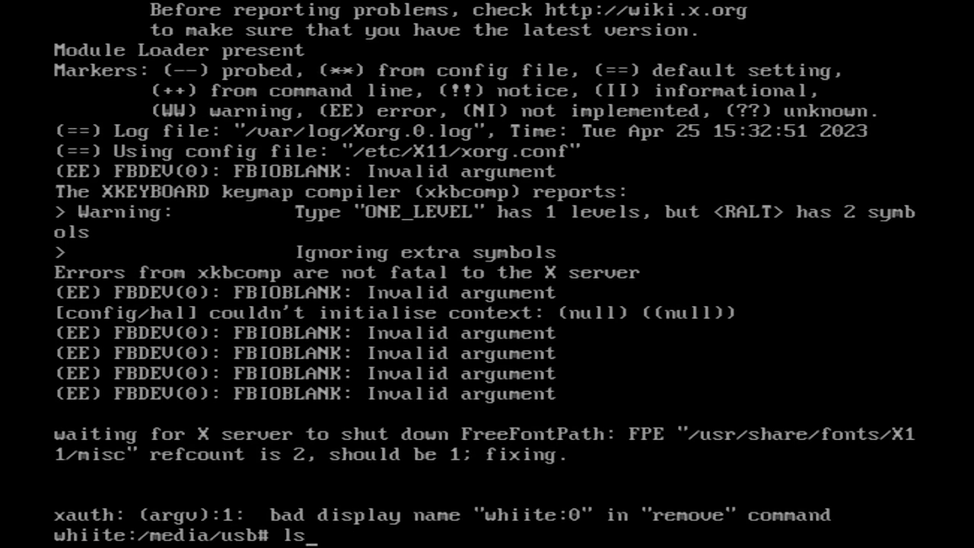
pyautogui.write('nano /etc/mol/molrc.macos')
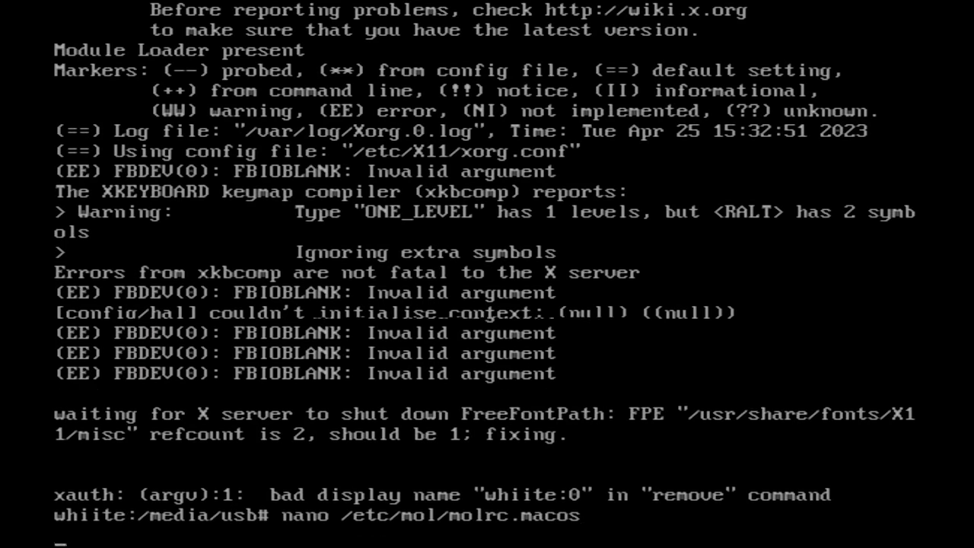
pyautogui.press('Enter')
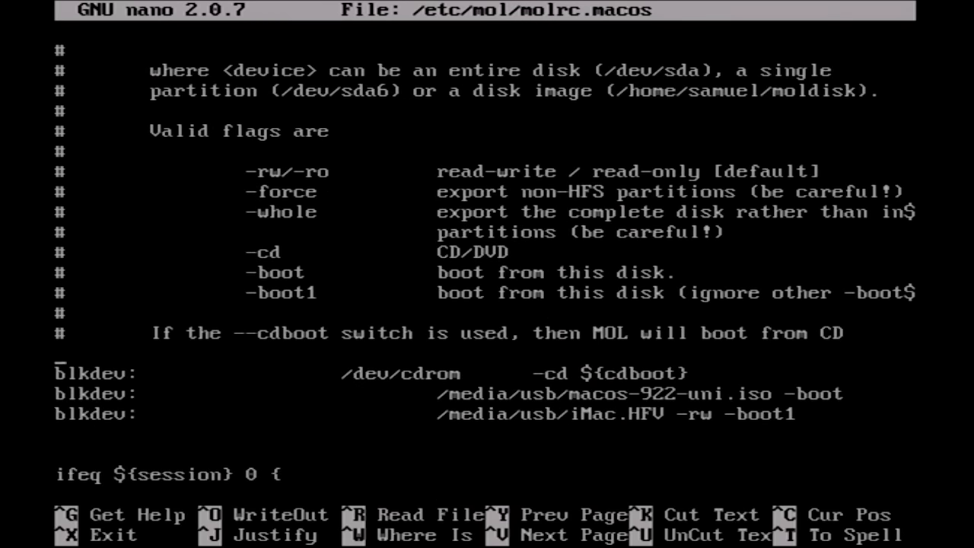
pyautogui.write('#')
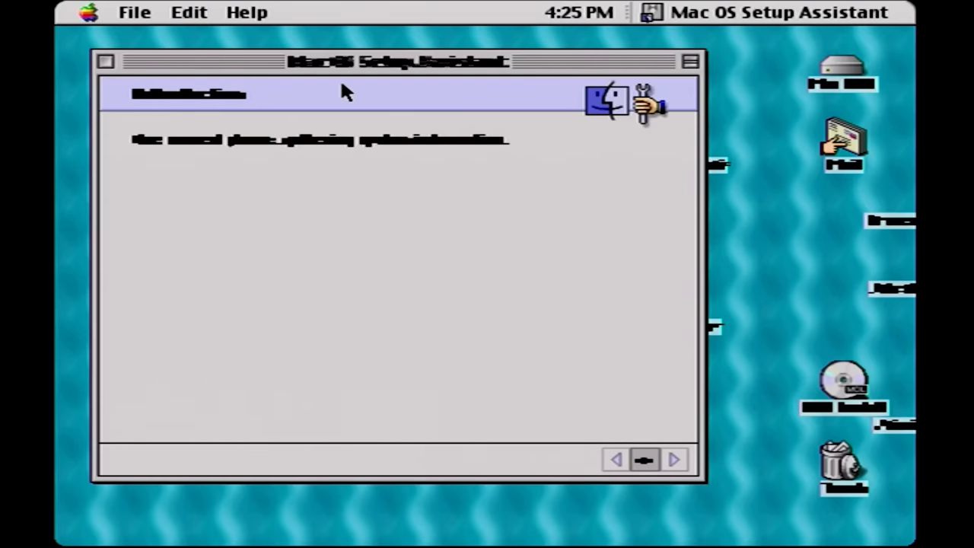
pyautogui.moveTo(327, 65)
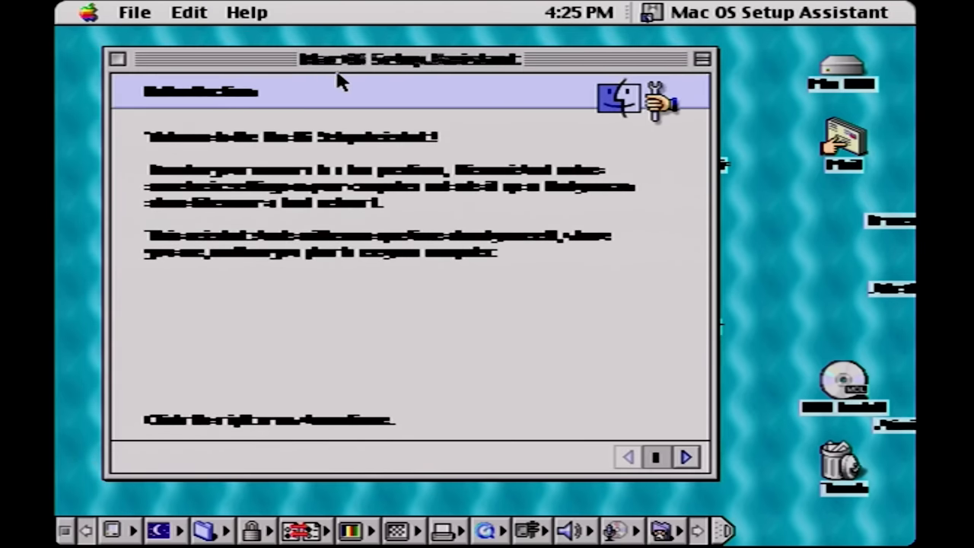
pyautogui.moveTo(697, 486)
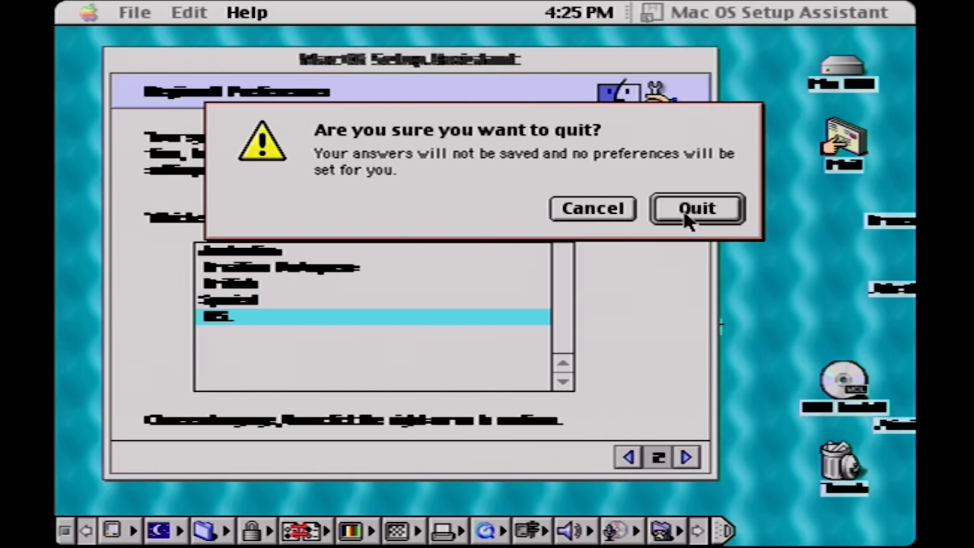
# - Quit Setup Assistant without saving answers and open About This Computer showing Mac OS 9.2.2
pyautogui.click(697, 208)
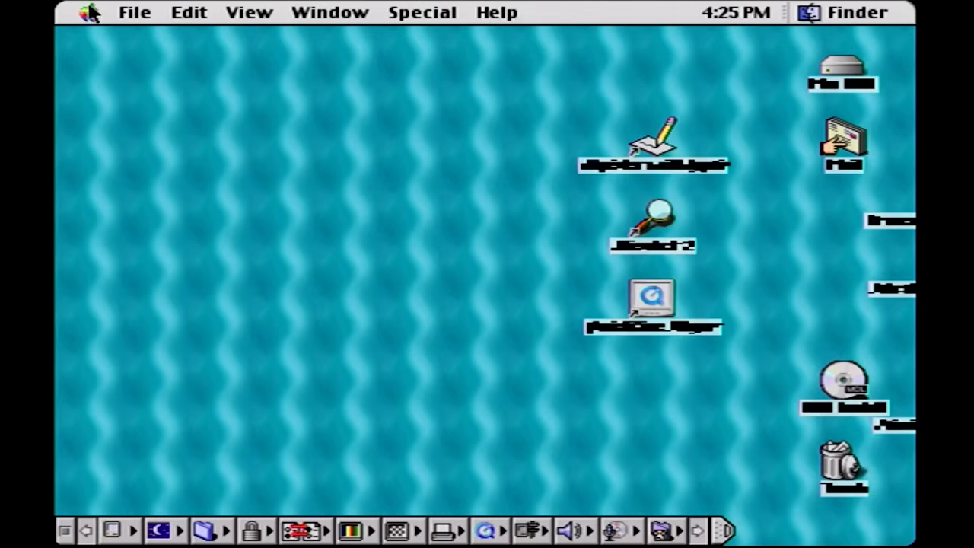
pyautogui.click(86, 13)
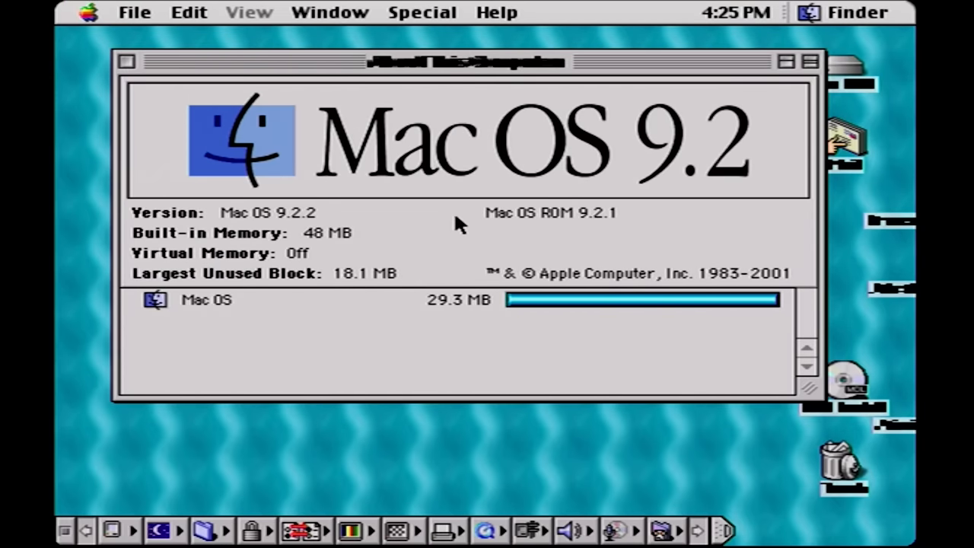
pyautogui.moveTo(352, 200)
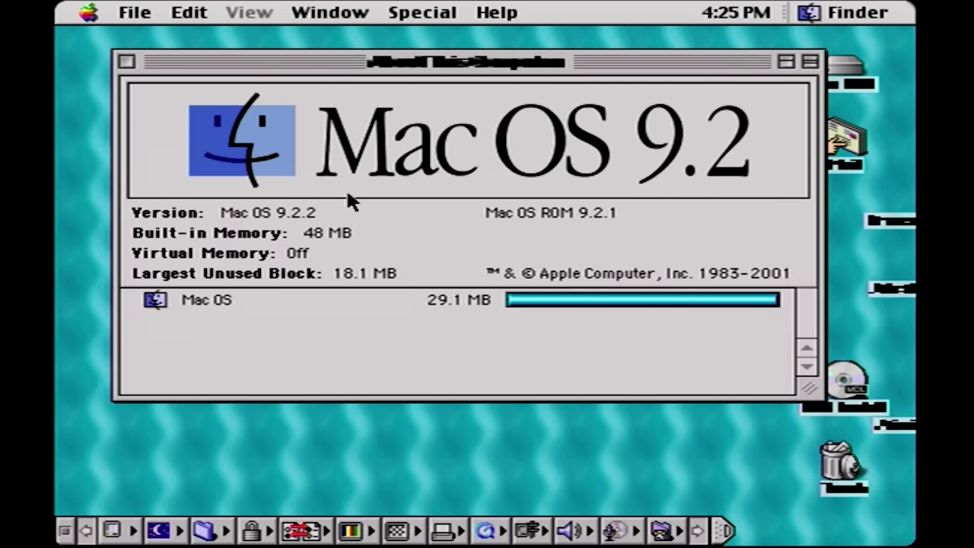
pyautogui.moveTo(537, 221)
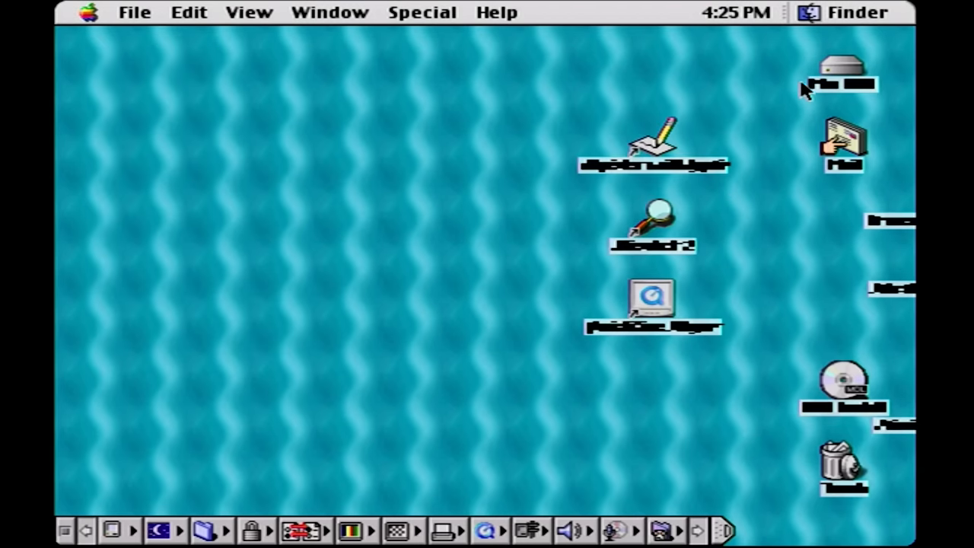
# - Launch QuickTime Player from its desktop alias and dismiss the connection speed alert
pyautogui.click(651, 311)
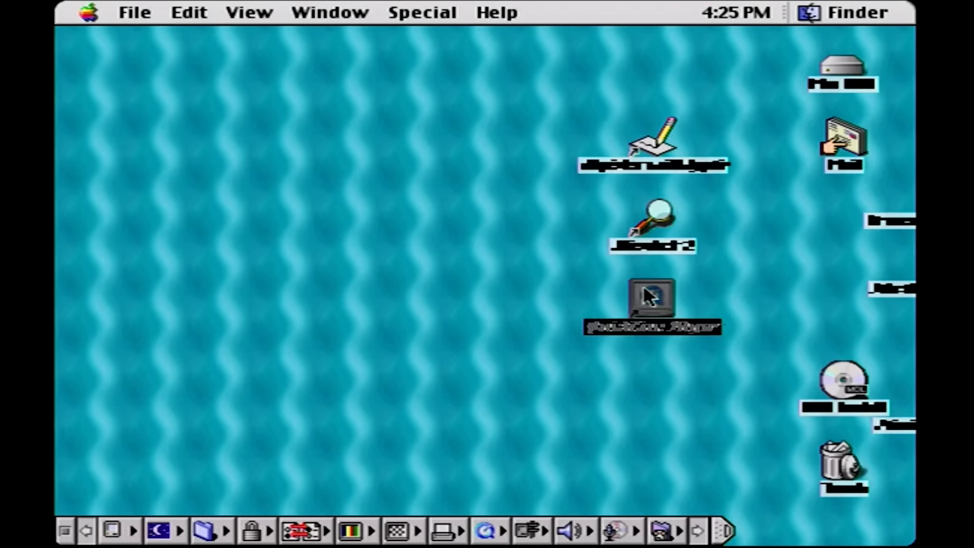
pyautogui.doubleClick(651, 300)
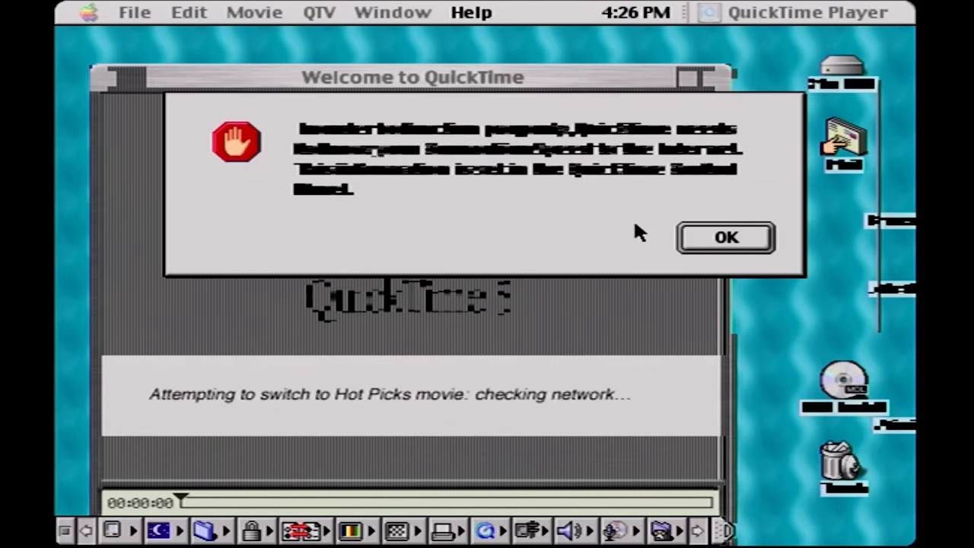
pyautogui.click(726, 237)
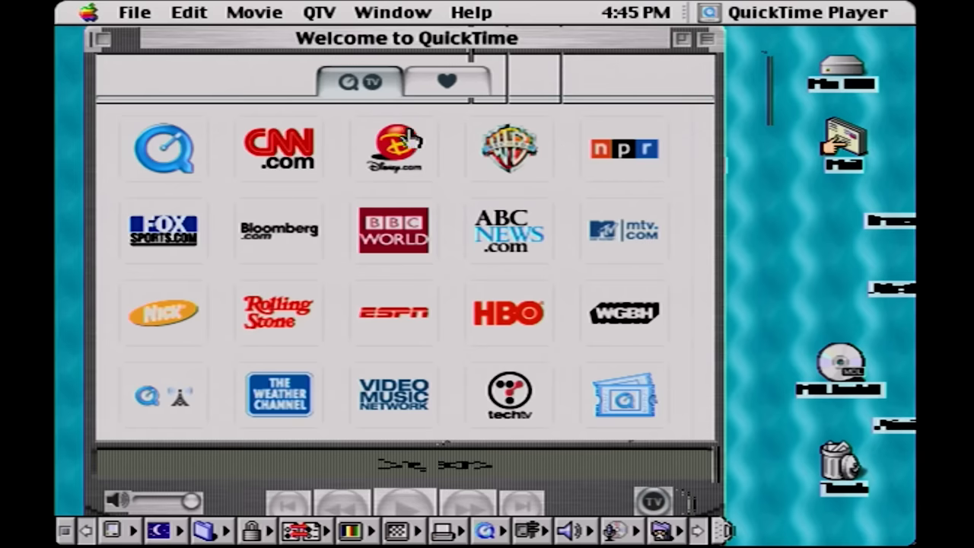
pyautogui.moveTo(632, 69)
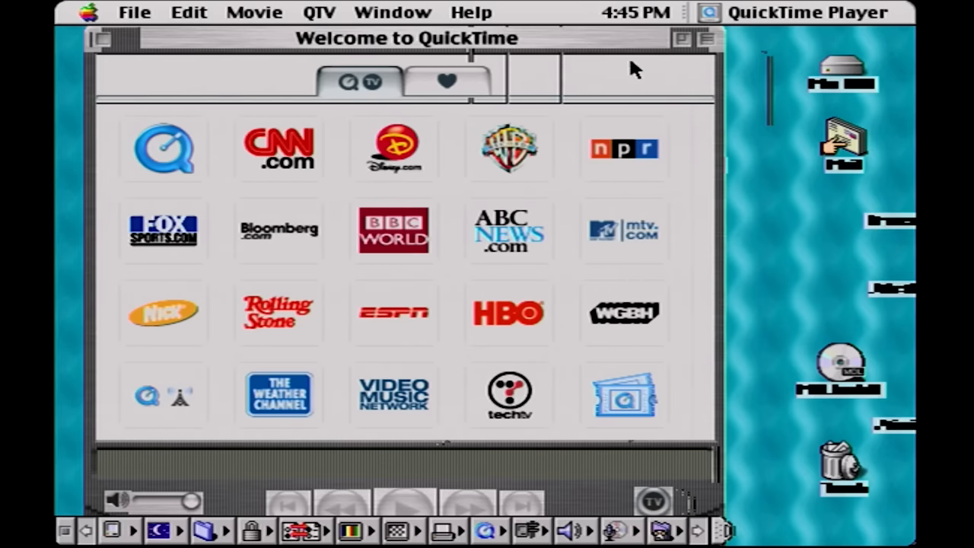
pyautogui.moveTo(139, 45)
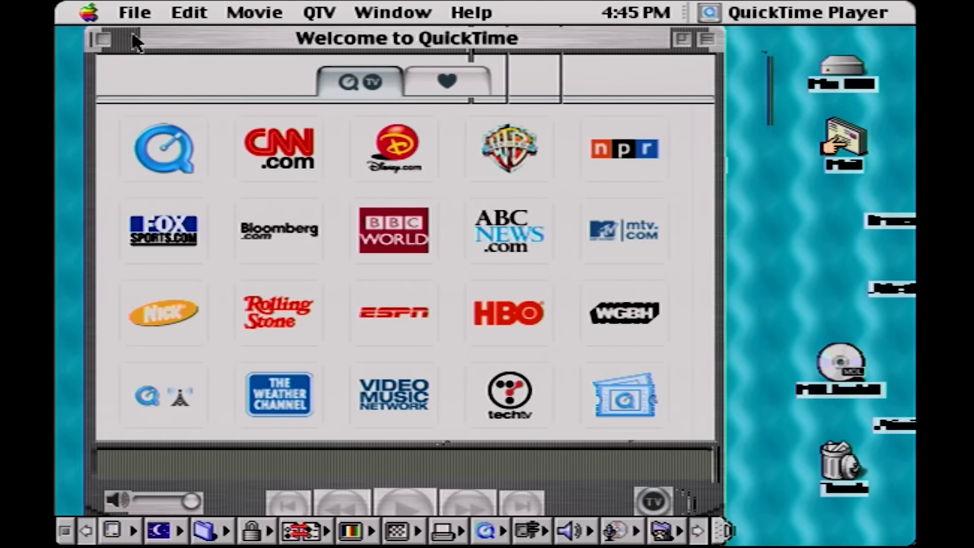
pyautogui.moveTo(770, 296)
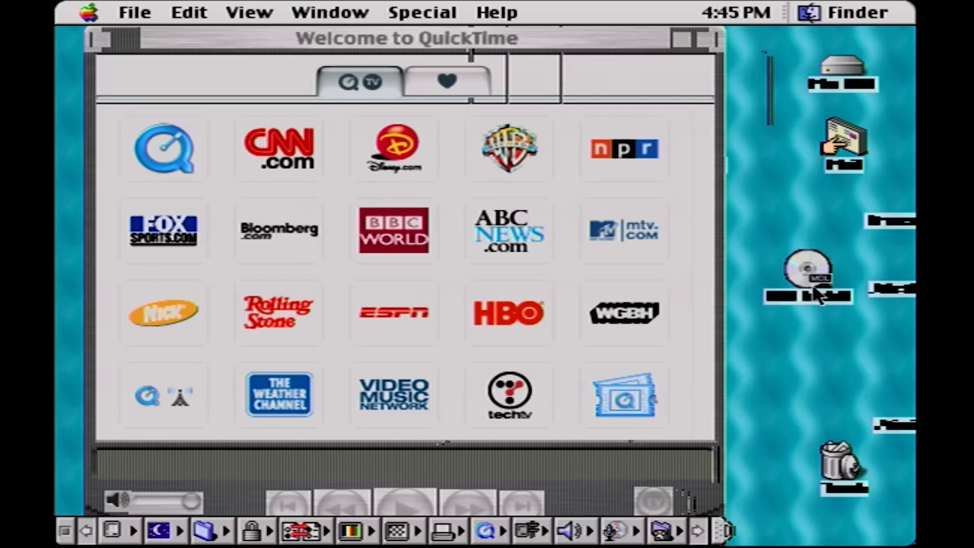
pyautogui.moveTo(811, 293)
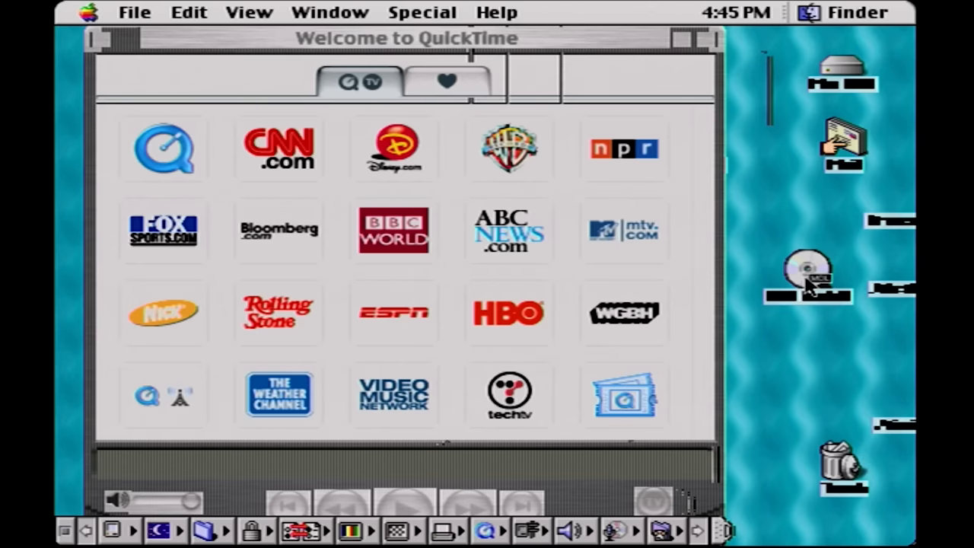
pyautogui.moveTo(776, 342)
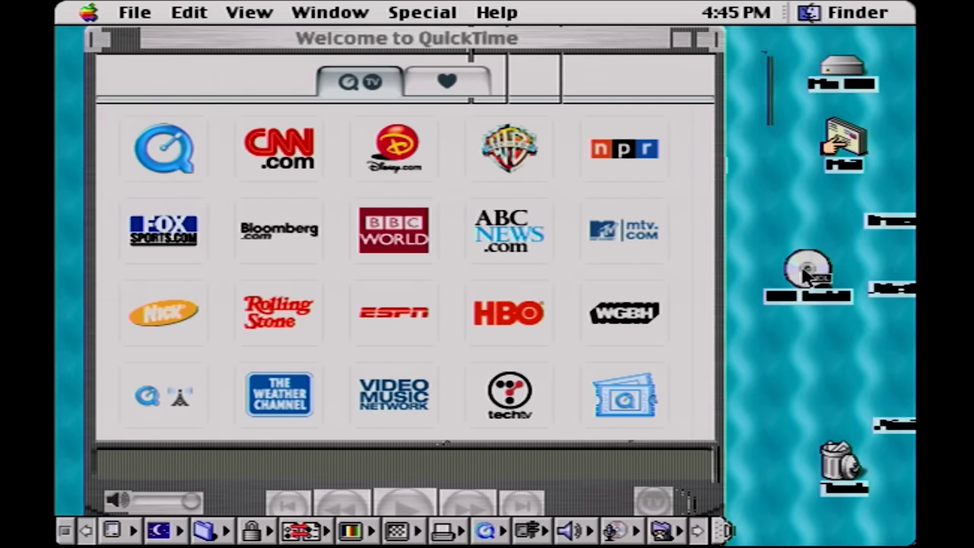
# - Open the MOL Install disc, store MOLAudio in Extensions, and open the CD Driver patch ReadMe
pyautogui.doubleClick(807, 272)
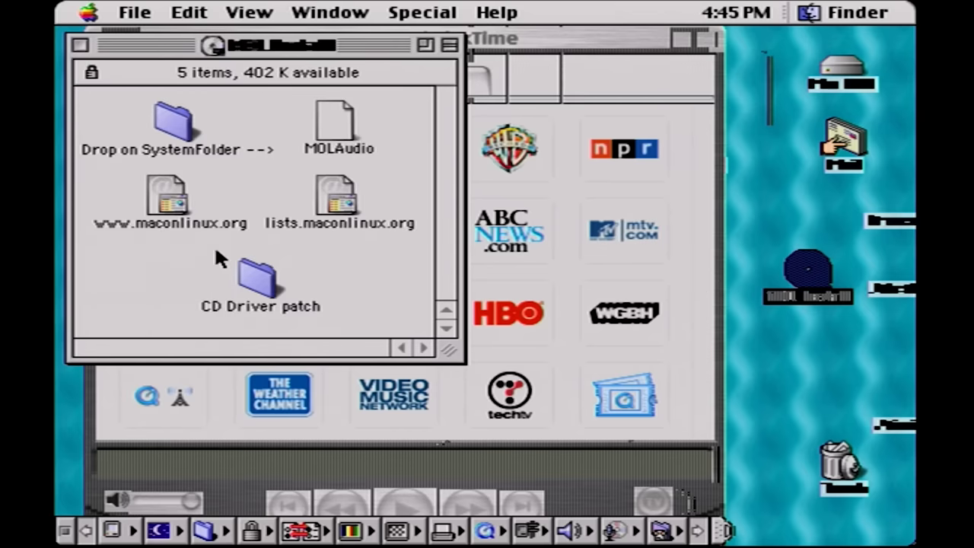
pyautogui.moveTo(268, 196)
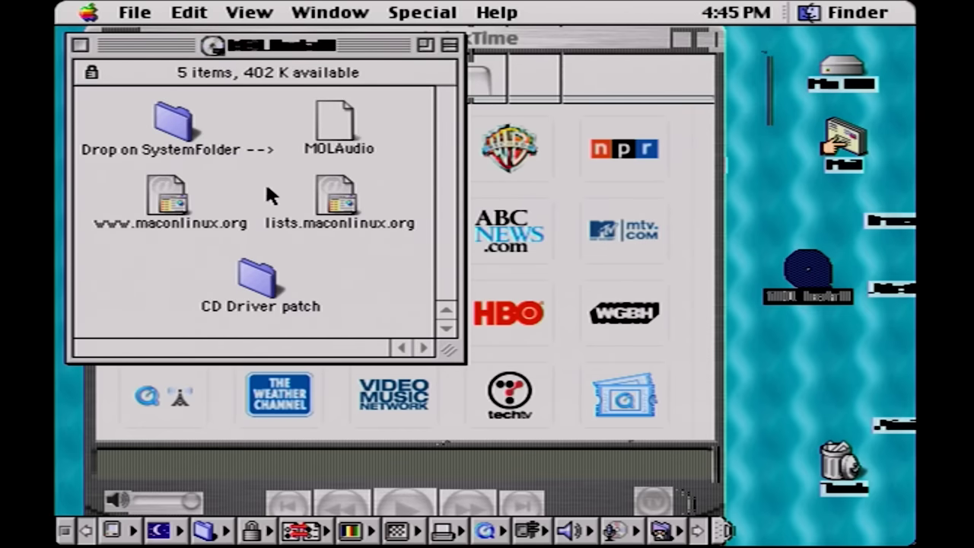
pyautogui.click(340, 122)
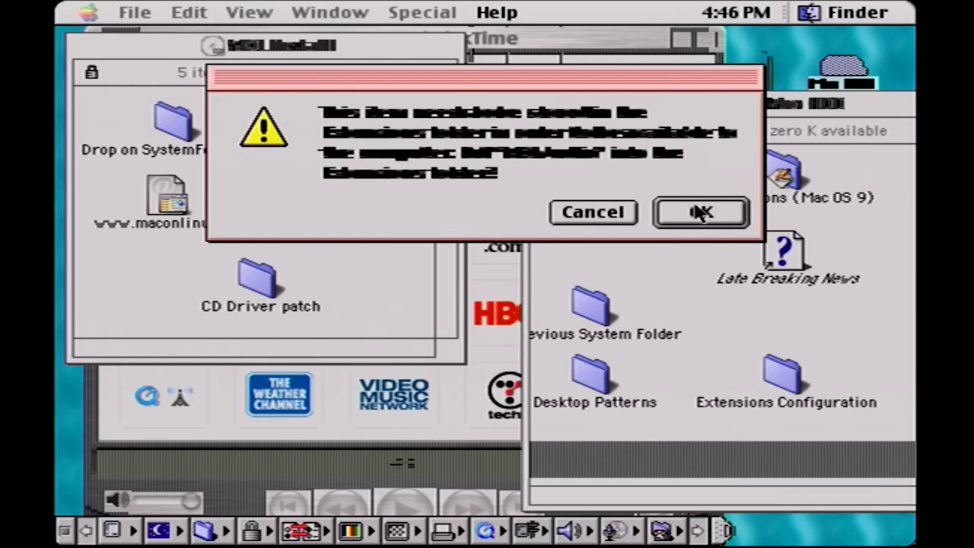
pyautogui.click(699, 212)
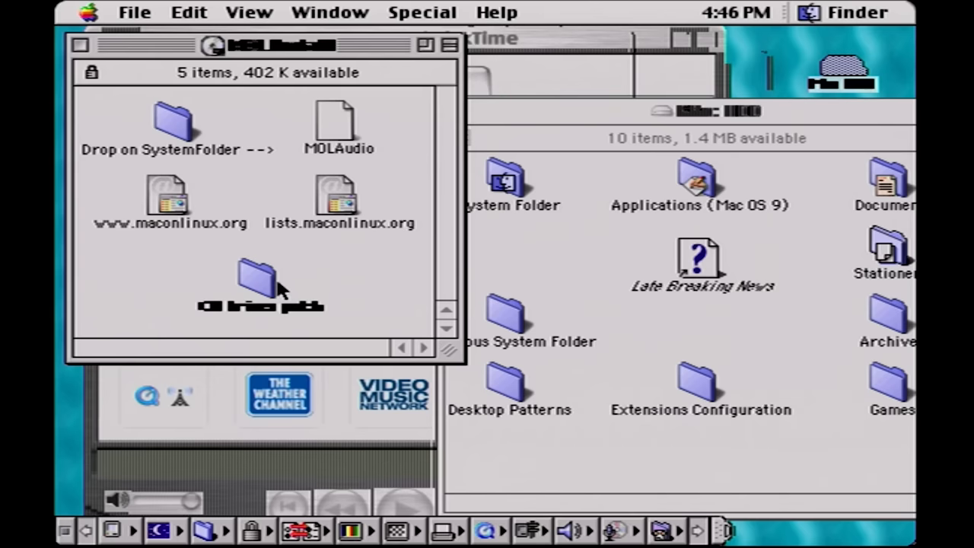
pyautogui.doubleClick(257, 279)
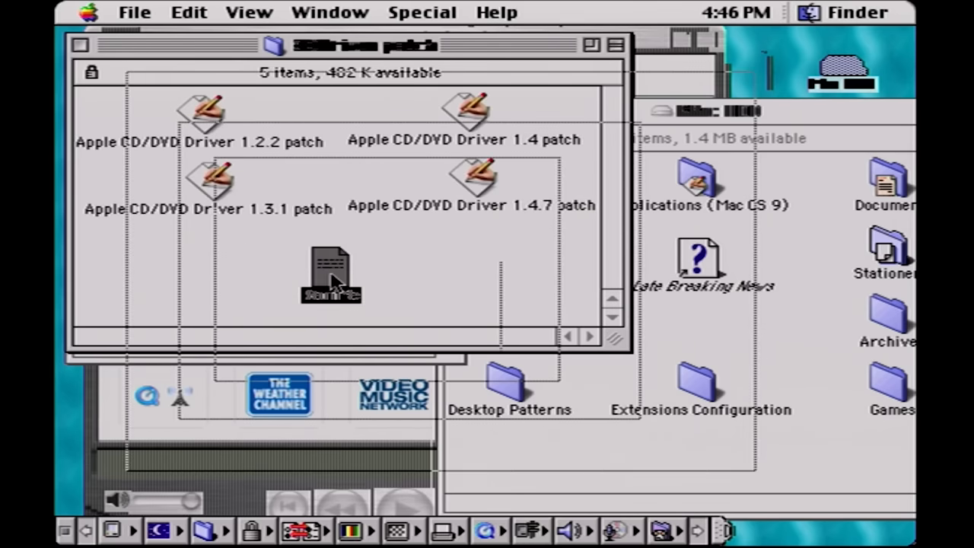
pyautogui.doubleClick(331, 270)
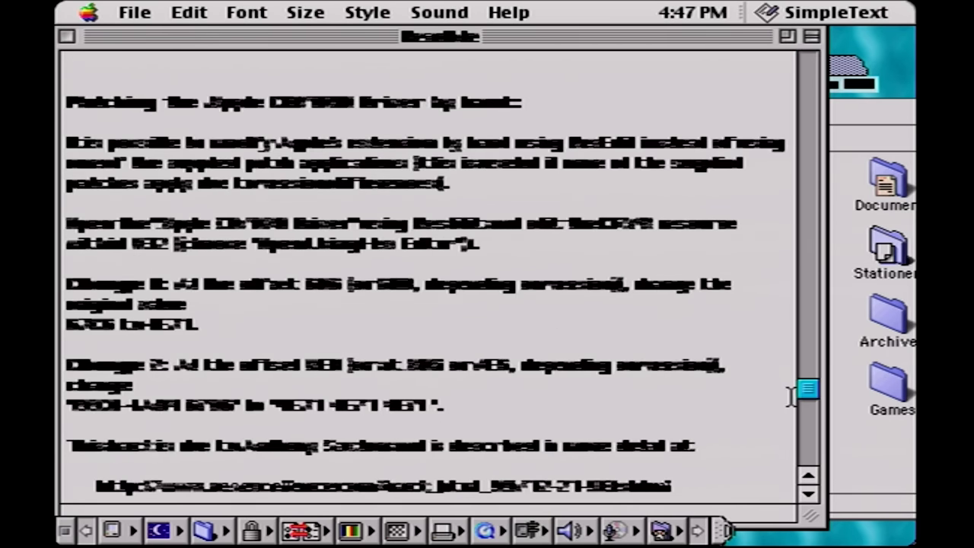
# - Select the ReadMe's Change 2 hand-patching paragraph and link, and open the Font menu
pyautogui.scroll(-3)
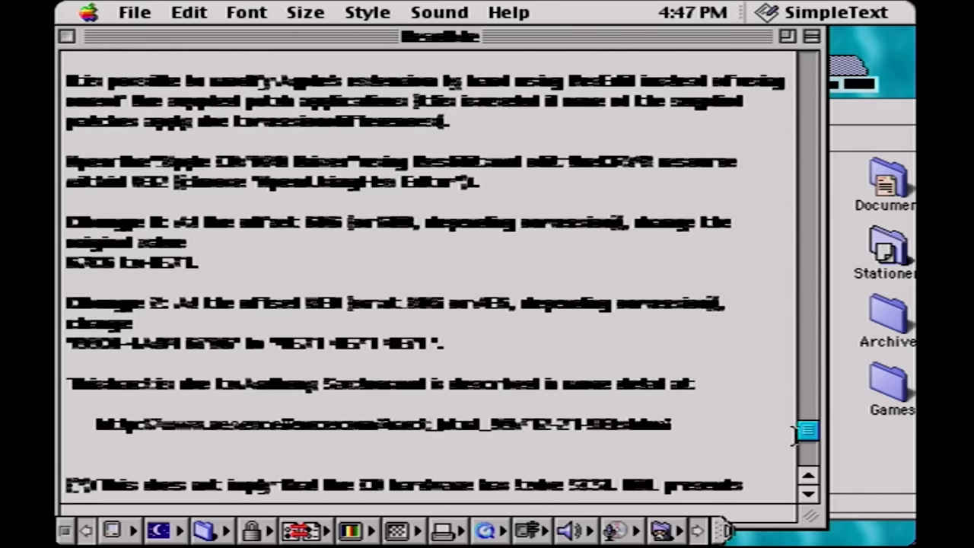
pyautogui.moveTo(69, 303); pyautogui.dragTo(669, 426)
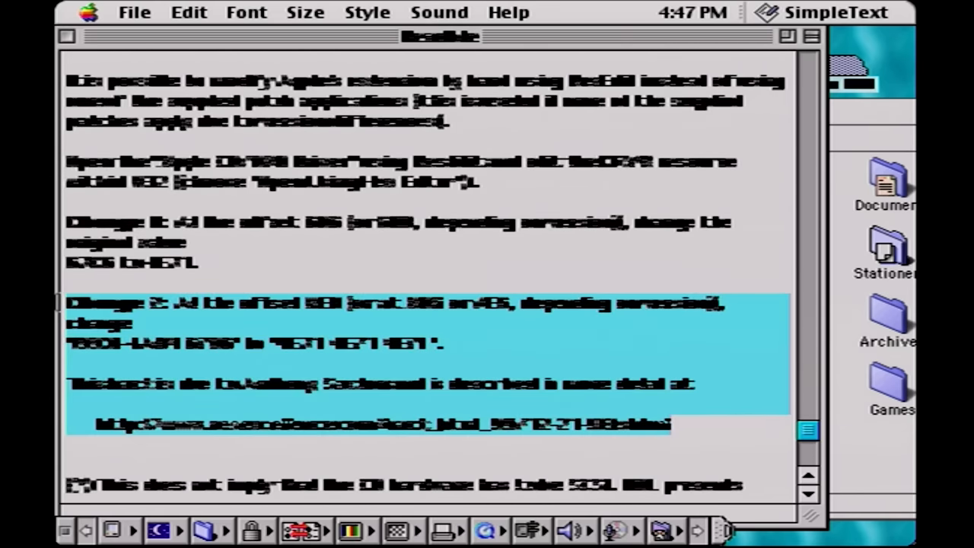
pyautogui.click(245, 12)
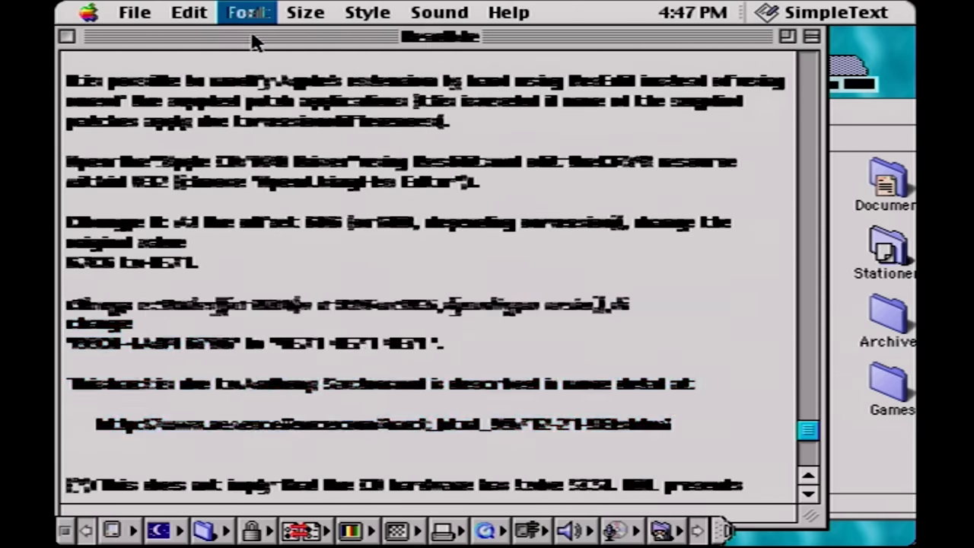
pyautogui.moveTo(67, 302); pyautogui.dragTo(723, 426)
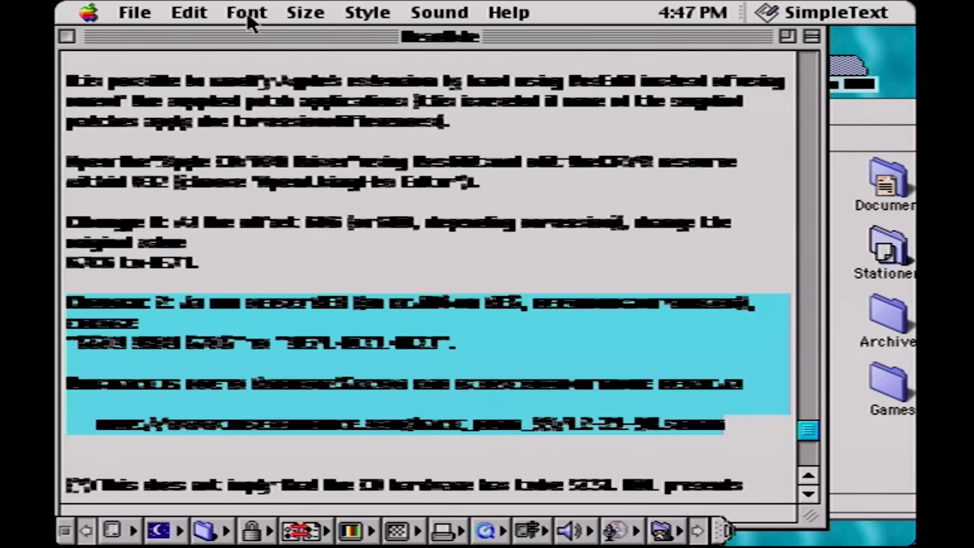
pyautogui.click(247, 12)
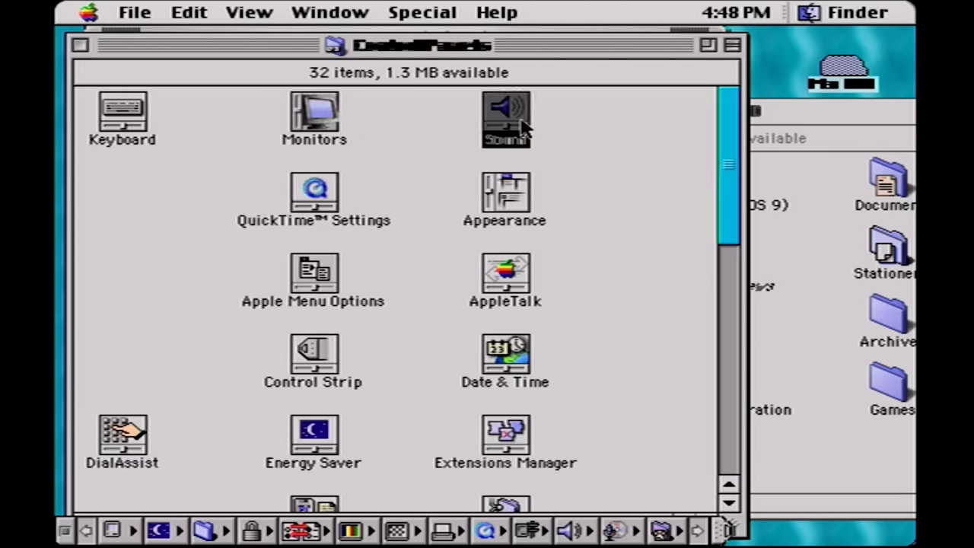
# - Try opening Sound twice, dismiss the not-enough-memory warnings, then restart Mac OS 9
pyautogui.doubleClick(505, 118)
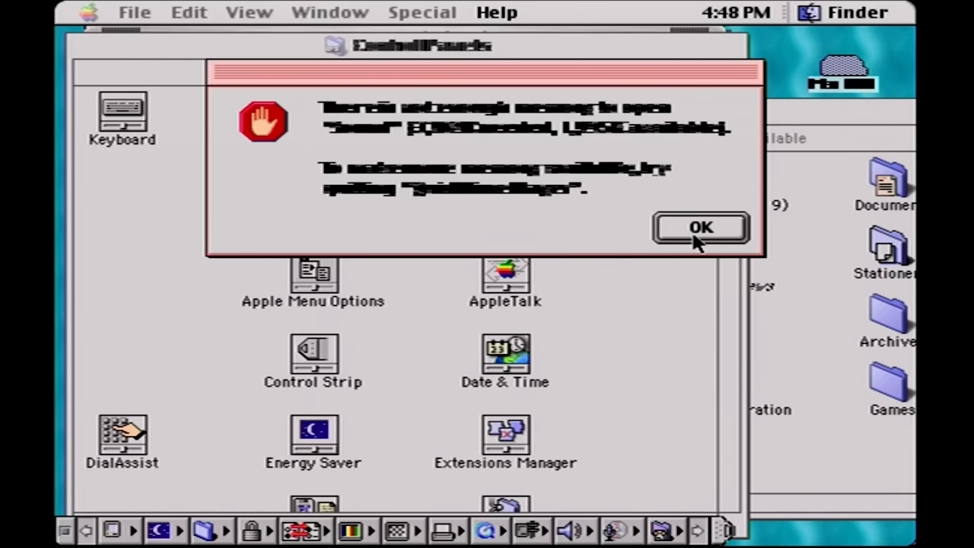
pyautogui.click(699, 228)
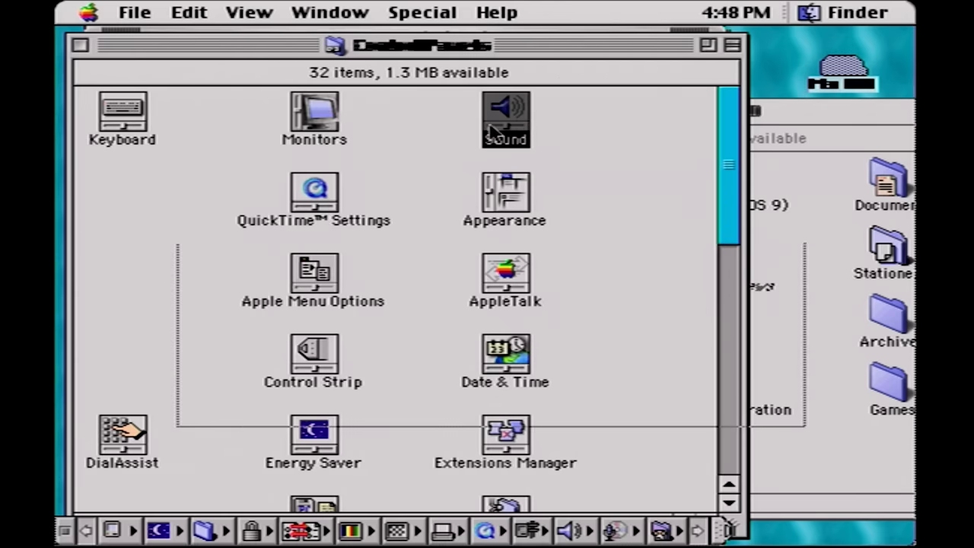
pyautogui.doubleClick(505, 114)
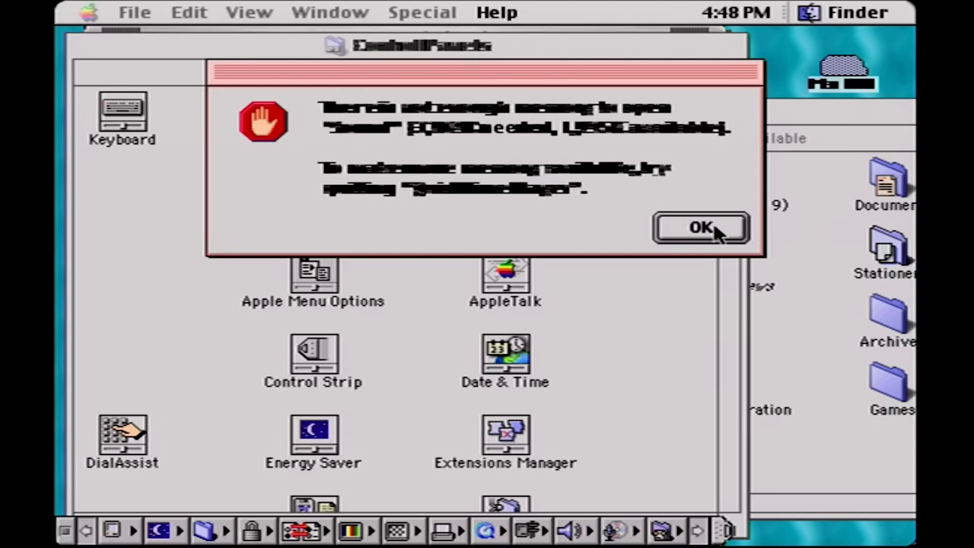
pyautogui.click(699, 227)
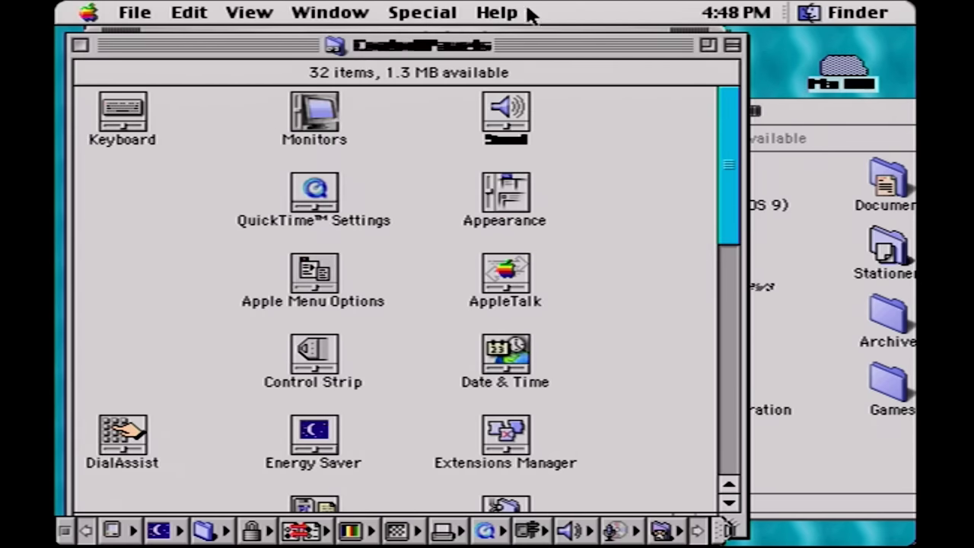
pyautogui.click(422, 12)
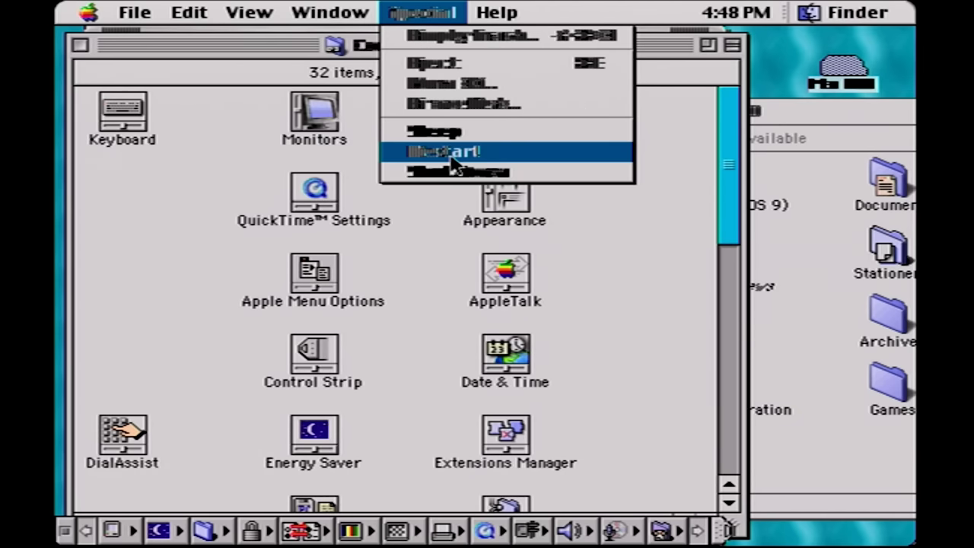
pyautogui.click(461, 151)
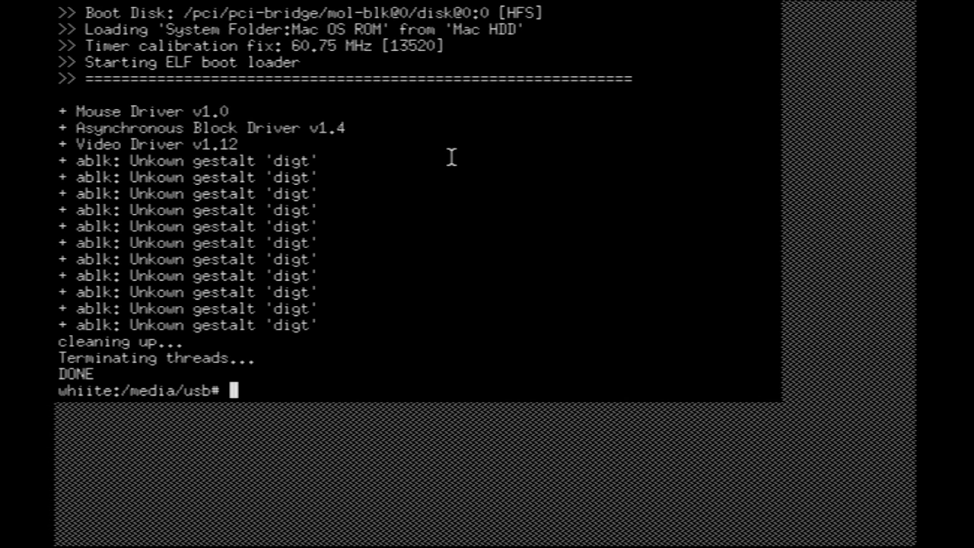
pyautogui.moveTo(414, 166)
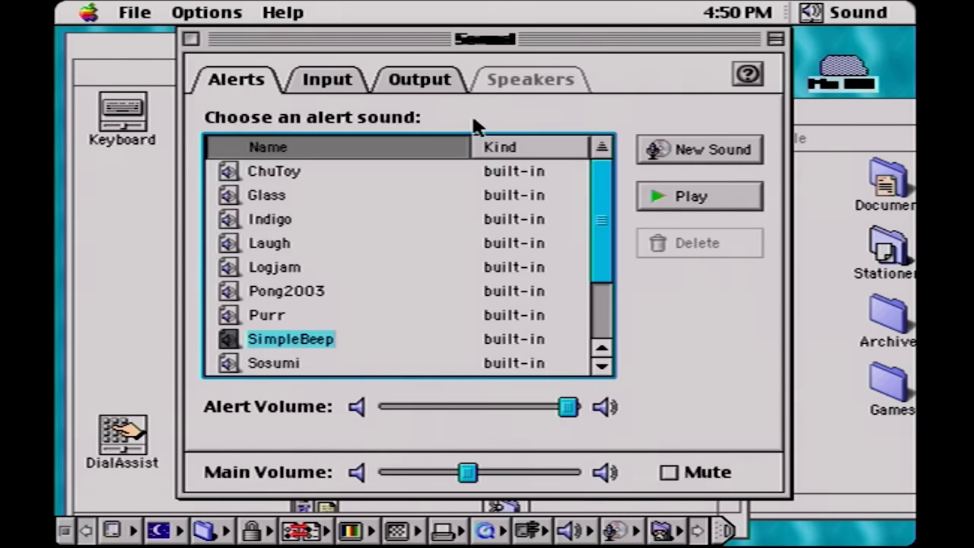
pyautogui.moveTo(466, 464)
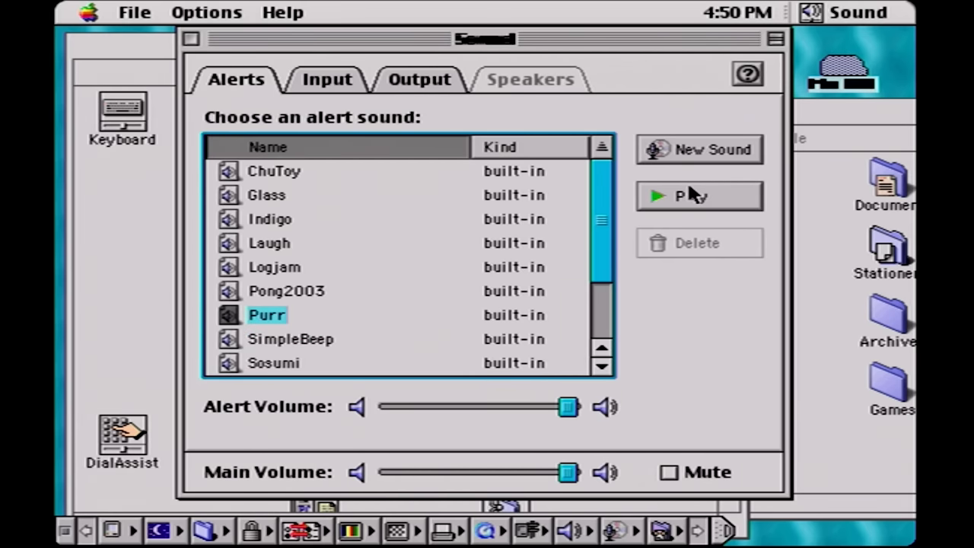
# - Preview the Purr alert sound and set the Sound output device to MOL Audio
pyautogui.click(274, 363)
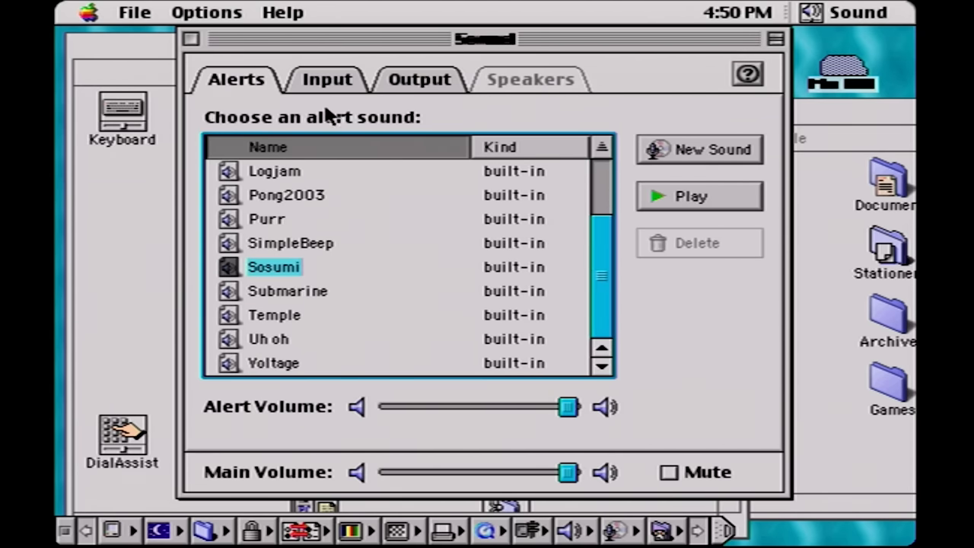
pyautogui.click(418, 79)
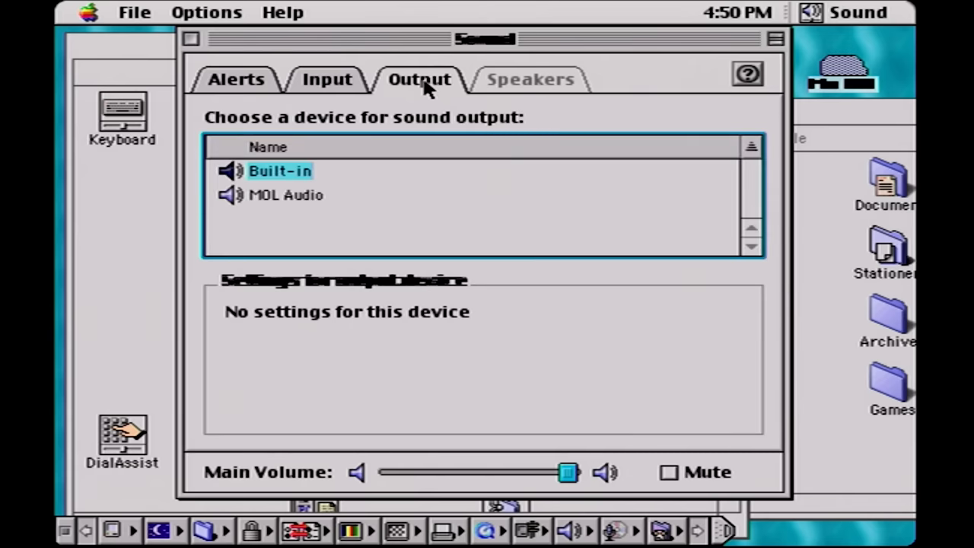
pyautogui.click(285, 195)
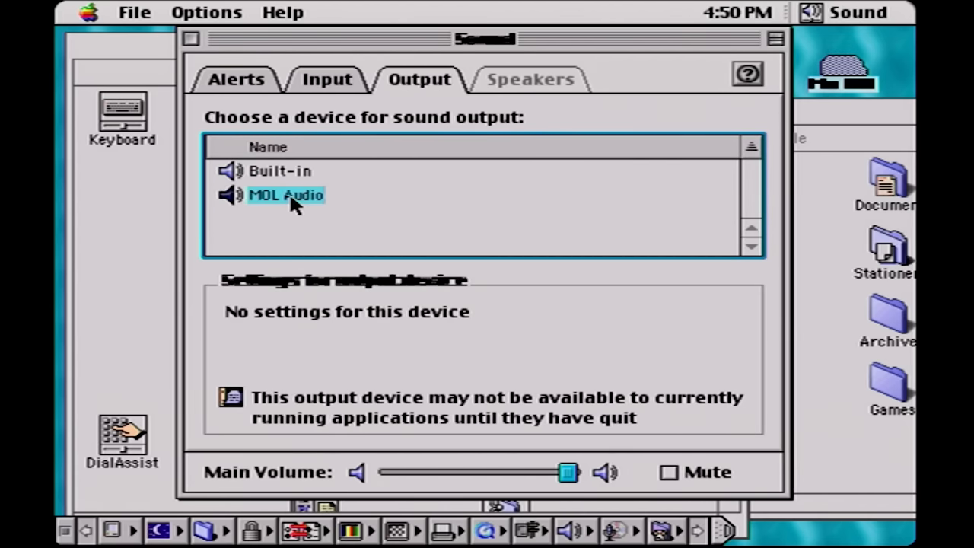
pyautogui.click(286, 195)
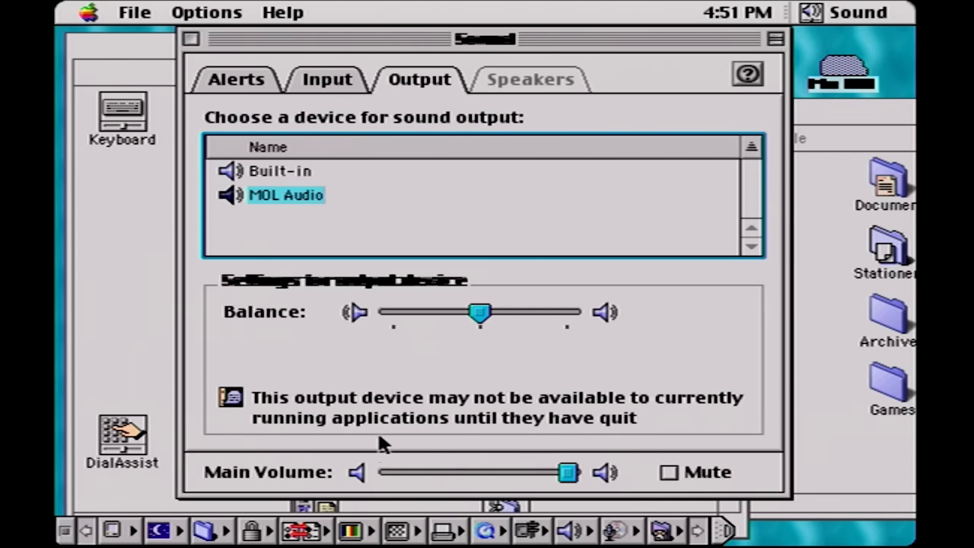
pyautogui.moveTo(242, 100)
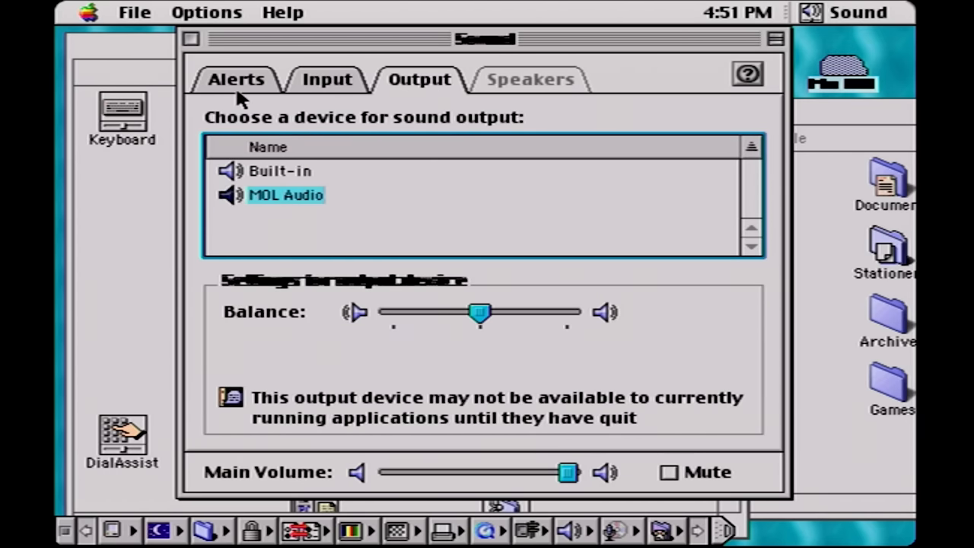
pyautogui.click(237, 80)
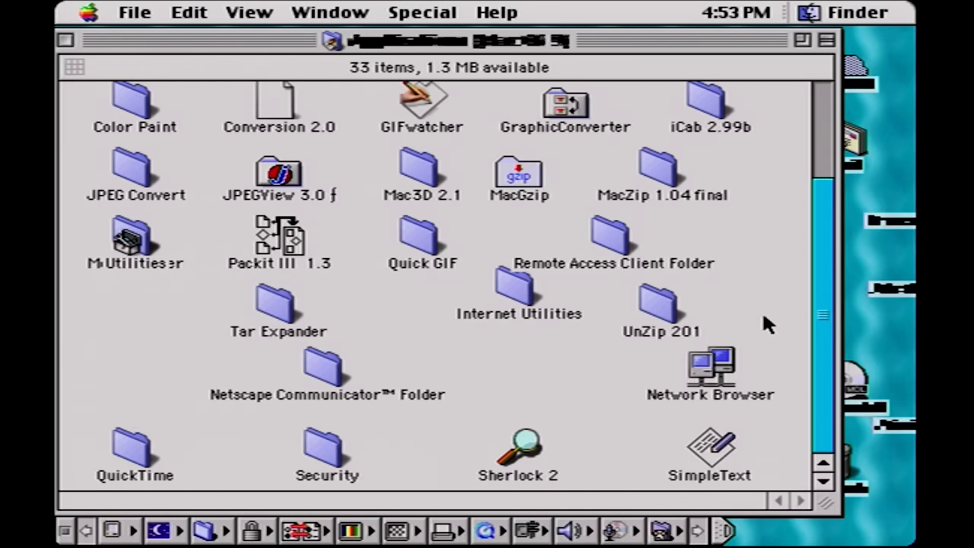
pyautogui.moveTo(830, 338)
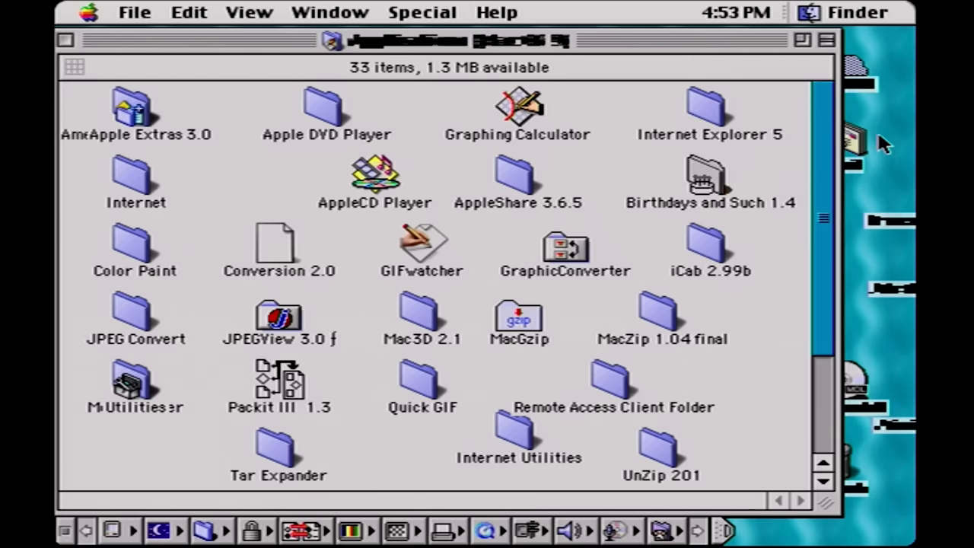
# - Scroll the Applications folder, open Netscape Communicator™ Folder, then close it
pyautogui.scroll(-3)
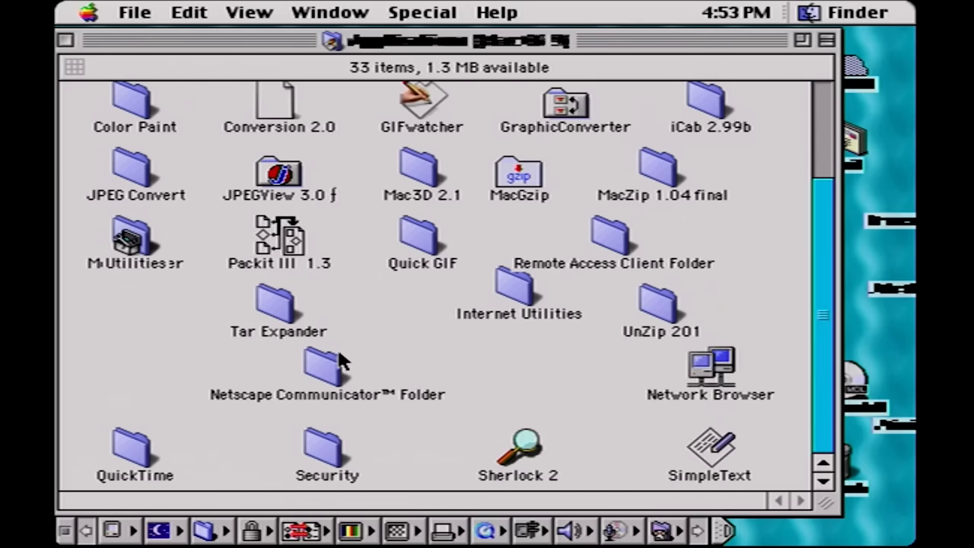
pyautogui.doubleClick(319, 377)
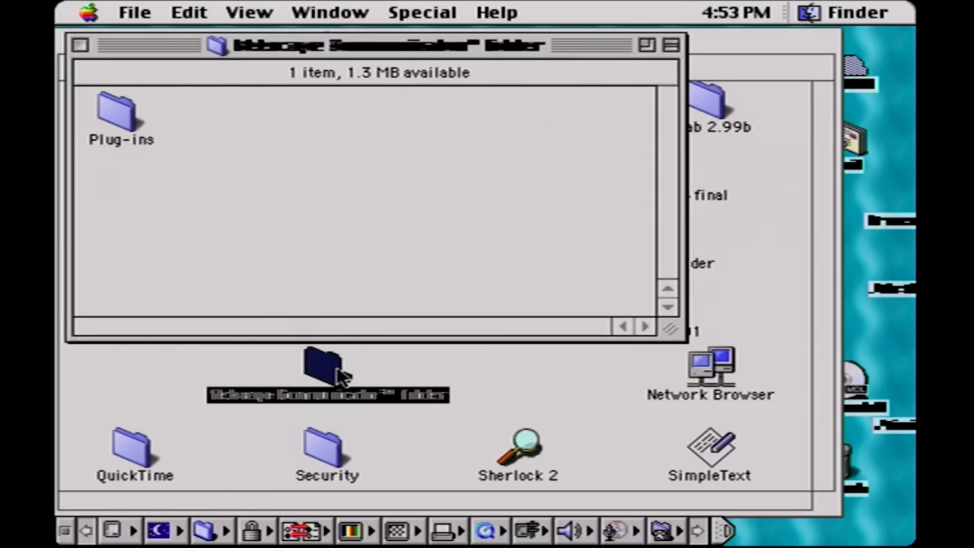
pyautogui.moveTo(126, 115)
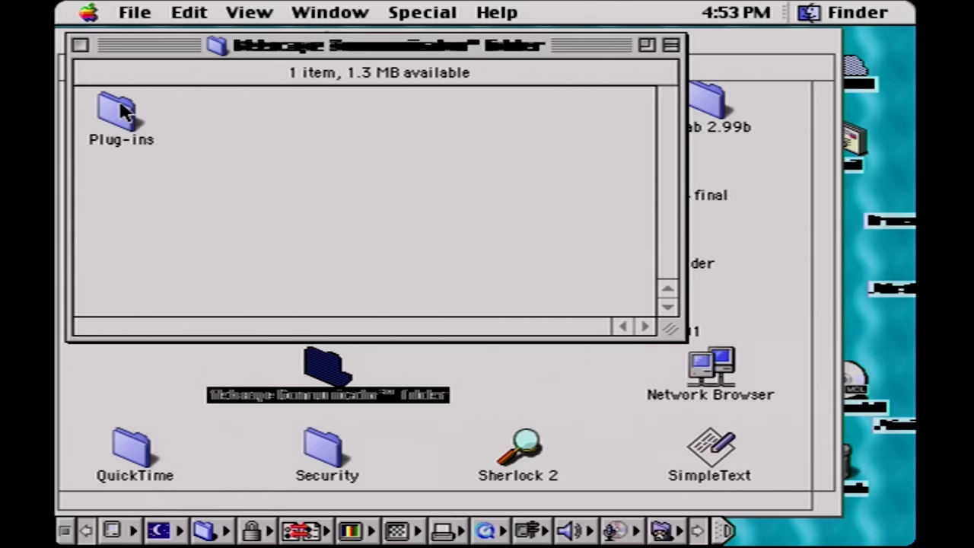
pyautogui.moveTo(156, 110)
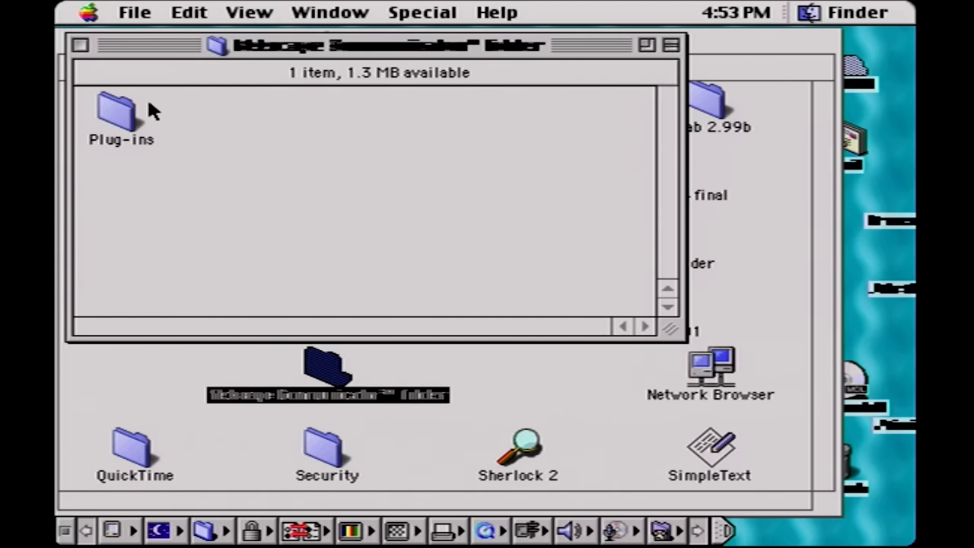
pyautogui.doubleClick(118, 110)
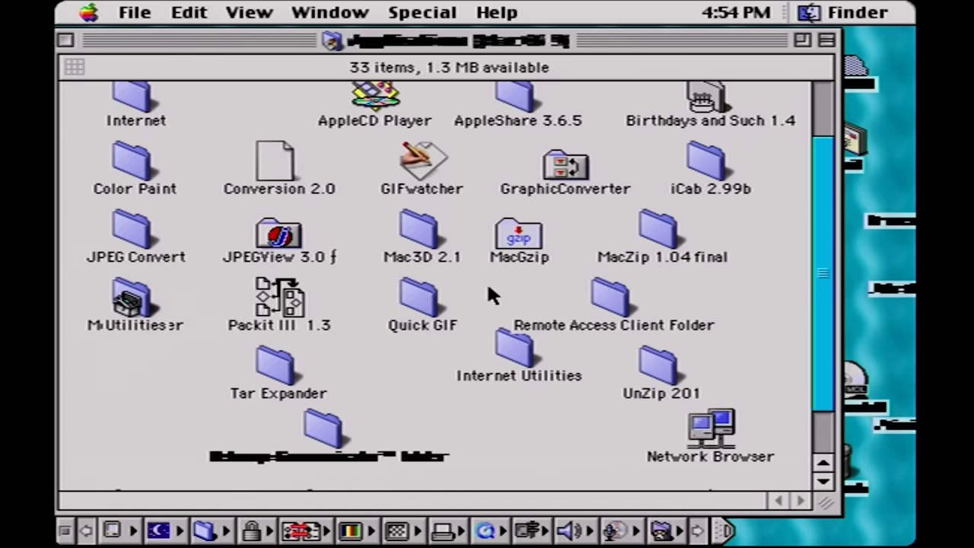
# - Scroll down to Sherlock 2 and launch it
pyautogui.scroll(-3)
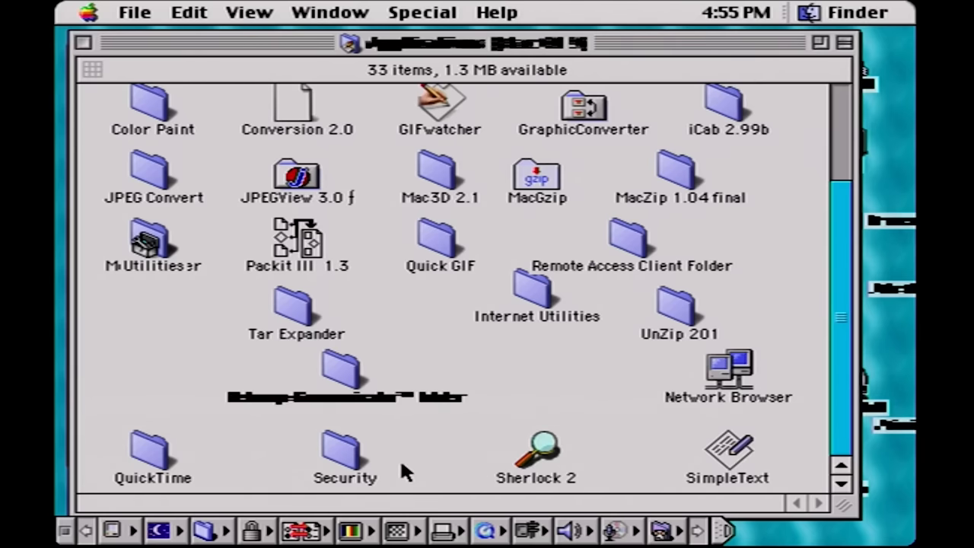
pyautogui.click(540, 453)
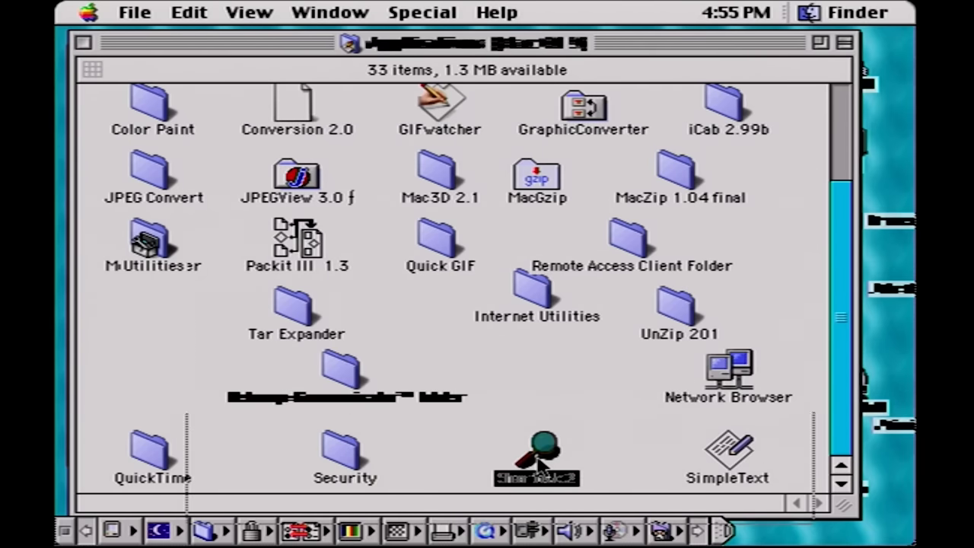
pyautogui.doubleClick(538, 449)
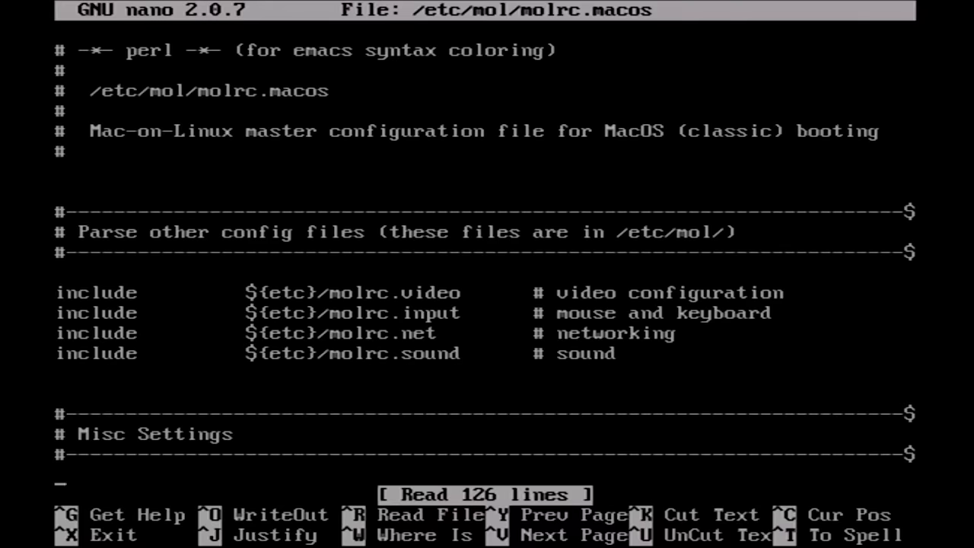
# - Scroll to the cdrom entry in molrc.macos and append '-doom.iso' to the /media/usb/ultimate path
pyautogui.scroll(-3)
pyautogui.write('/media/usb/ultimate')
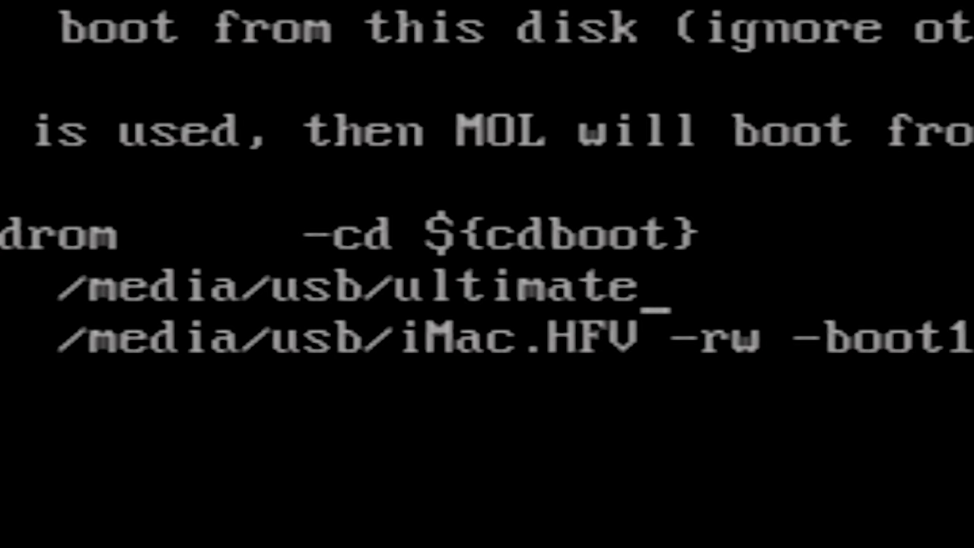
pyautogui.write('-doom.iso')
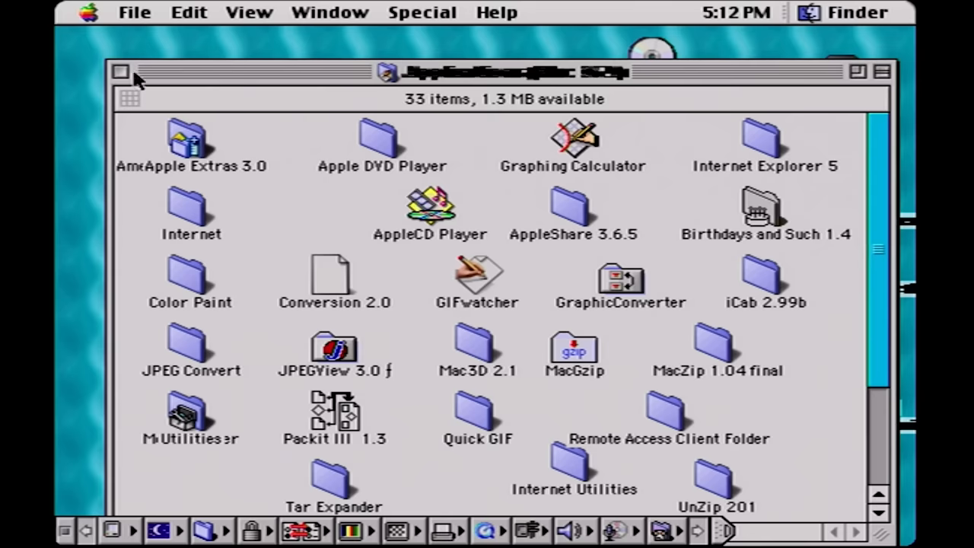
# - Close the Applications window and open the Ultimate DOOM CD icon on the desktop
pyautogui.click(121, 73)
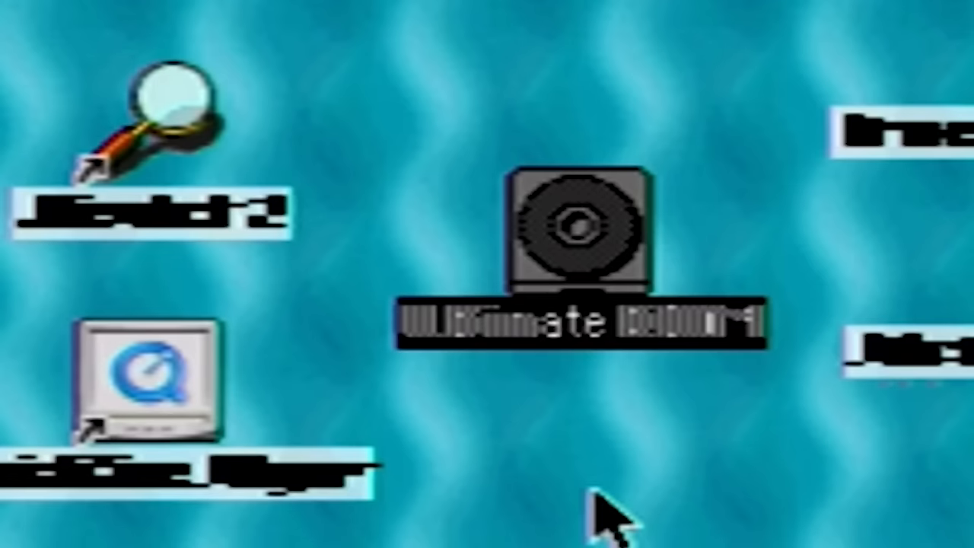
pyautogui.doubleClick(578, 232)
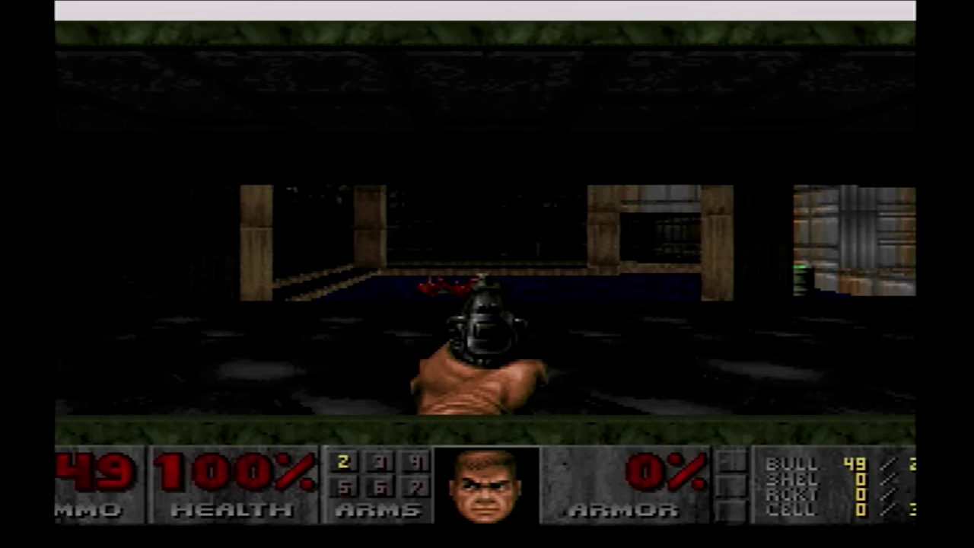
# - Fire the pistol in the running level, then bring up Doom's main menu
pyautogui.press('Escape')
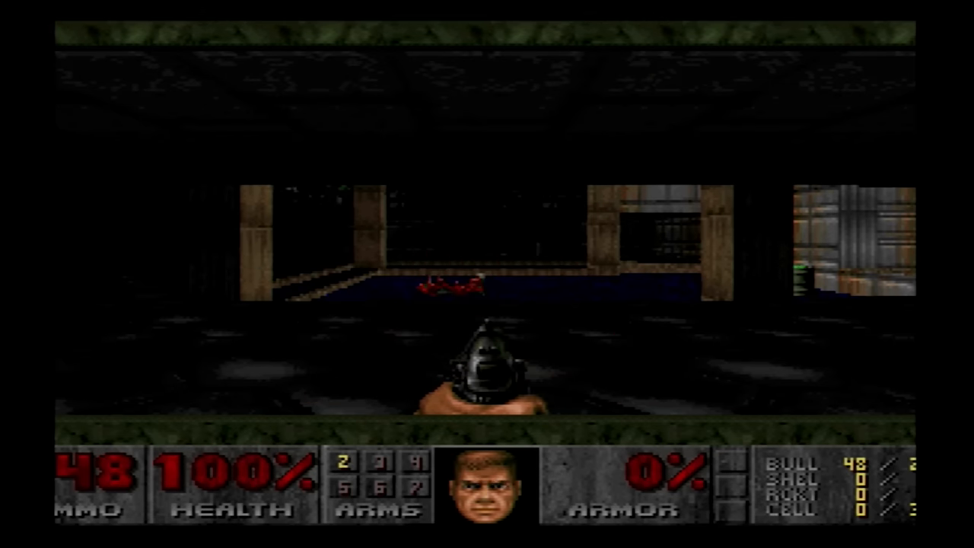
pyautogui.press('Escape')
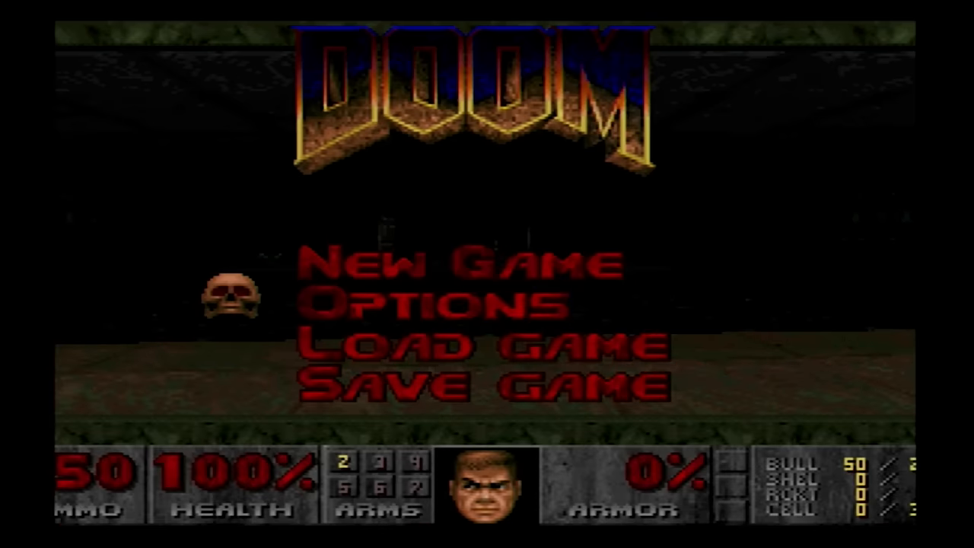